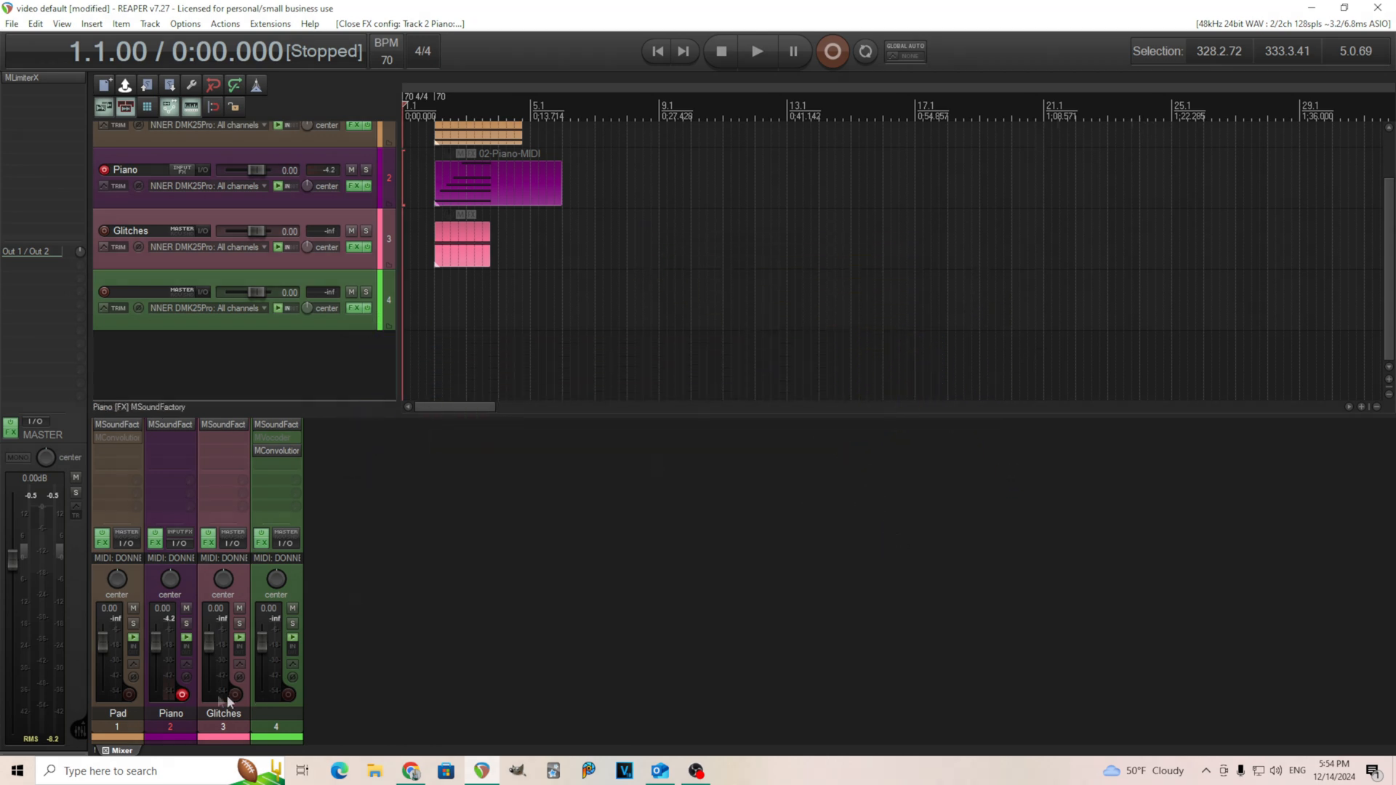
- Load the Default global preset on the armed Glitches track, gain about -4 dB, limiter on
left_click(234, 694)
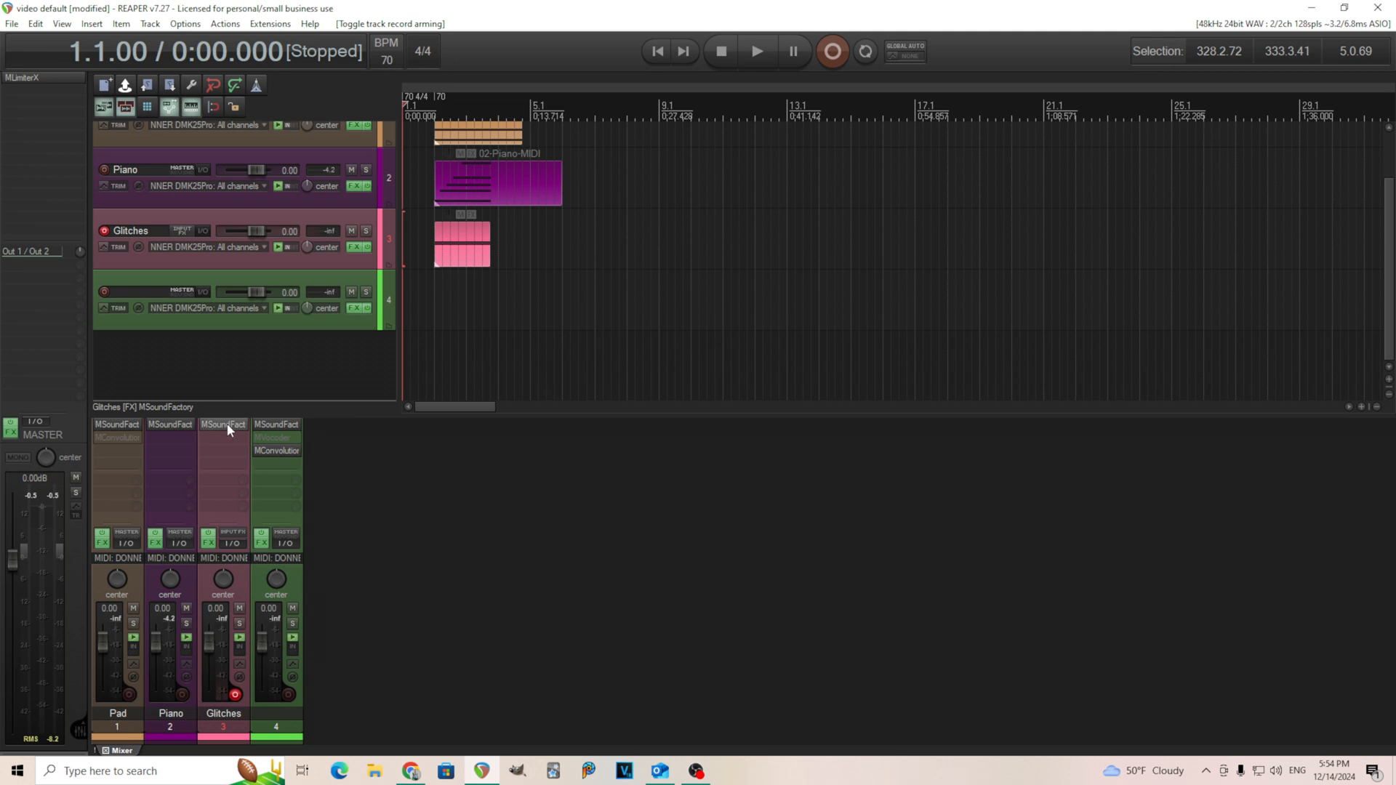
double_click(224, 425)
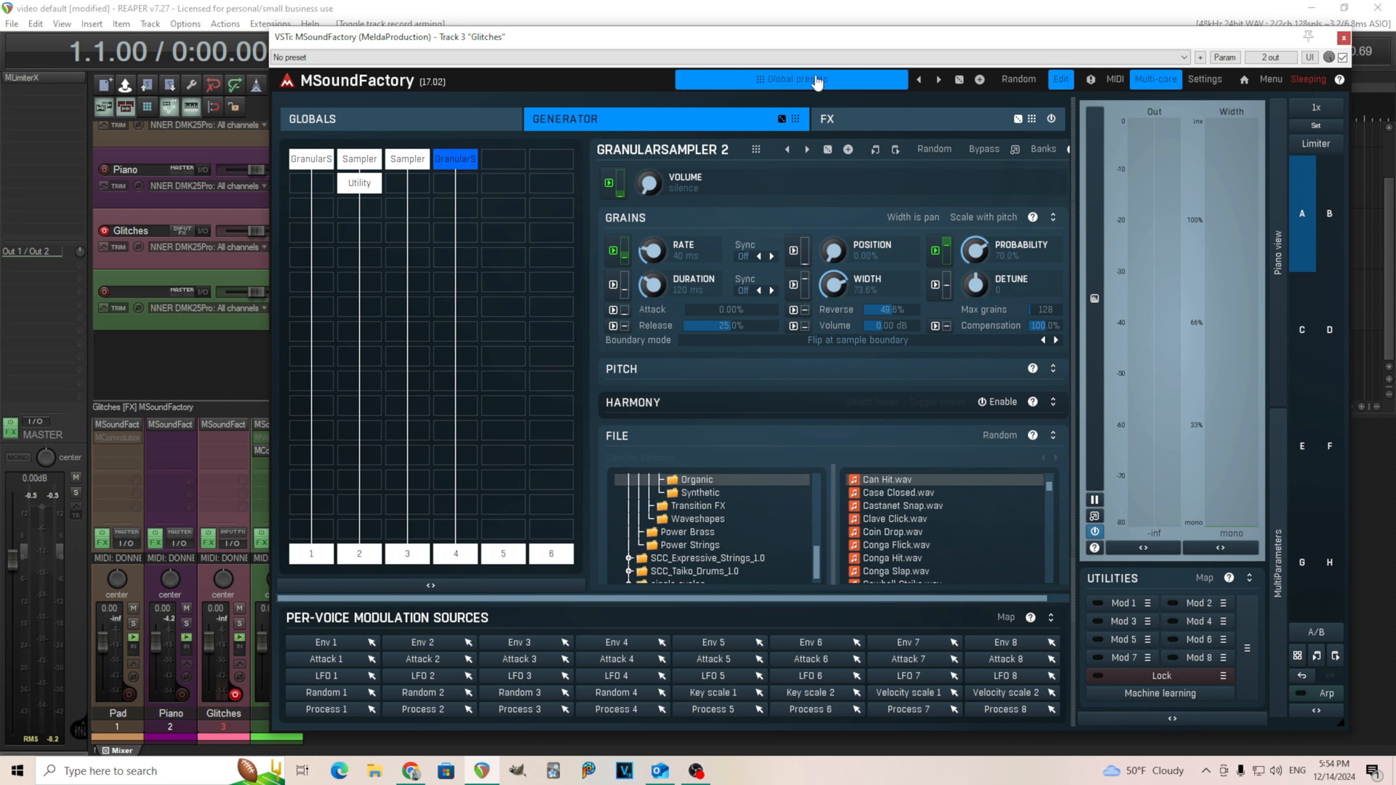
left_click(791, 79)
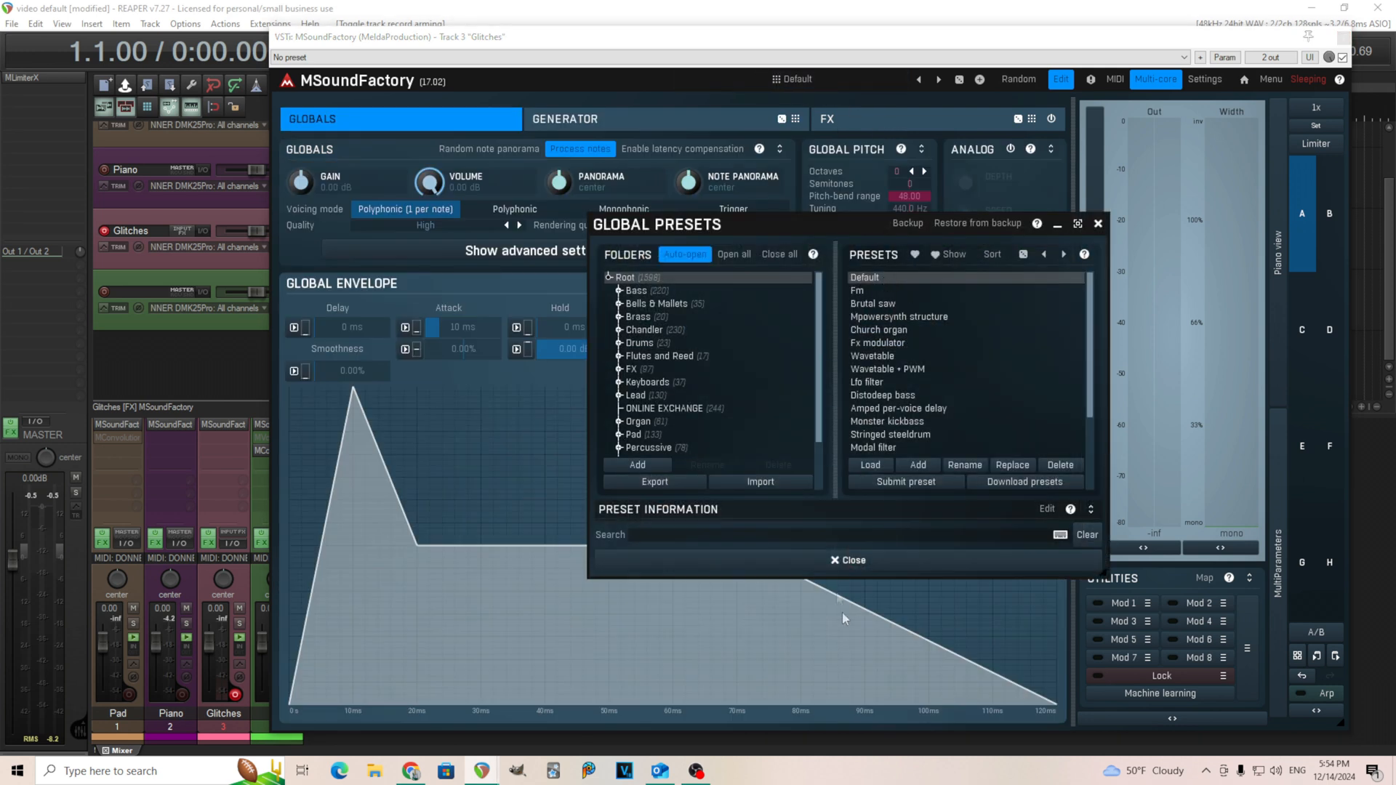
left_click(847, 560)
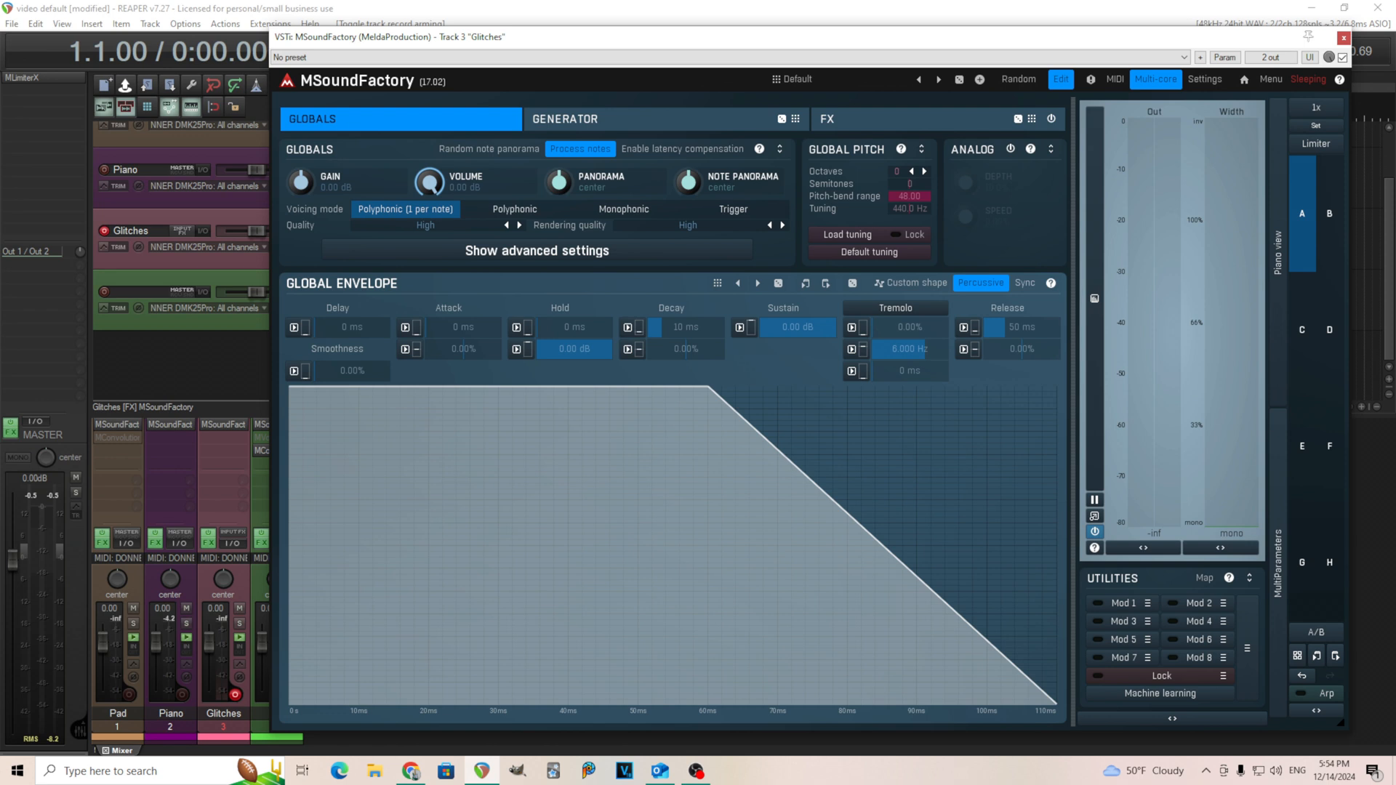
left_click_drag(301, 182, 301, 196)
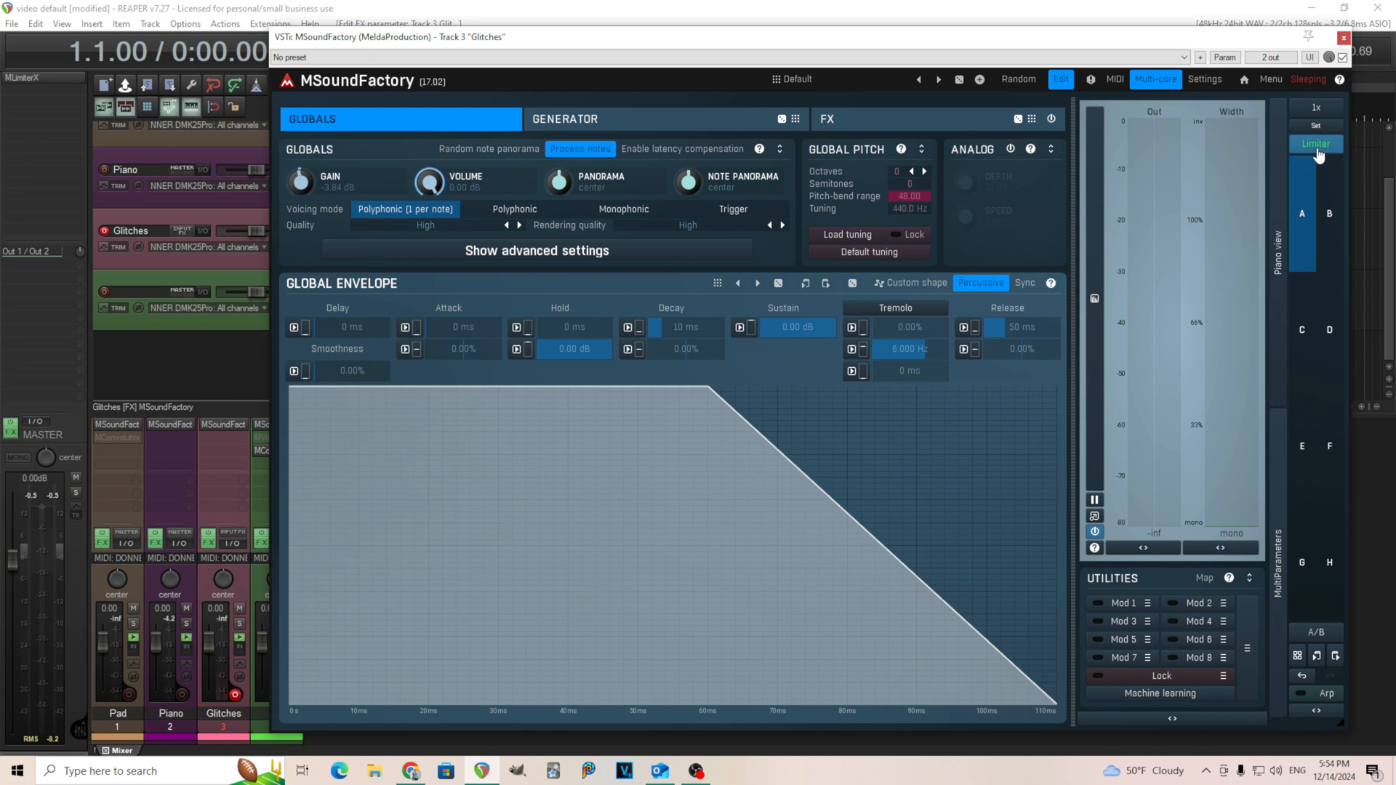
left_click(565, 119)
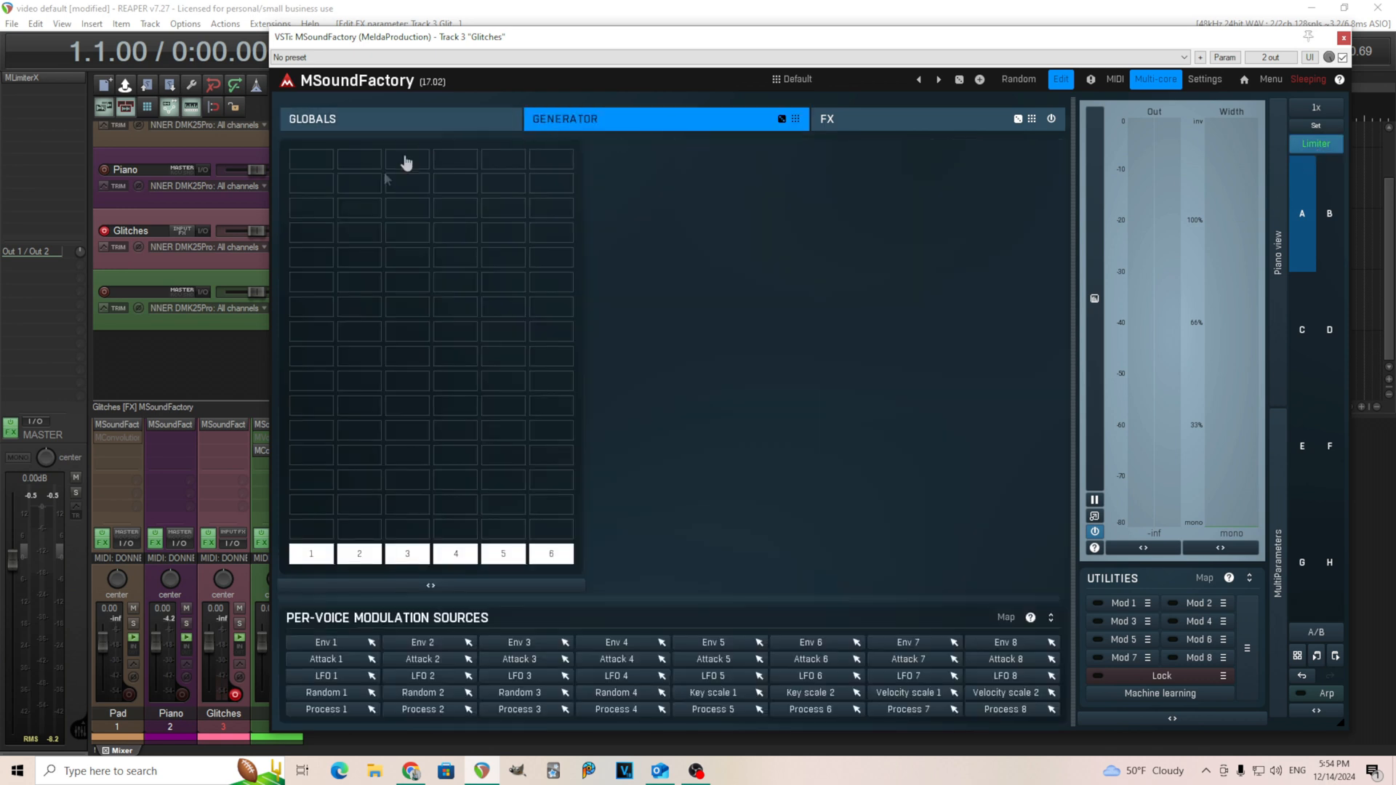
mouse_move(325, 165)
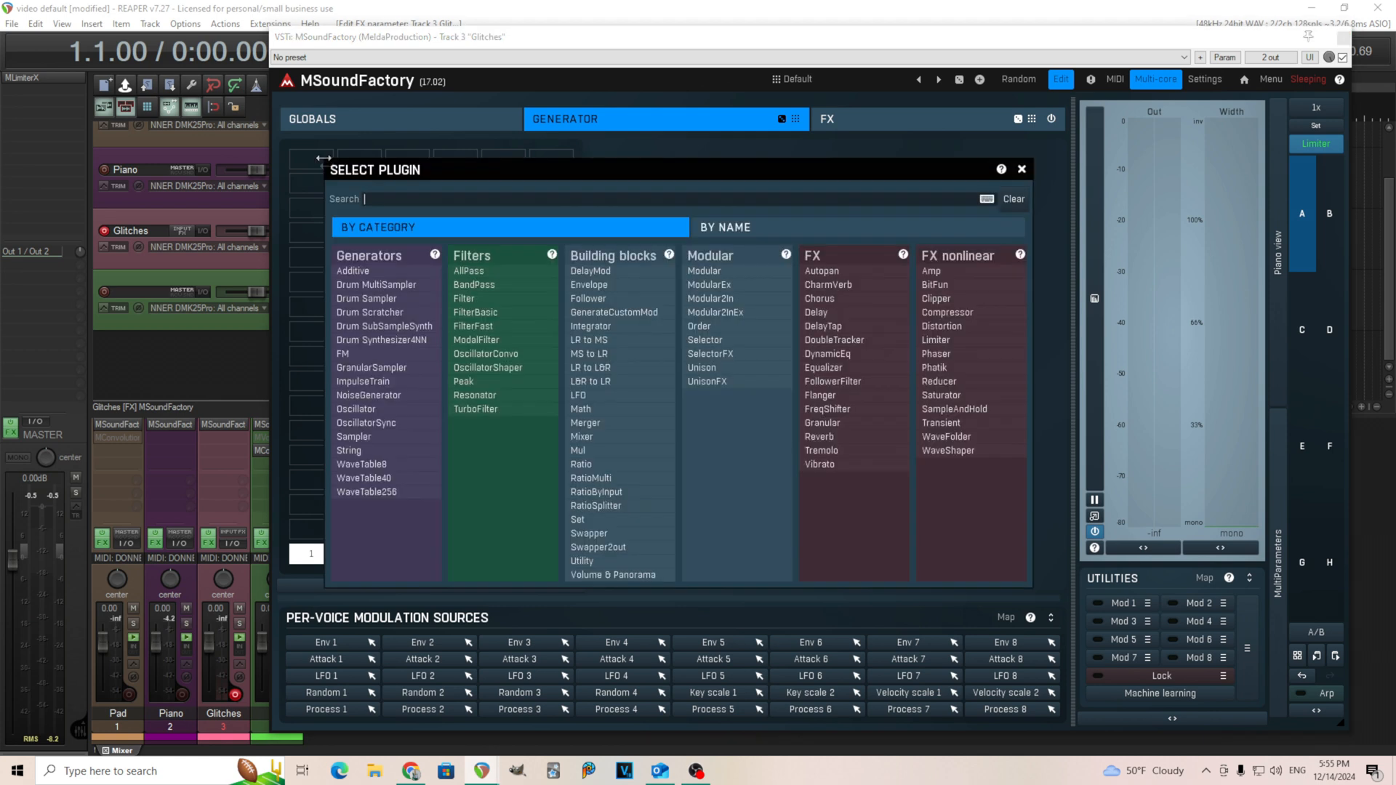
mouse_move(366, 298)
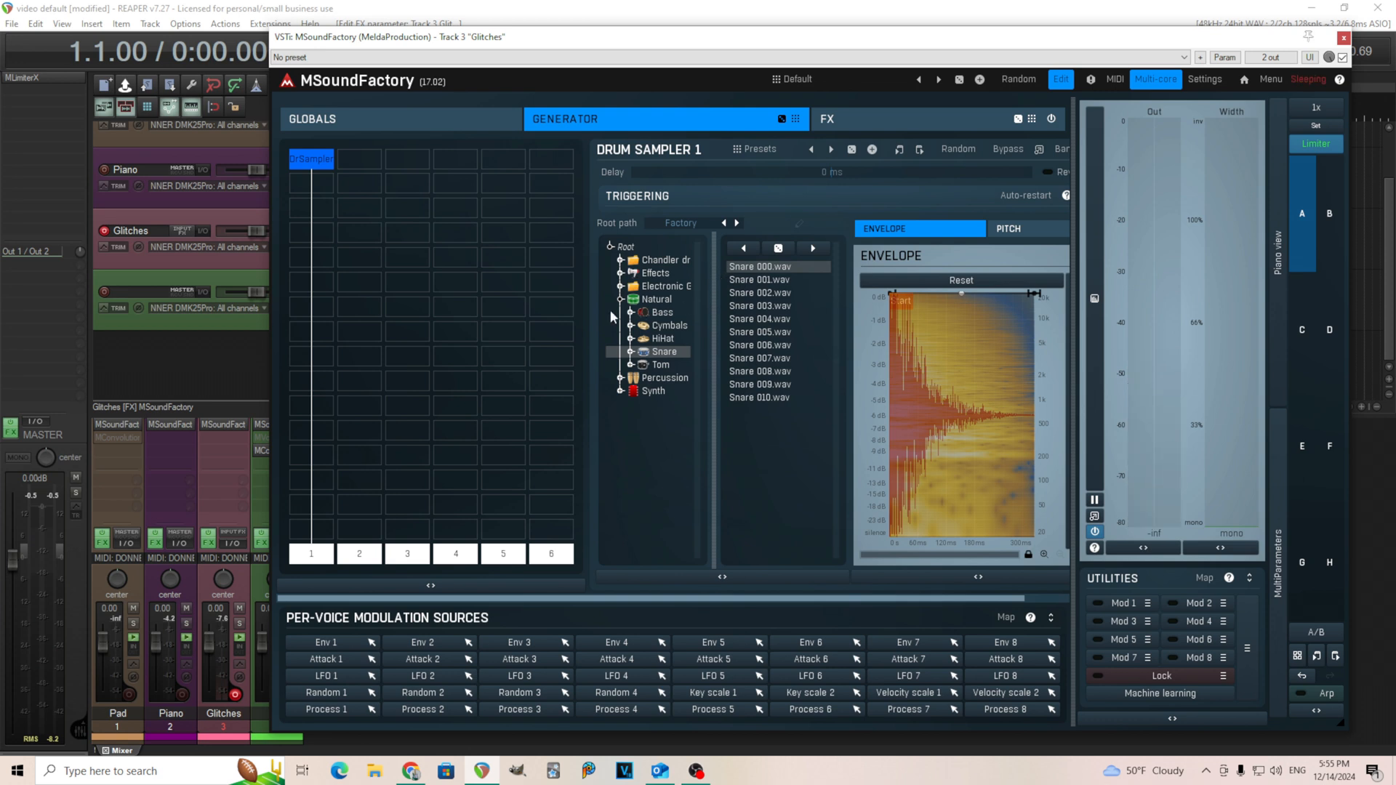
mouse_move(301, 270)
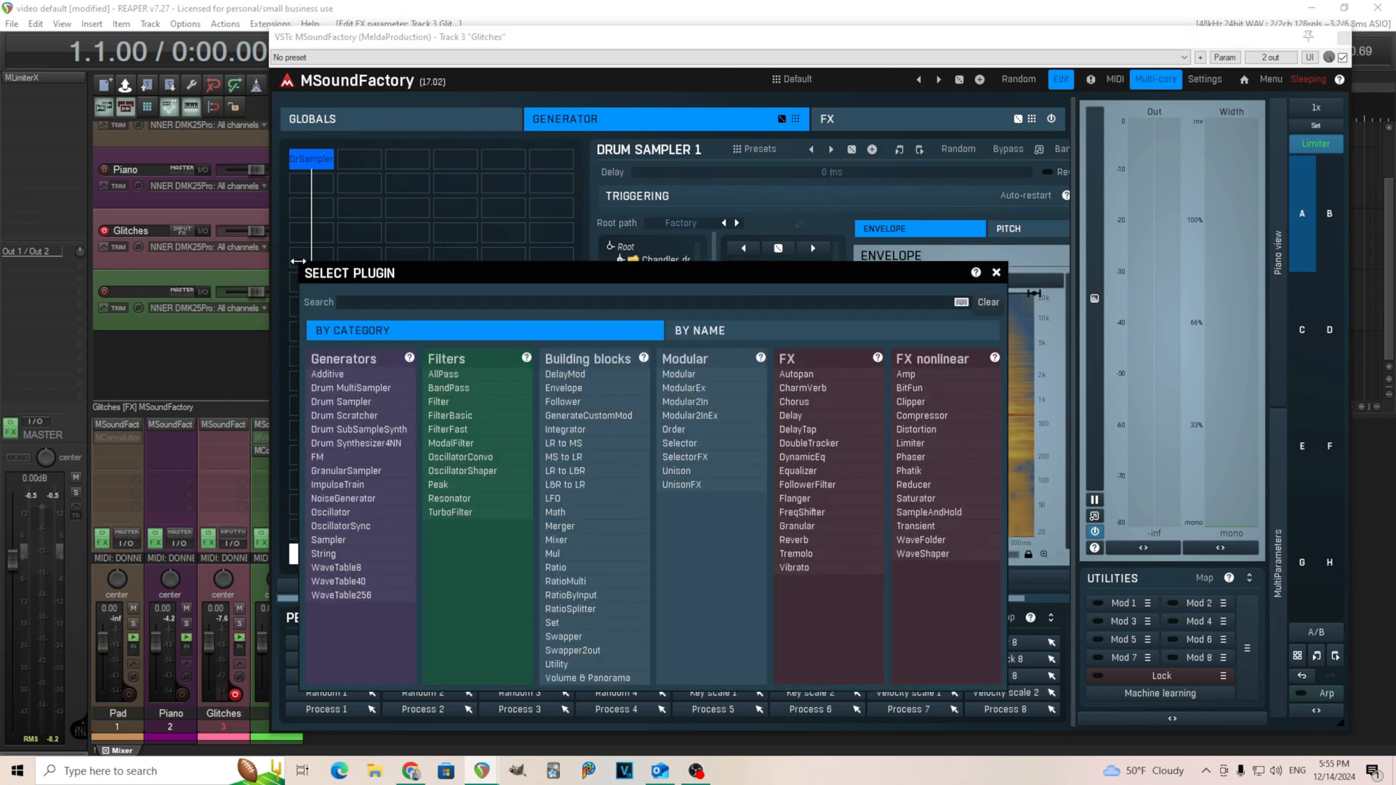
mouse_move(810, 430)
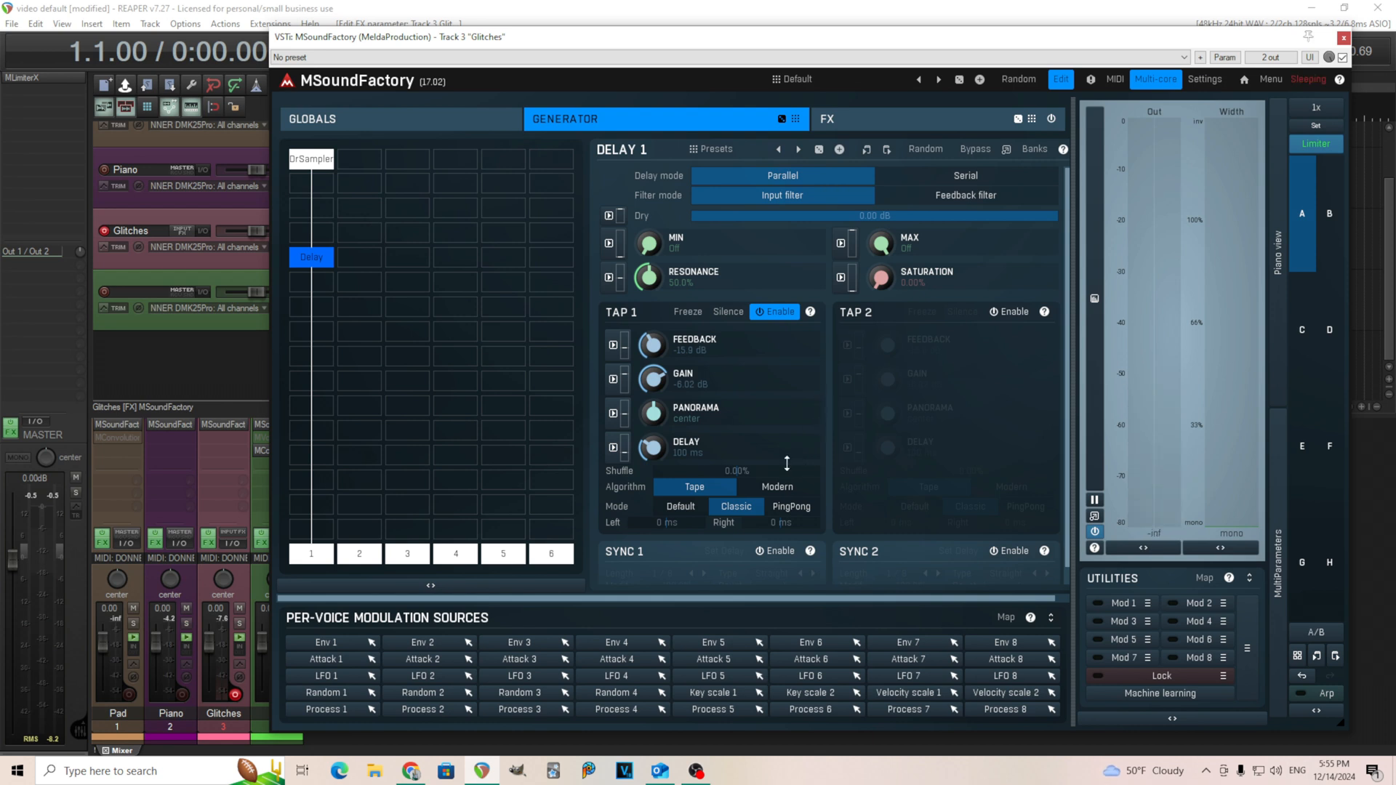
mouse_move(720, 465)
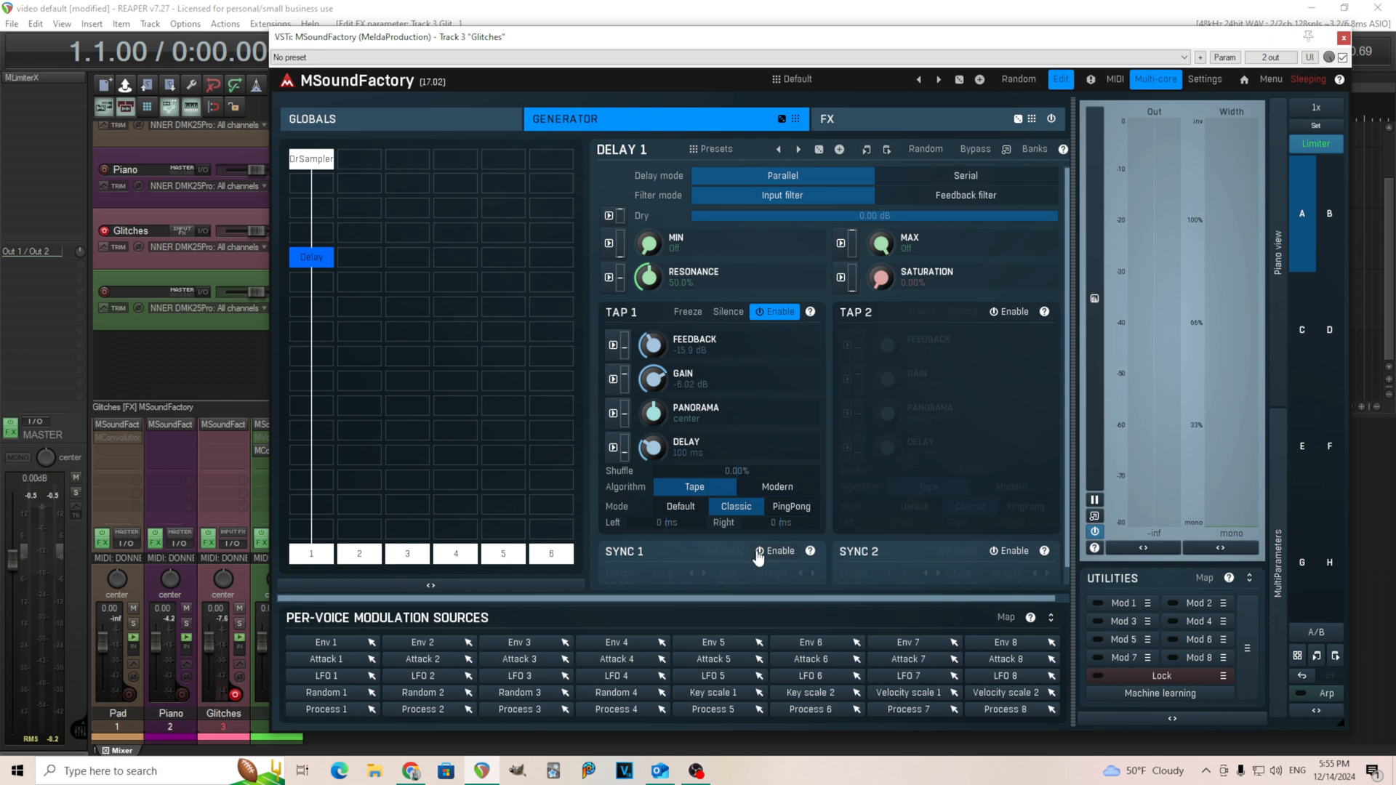
mouse_move(698, 319)
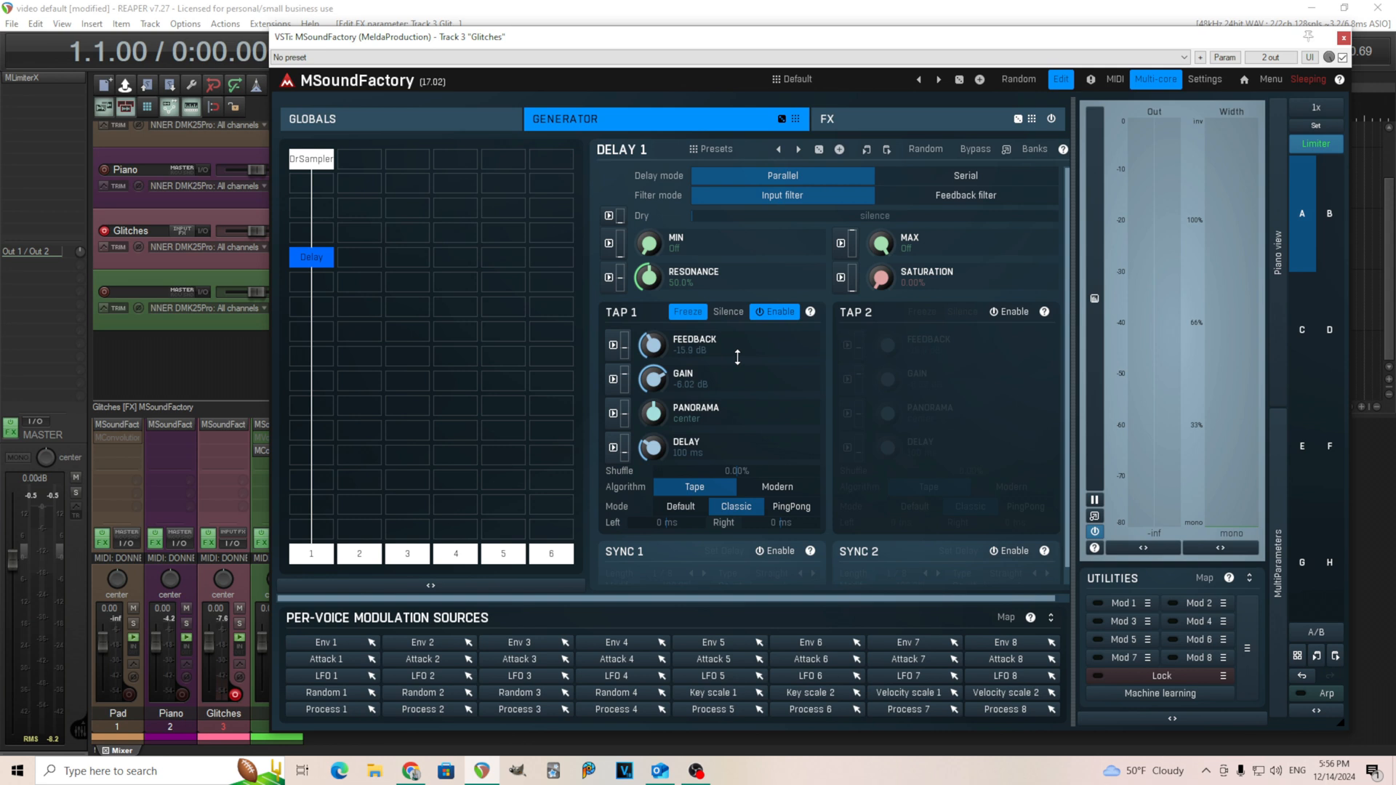
mouse_move(652, 447)
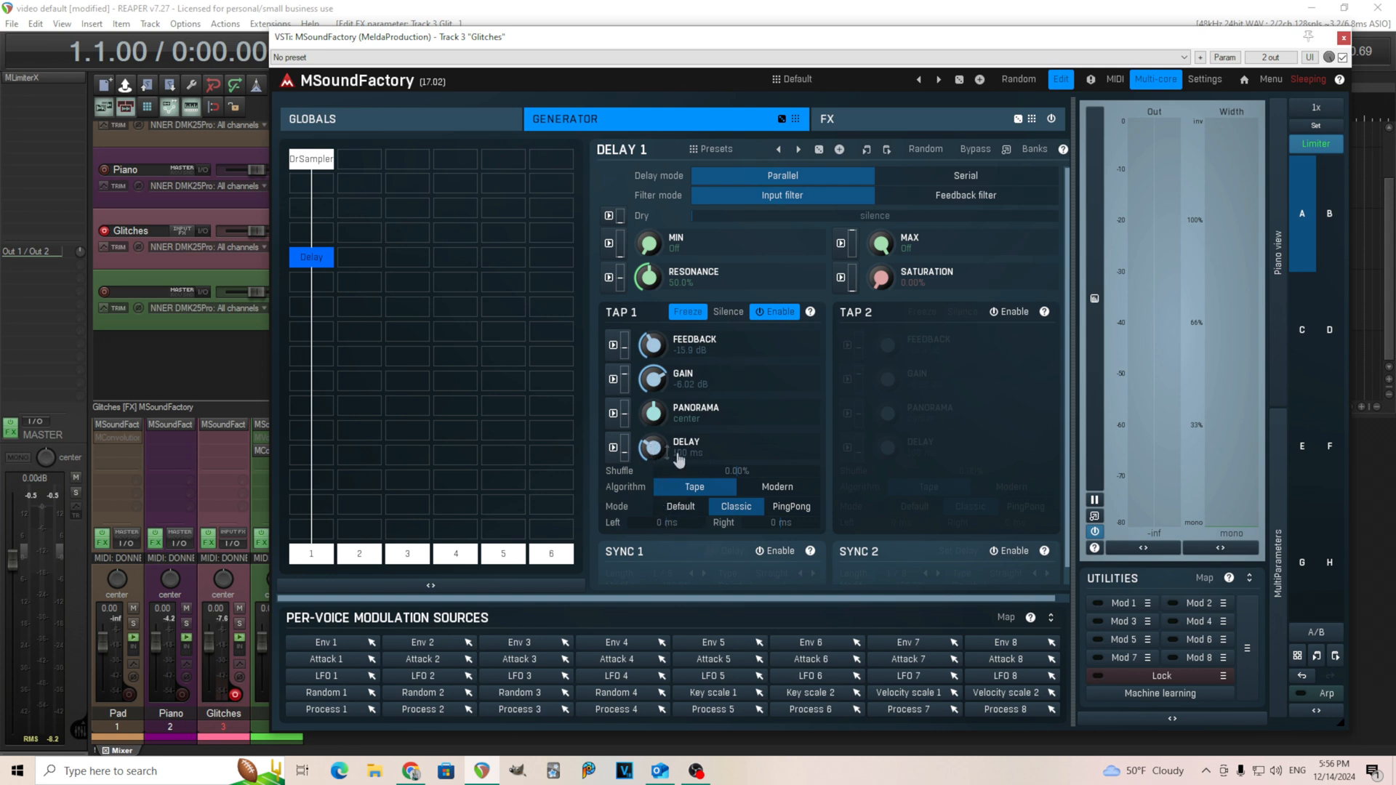
- Shorten the Tap 1 delay time down to about 40 ms
left_click_drag(653, 448, 653, 436)
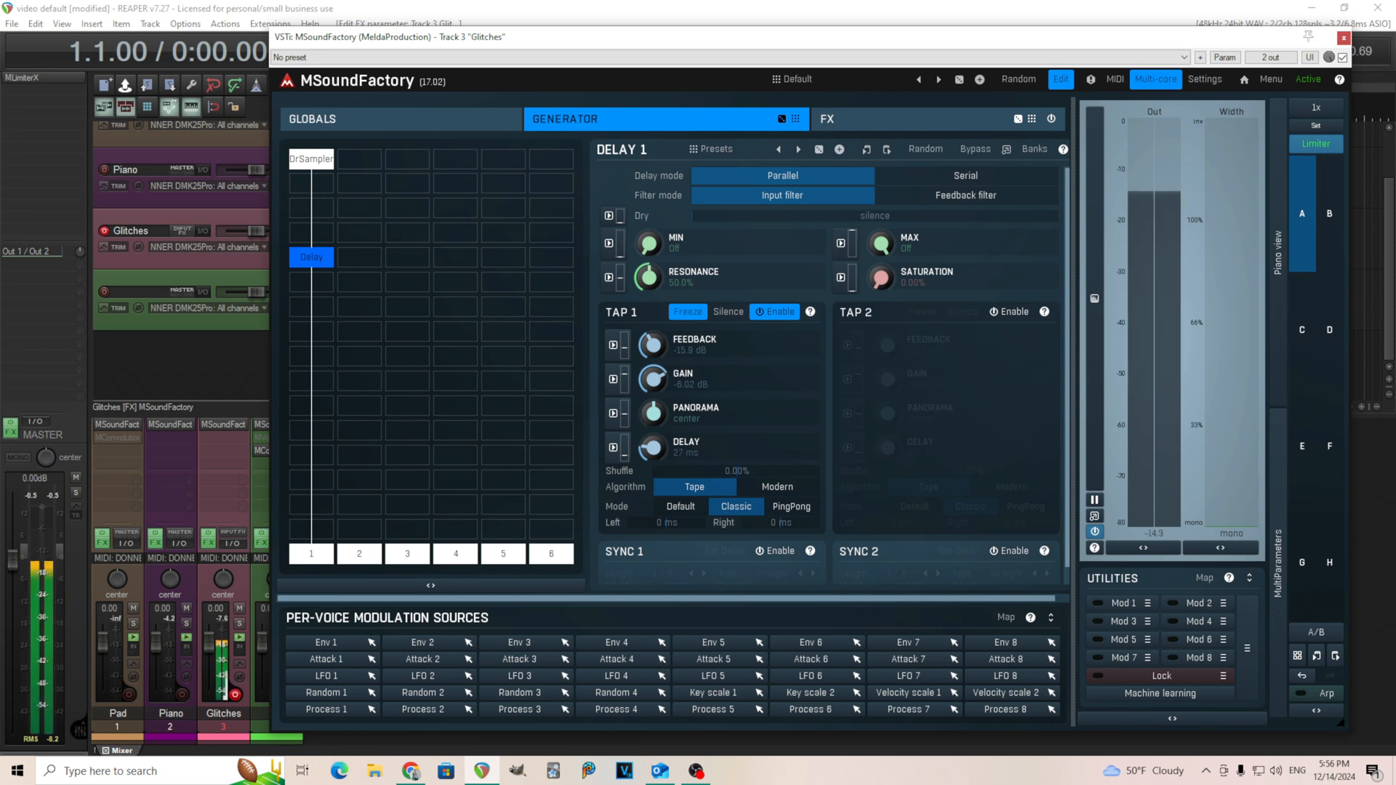
left_click_drag(653, 447, 653, 428)
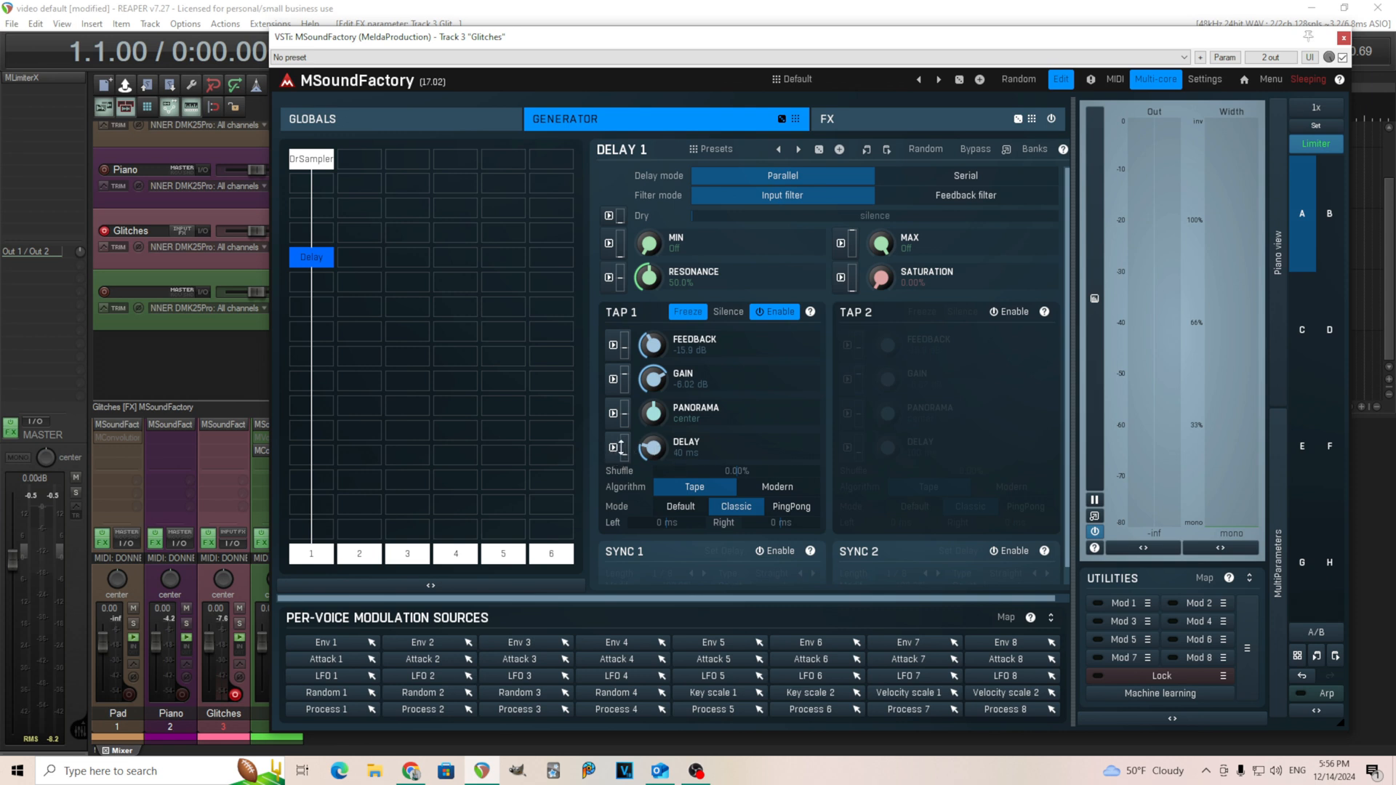
mouse_move(614, 454)
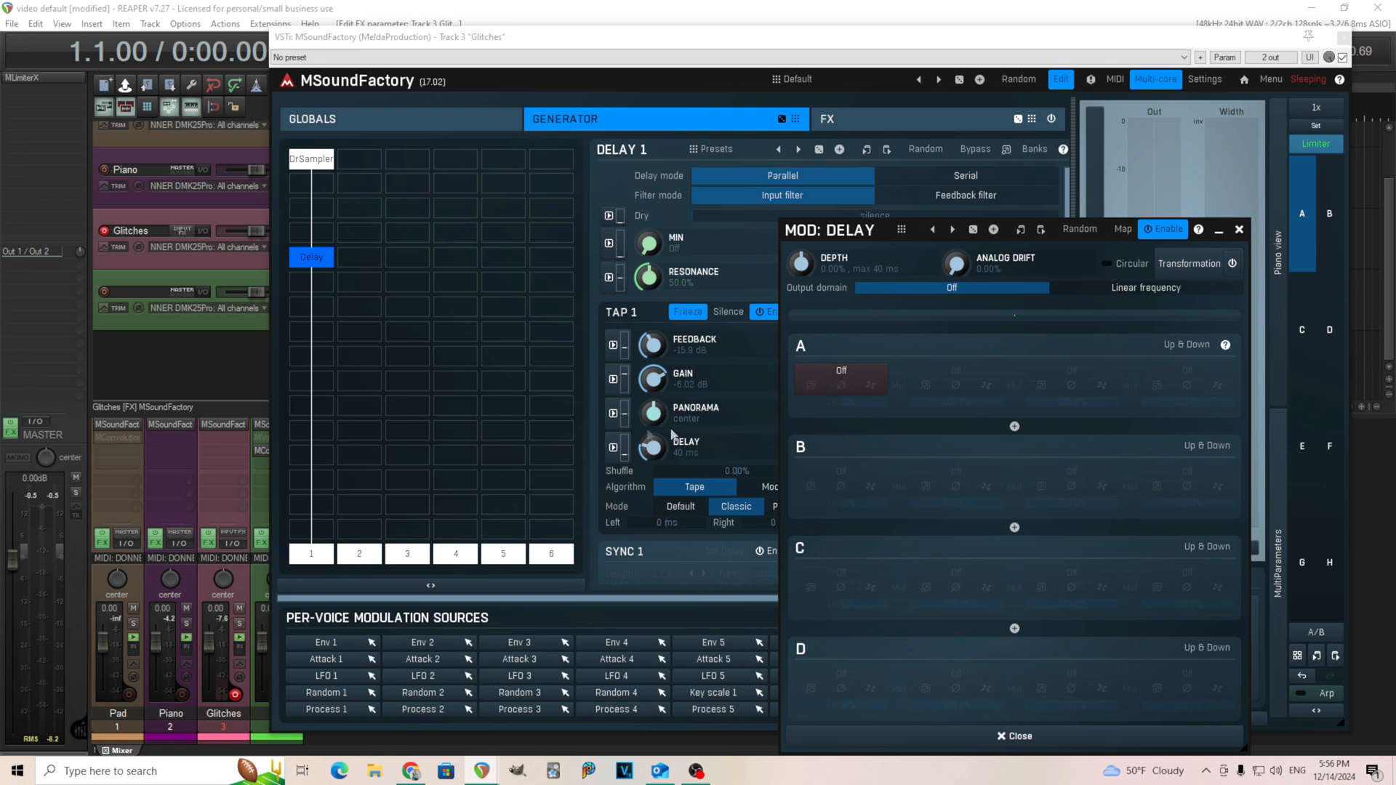
- Modulate the tap delay by Note random 1 at about 13% depth over a ~5 ms base delay
left_click(840, 370)
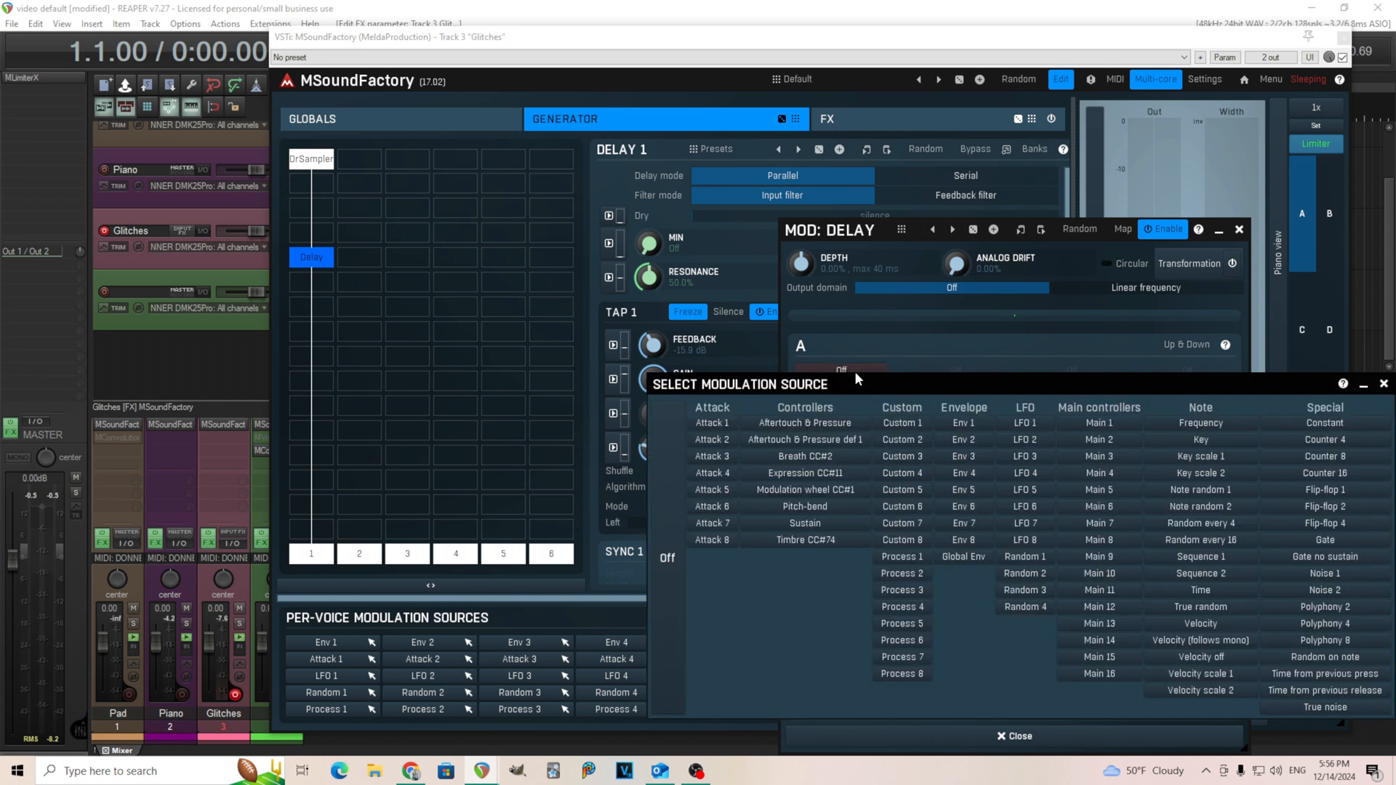
mouse_move(1211, 611)
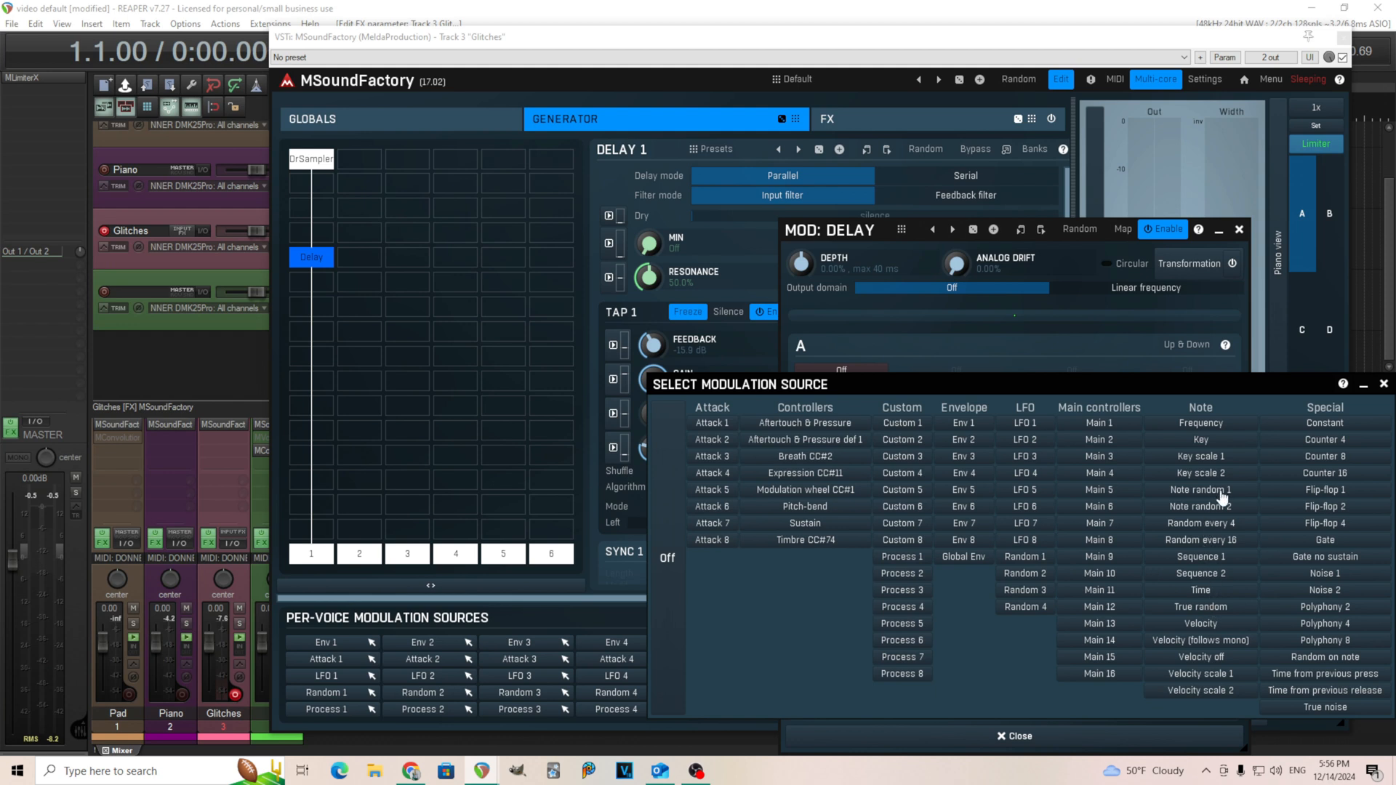
left_click(1201, 490)
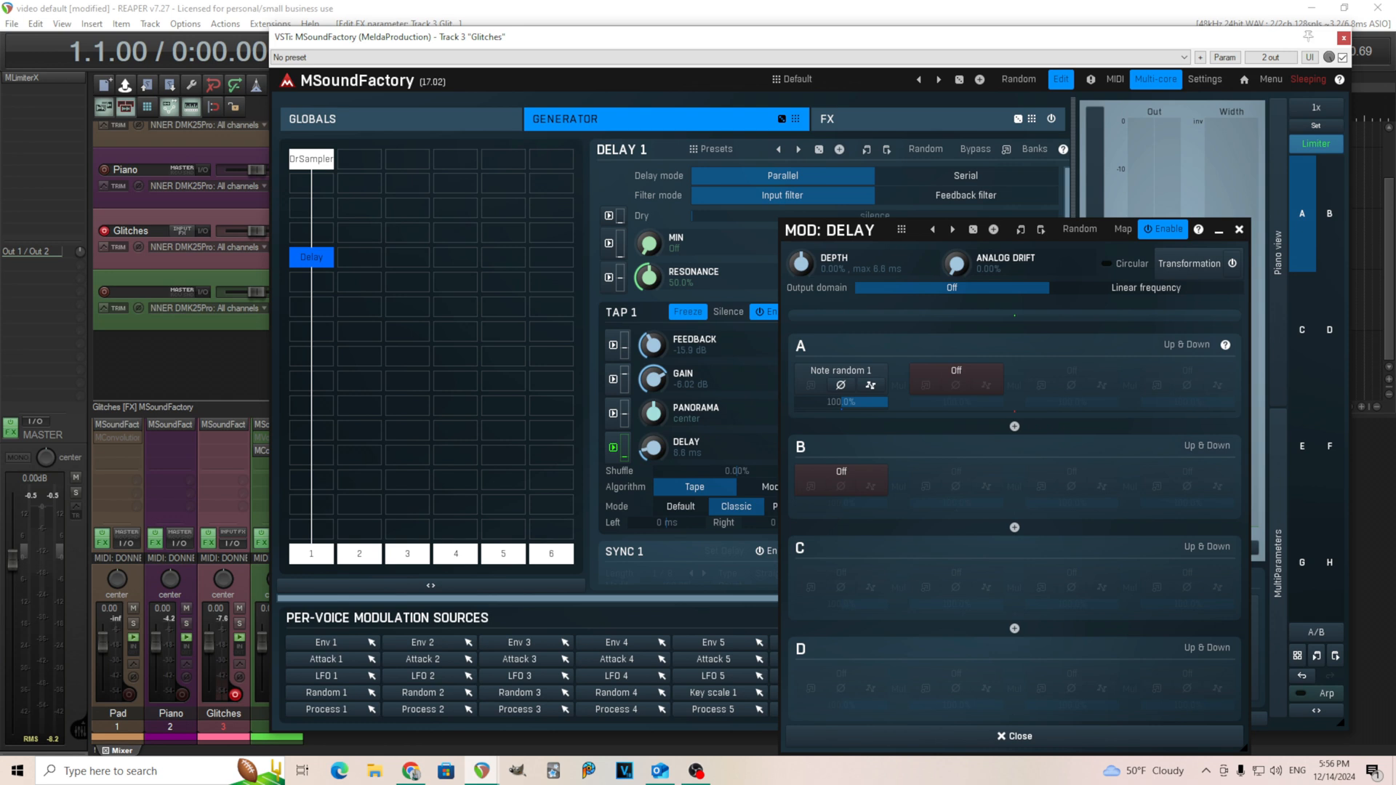
left_click_drag(651, 452, 653, 464)
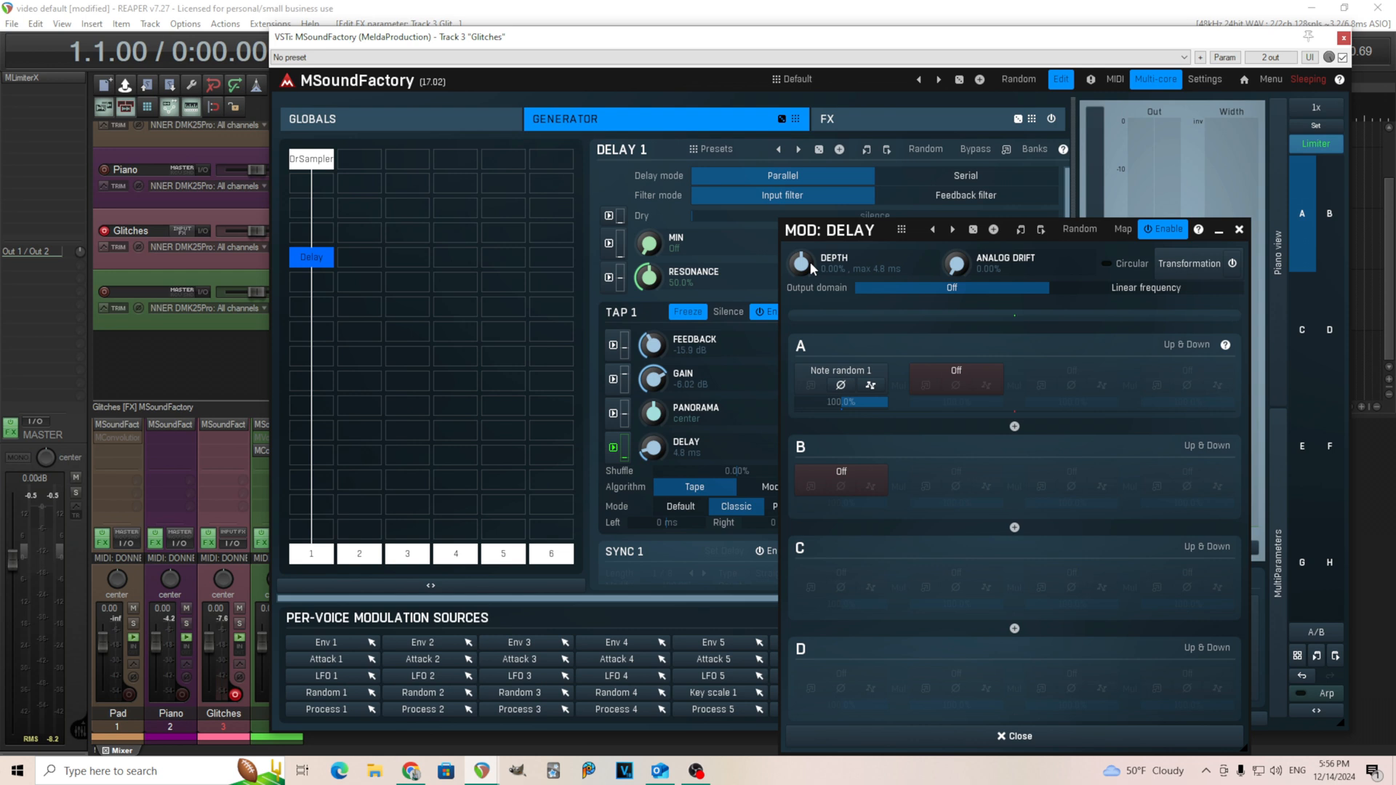
mouse_move(808, 274)
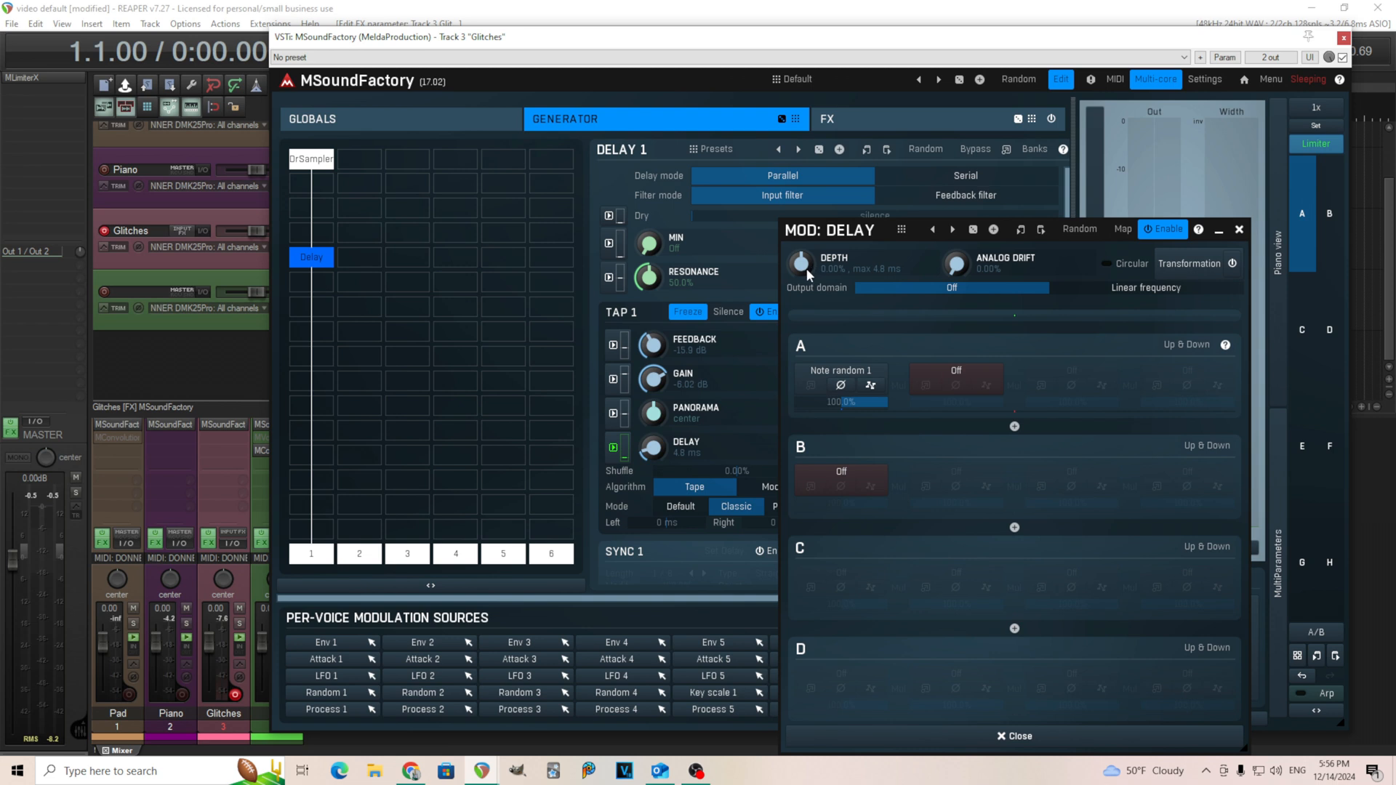
left_click_drag(801, 261, 800, 241)
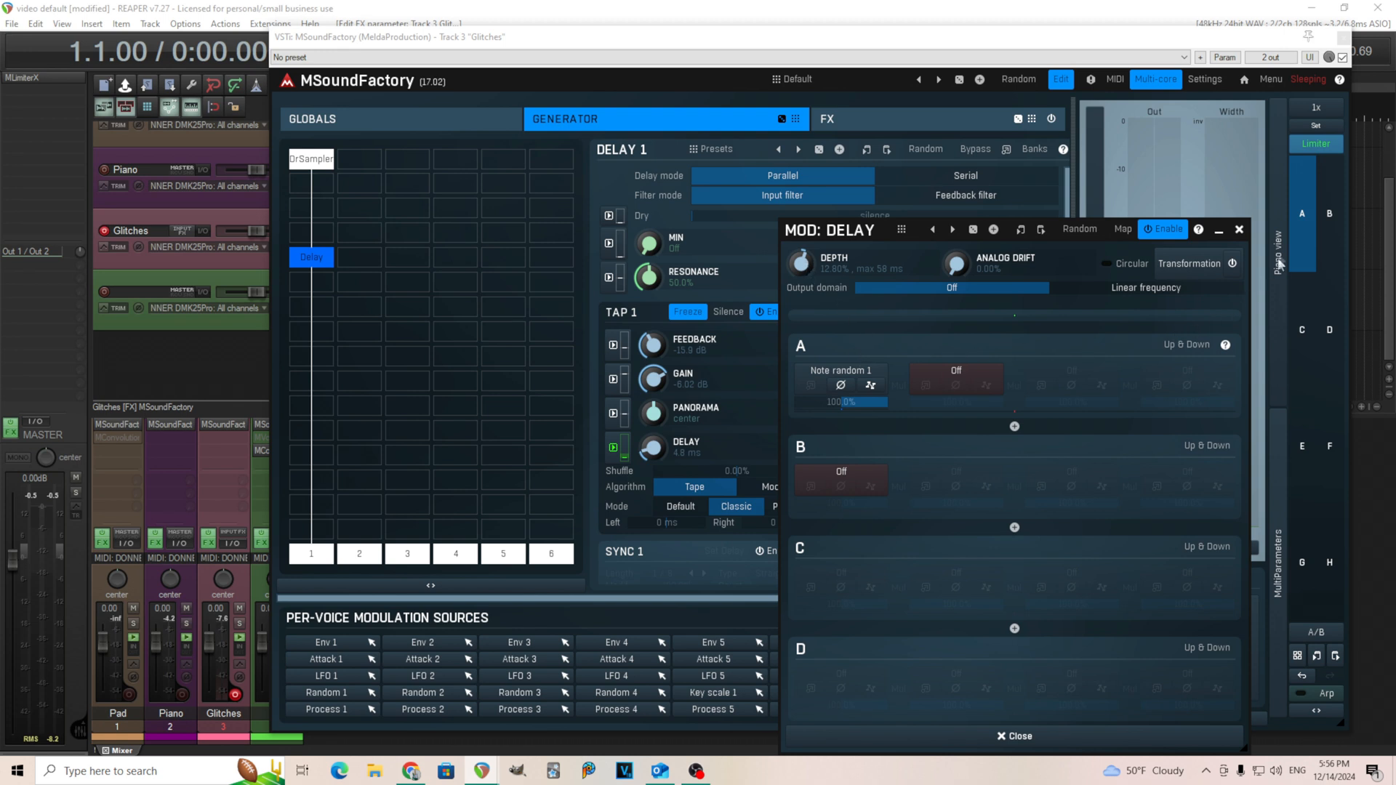
mouse_move(1243, 231)
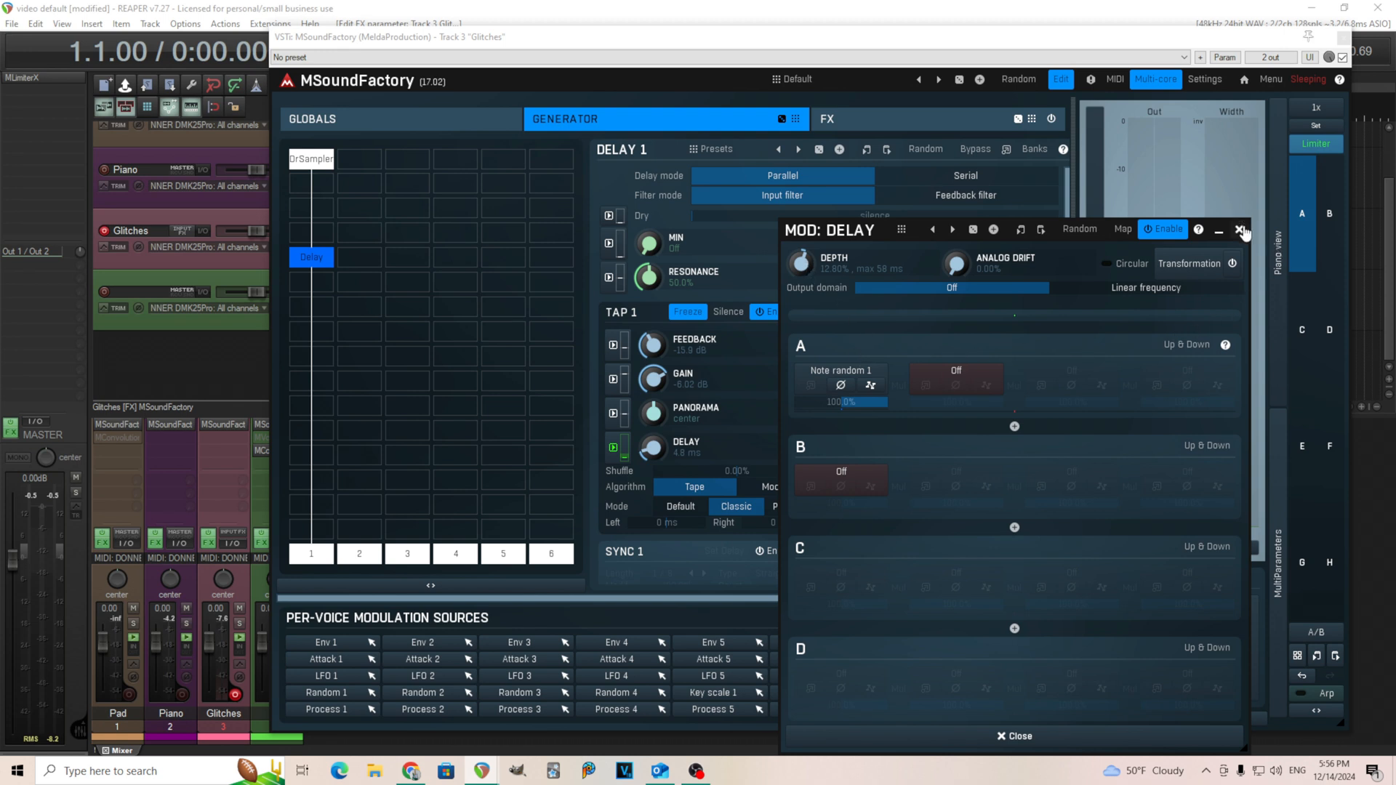
mouse_move(858, 267)
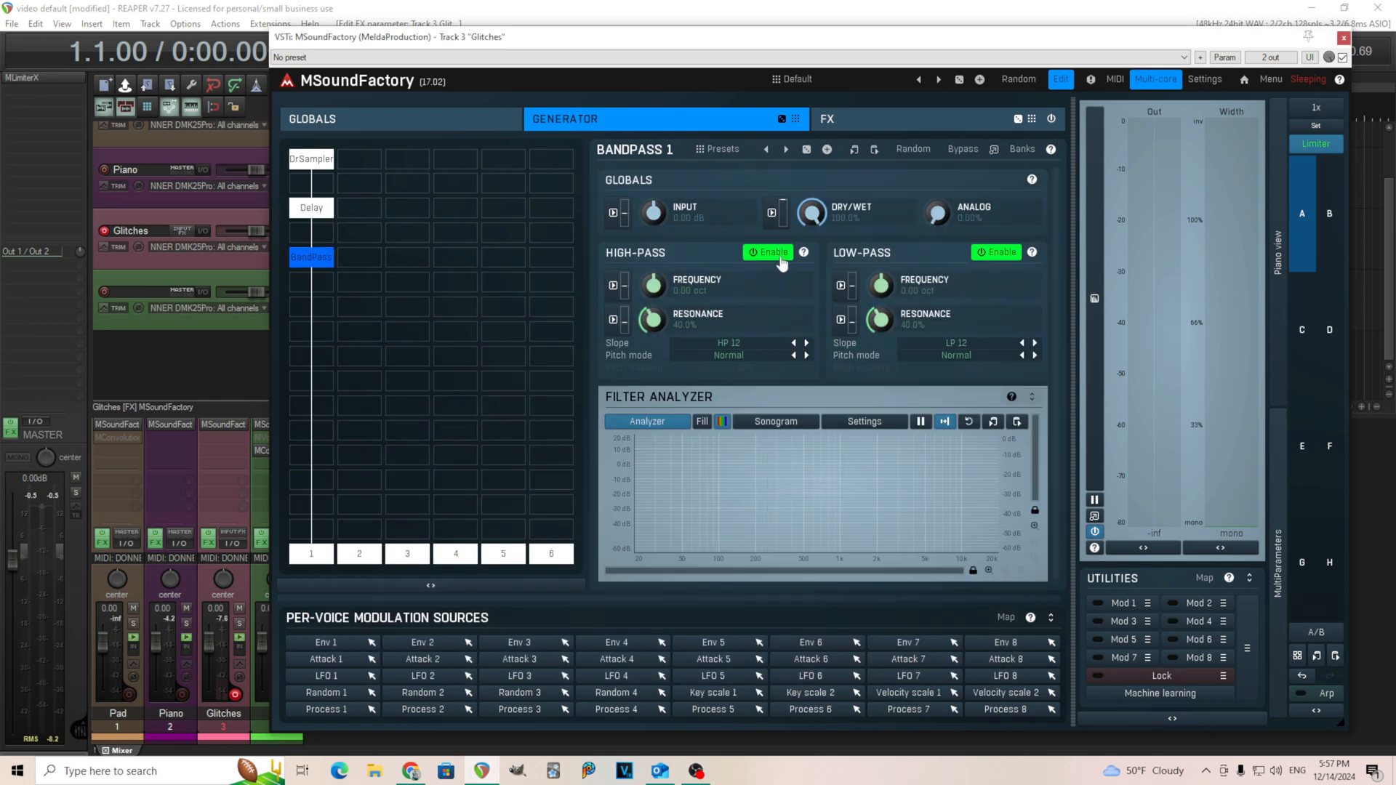
- Set the high-pass to Constant pitch mode, resonance about 27% and cutoff around 71 Hz
left_click(768, 252)
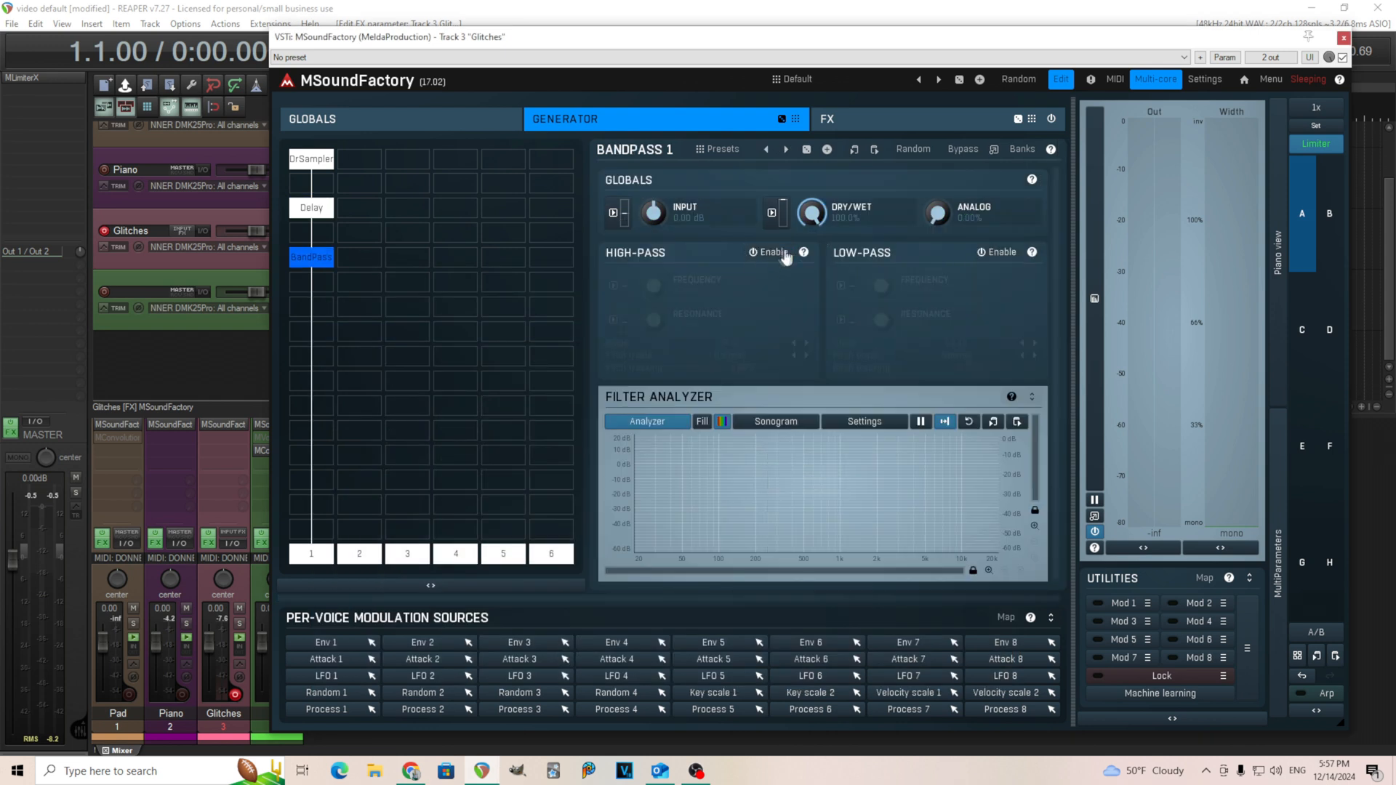
left_click(770, 252)
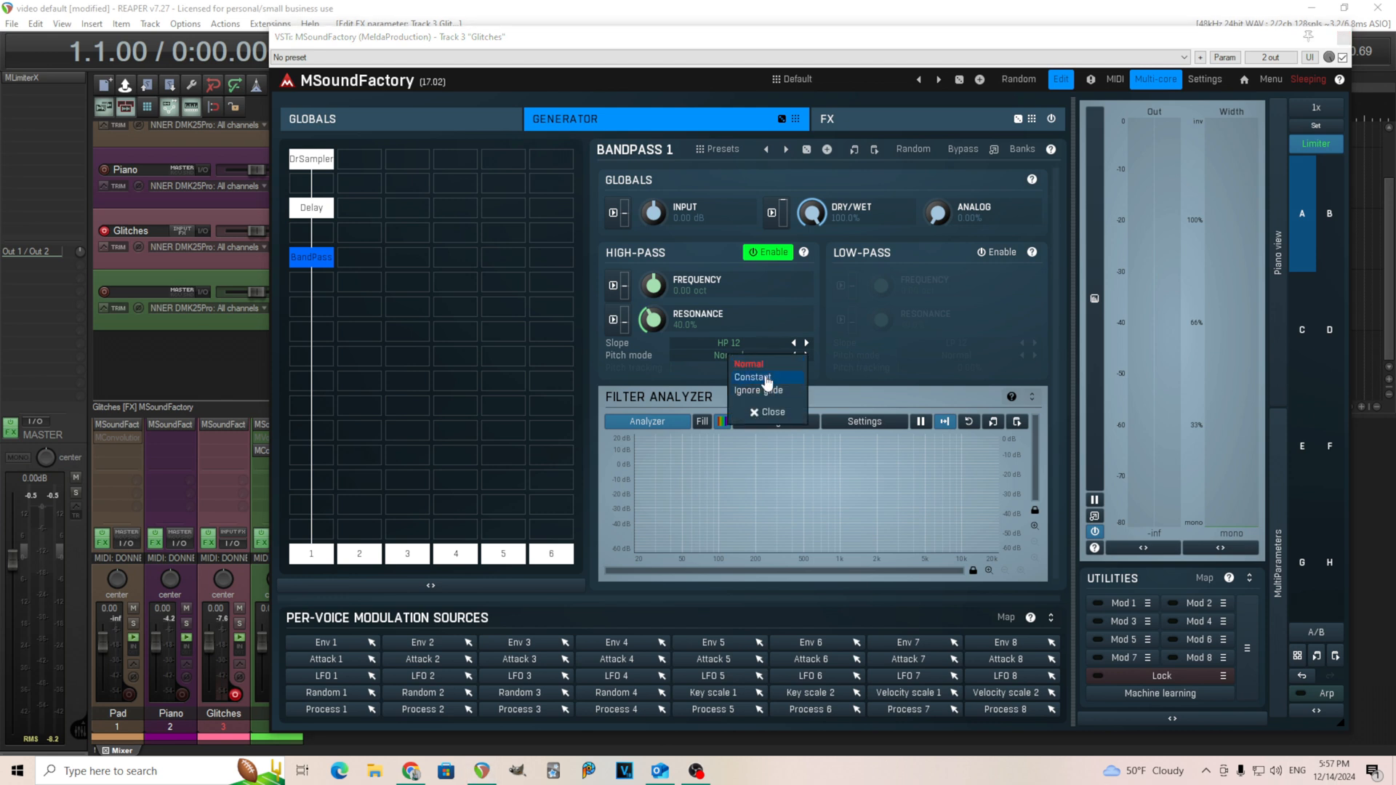
left_click(751, 377)
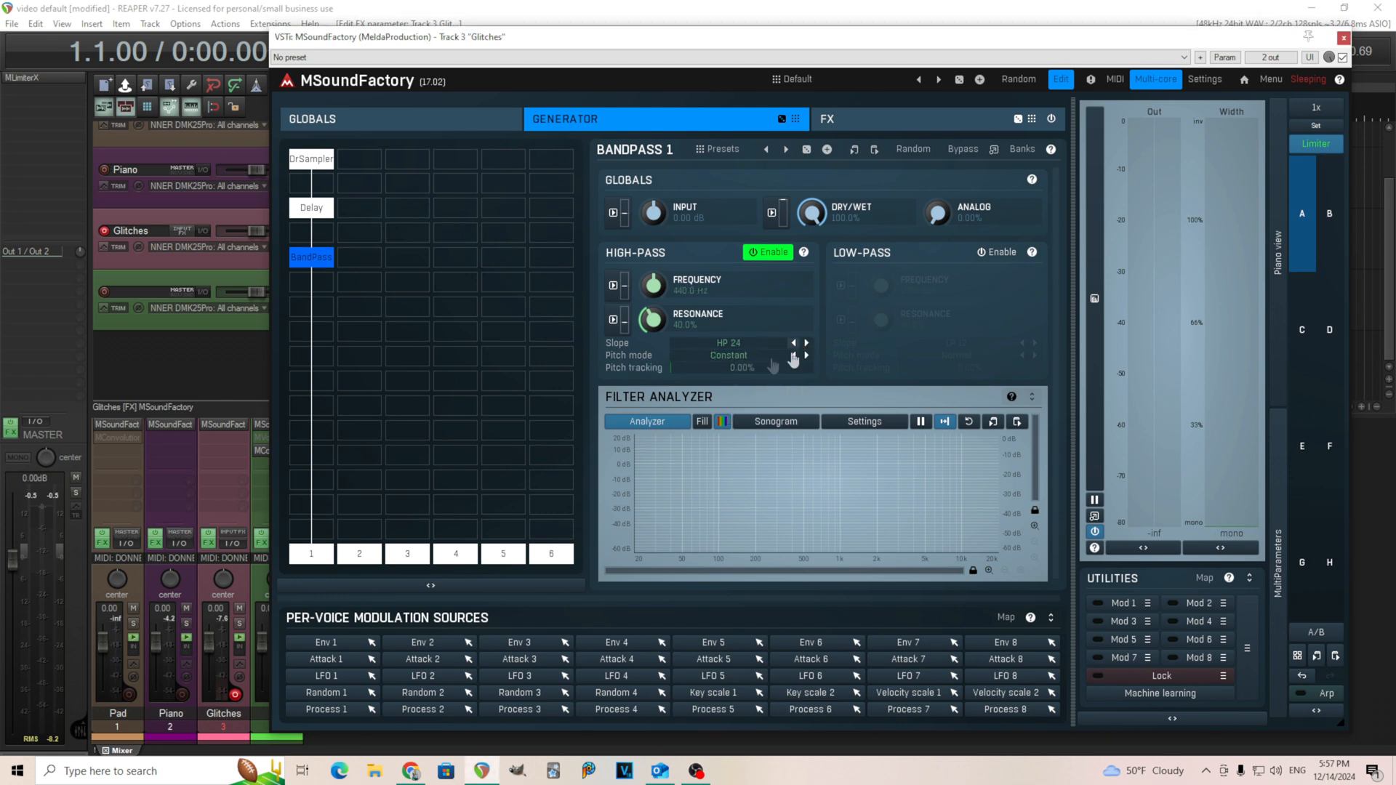
left_click_drag(651, 318, 652, 334)
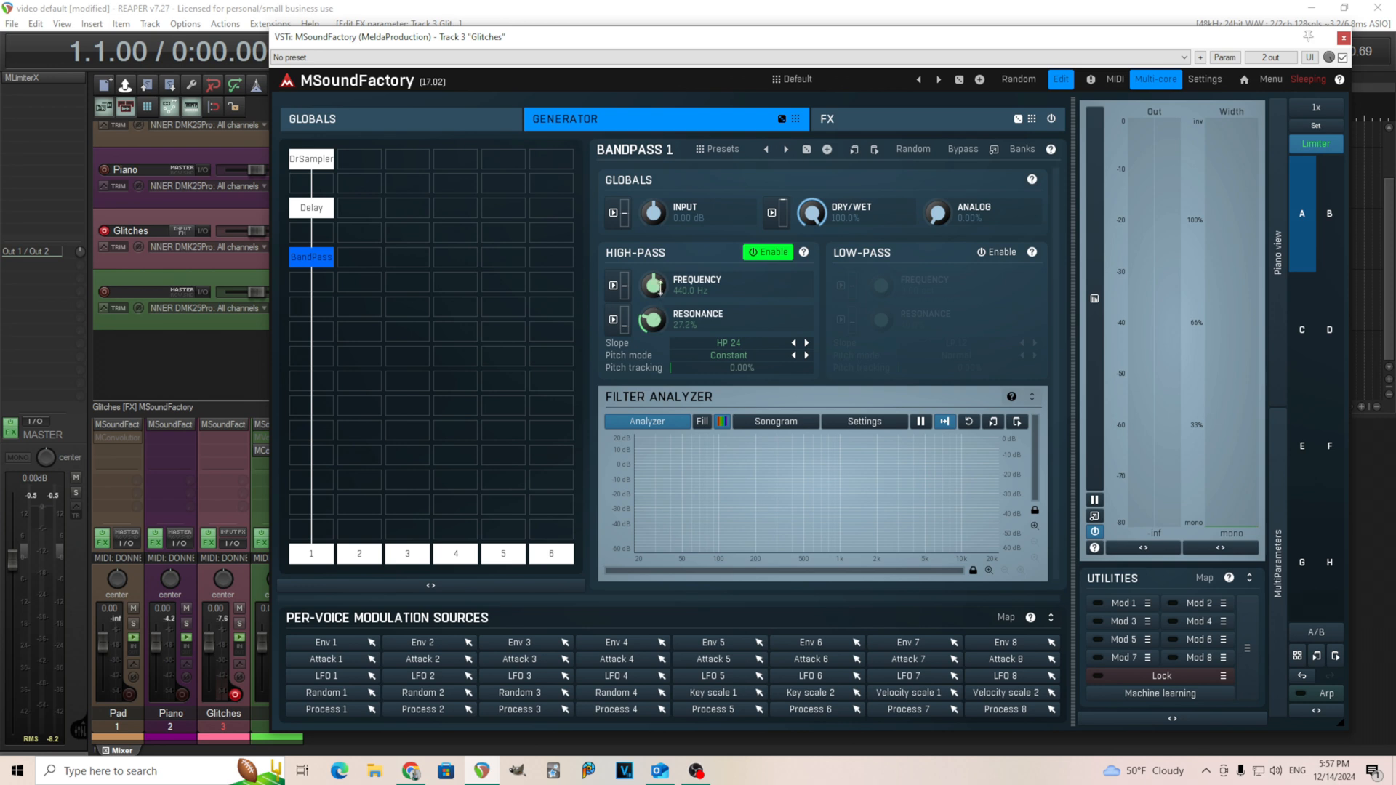
left_click_drag(653, 286, 653, 338)
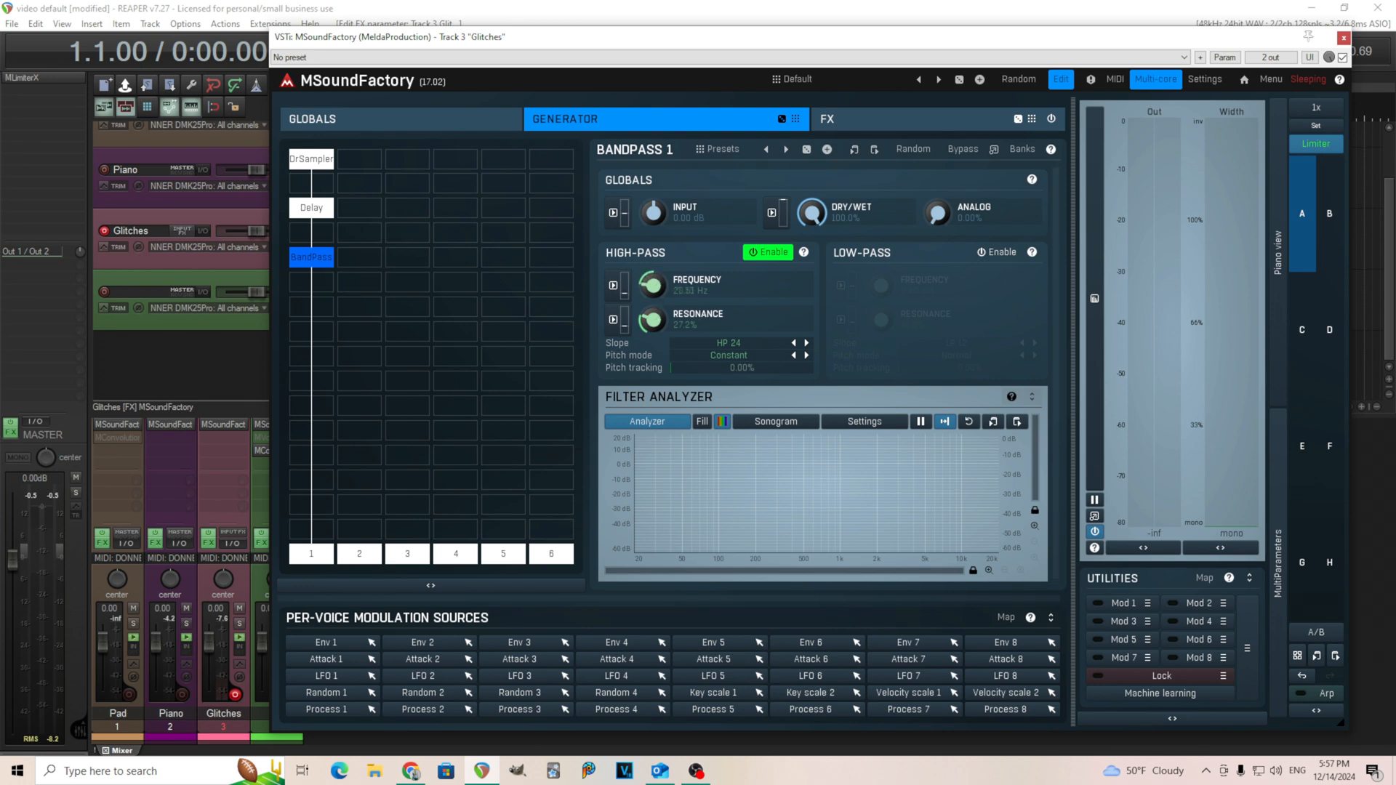
left_click_drag(652, 285, 652, 258)
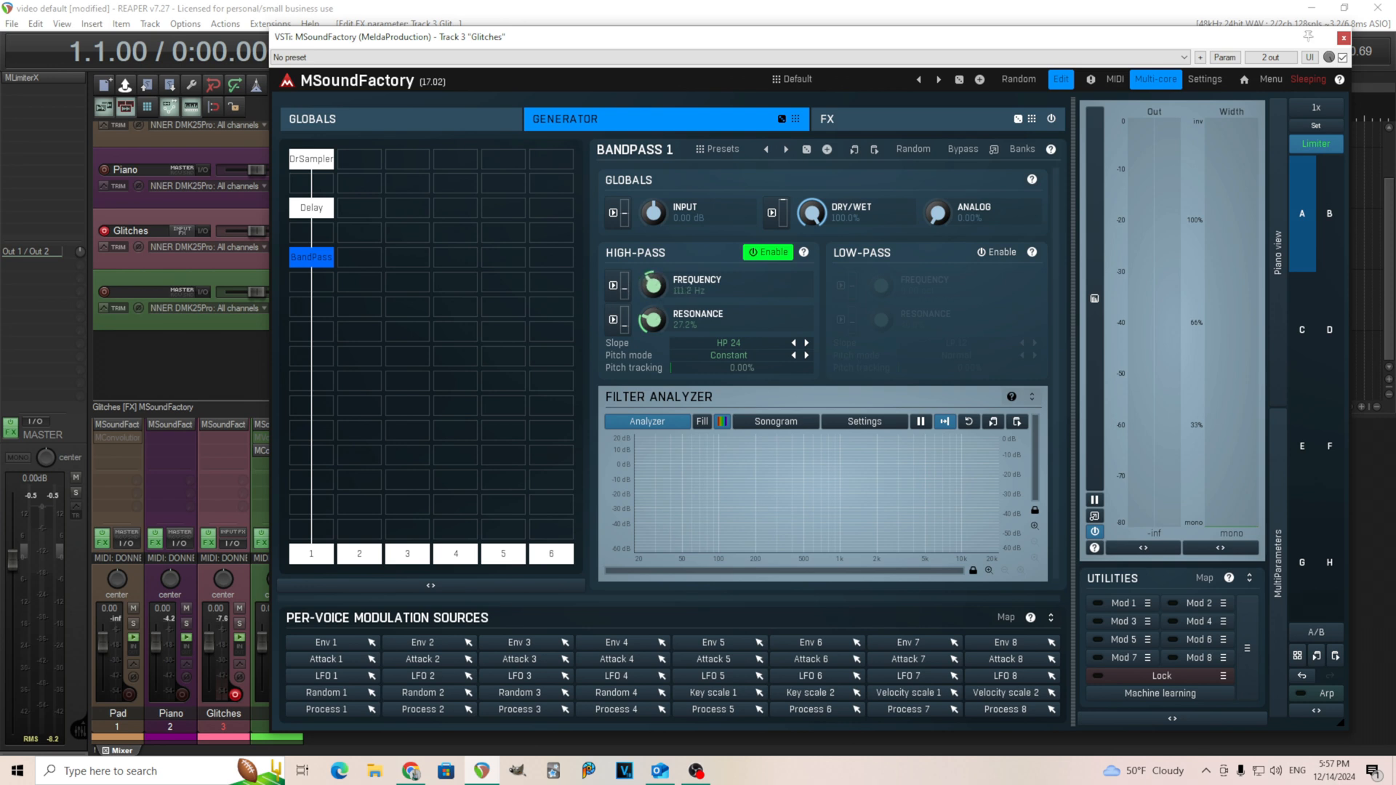
left_click_drag(654, 285, 646, 303)
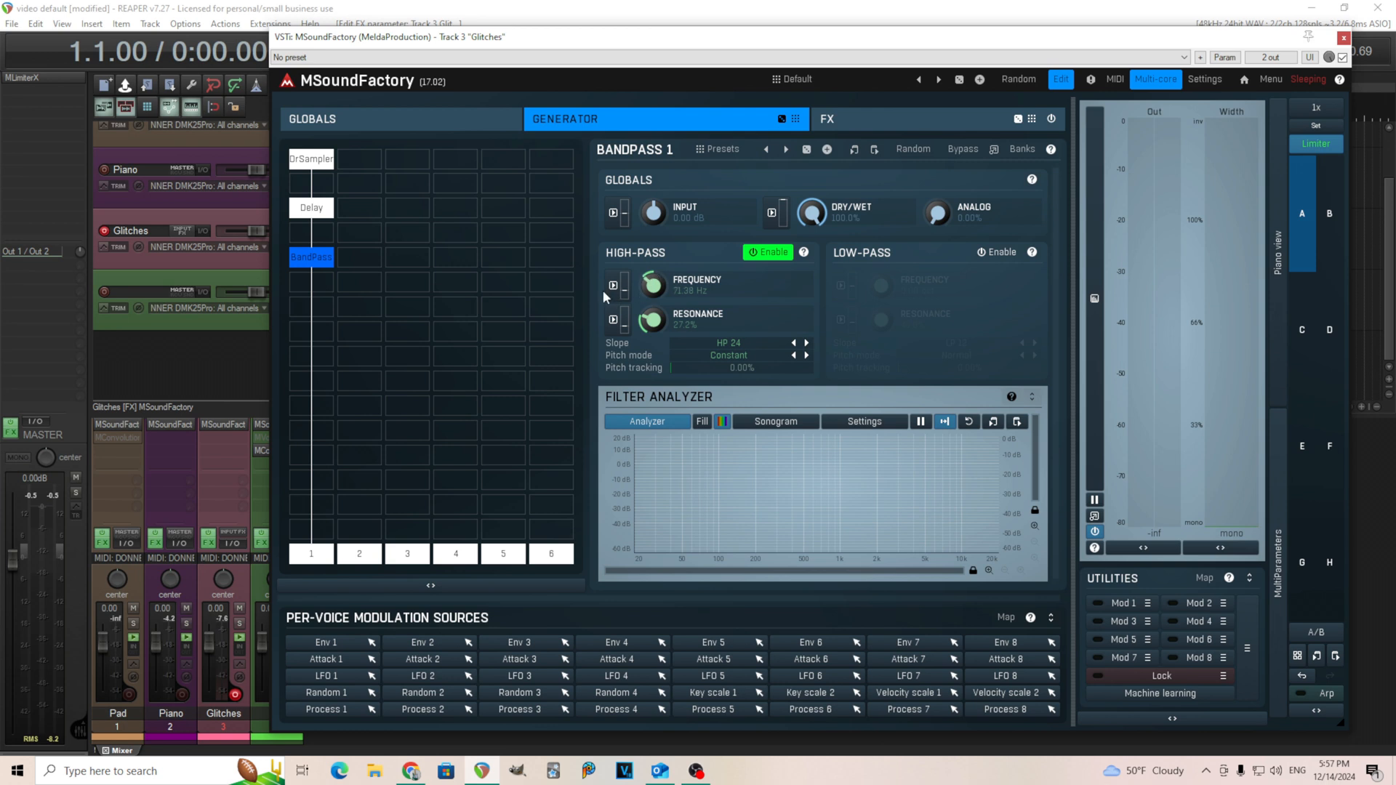
- Assign True random to the high-pass frequency at about 21% depth
left_click(613, 285)
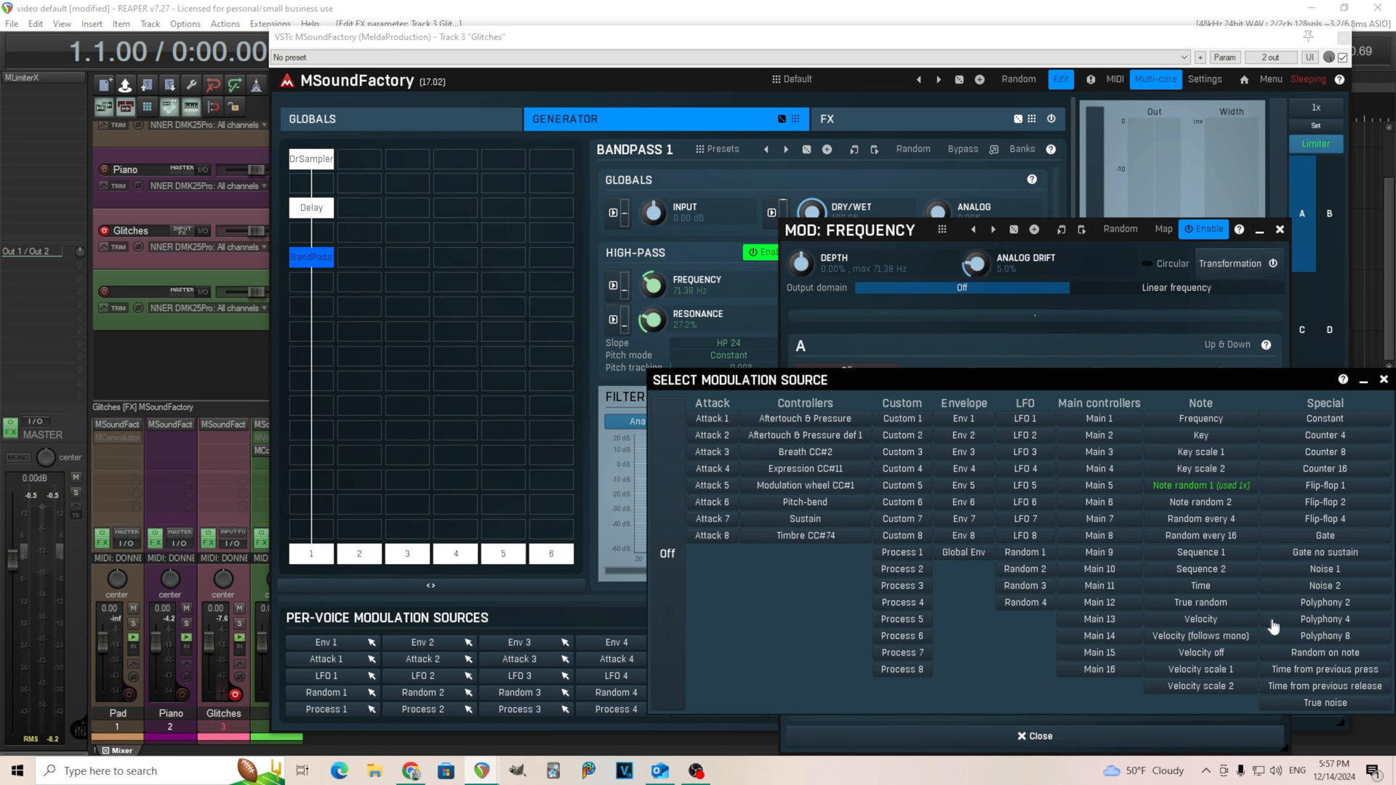
mouse_move(1222, 602)
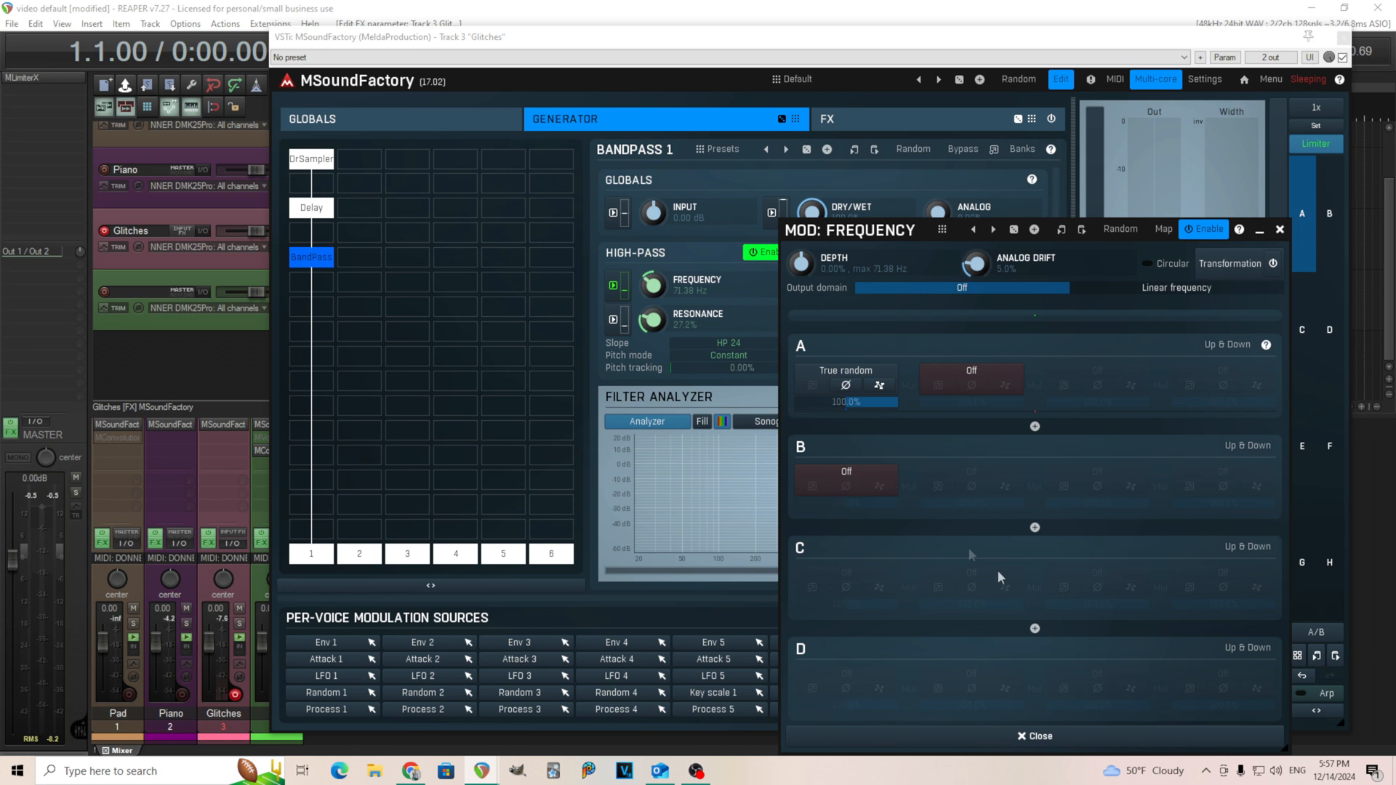
left_click_drag(802, 265, 805, 254)
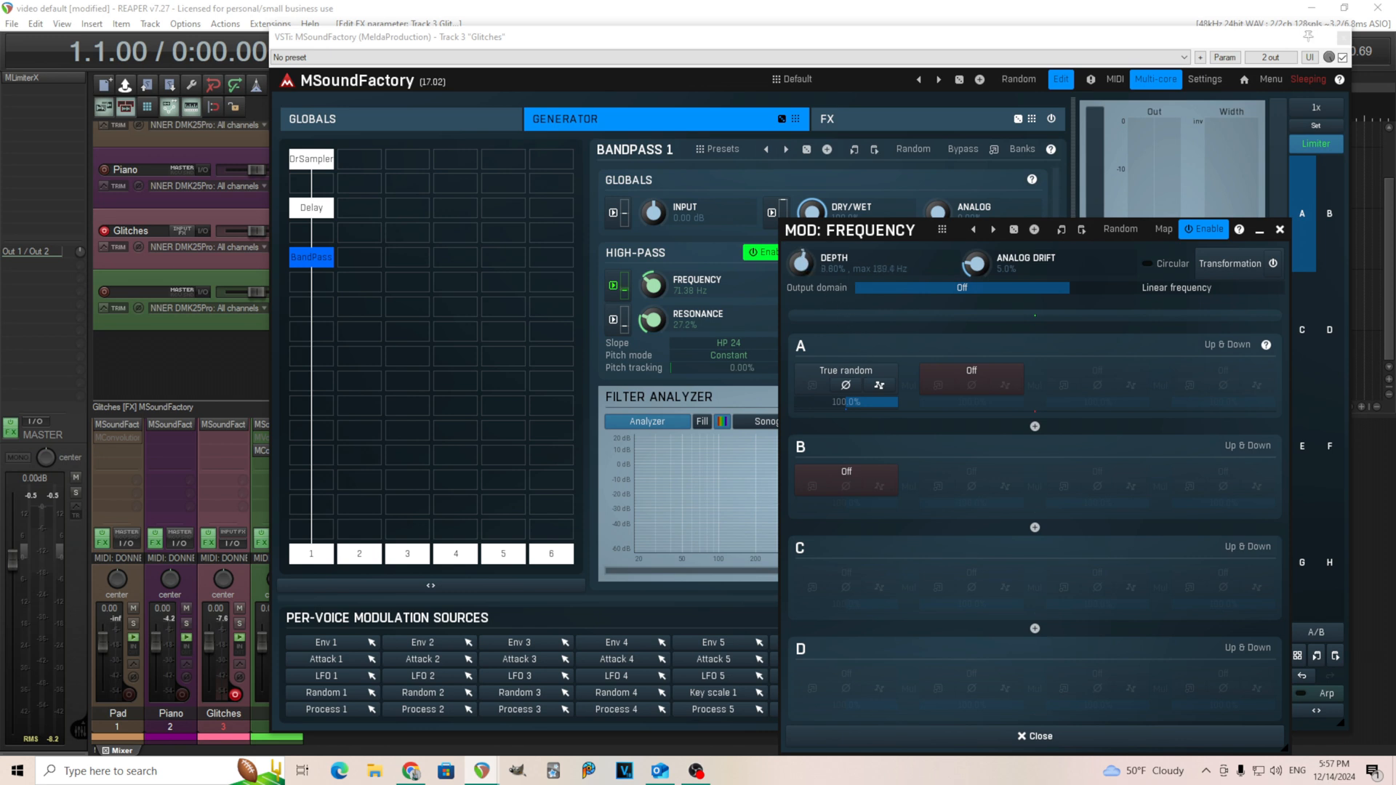
left_click_drag(801, 263, 801, 240)
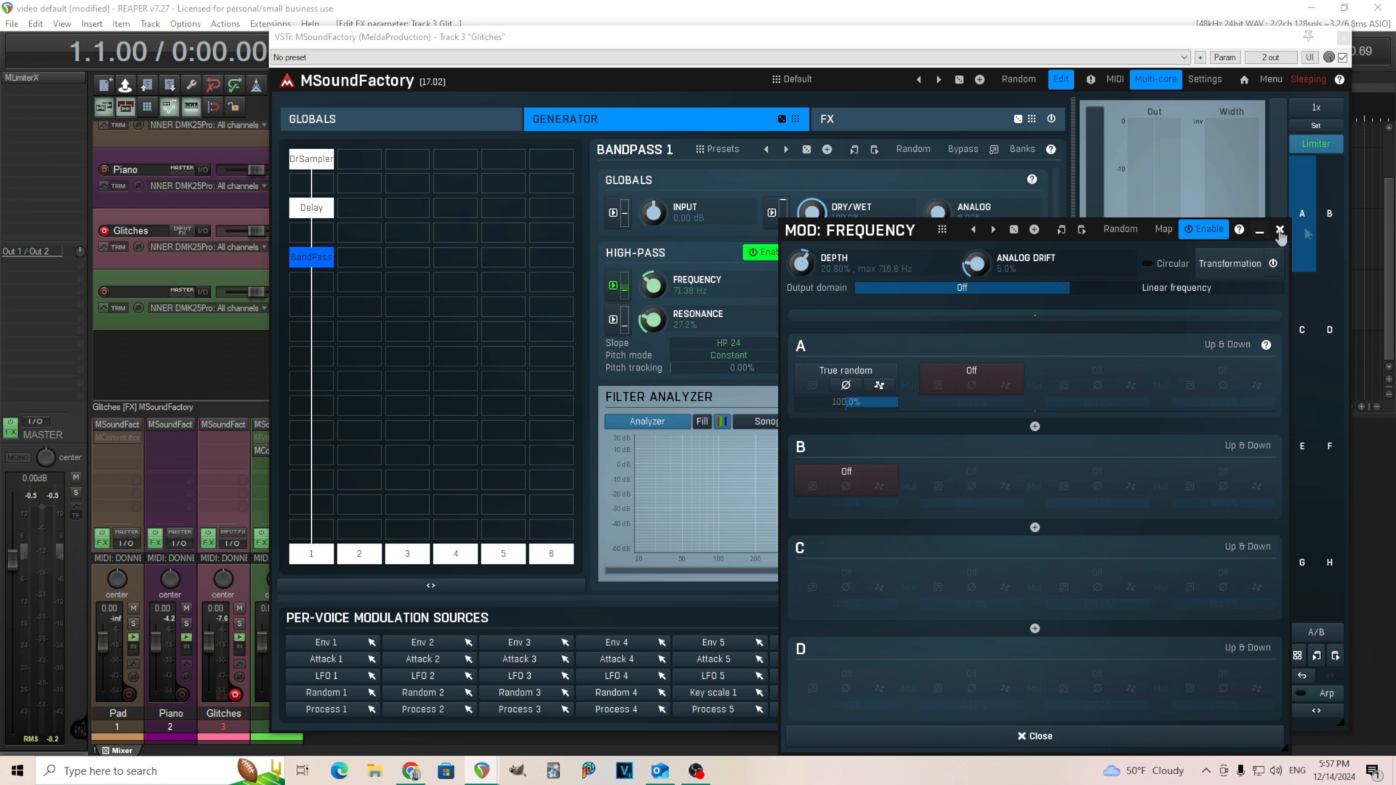
left_click(1281, 229)
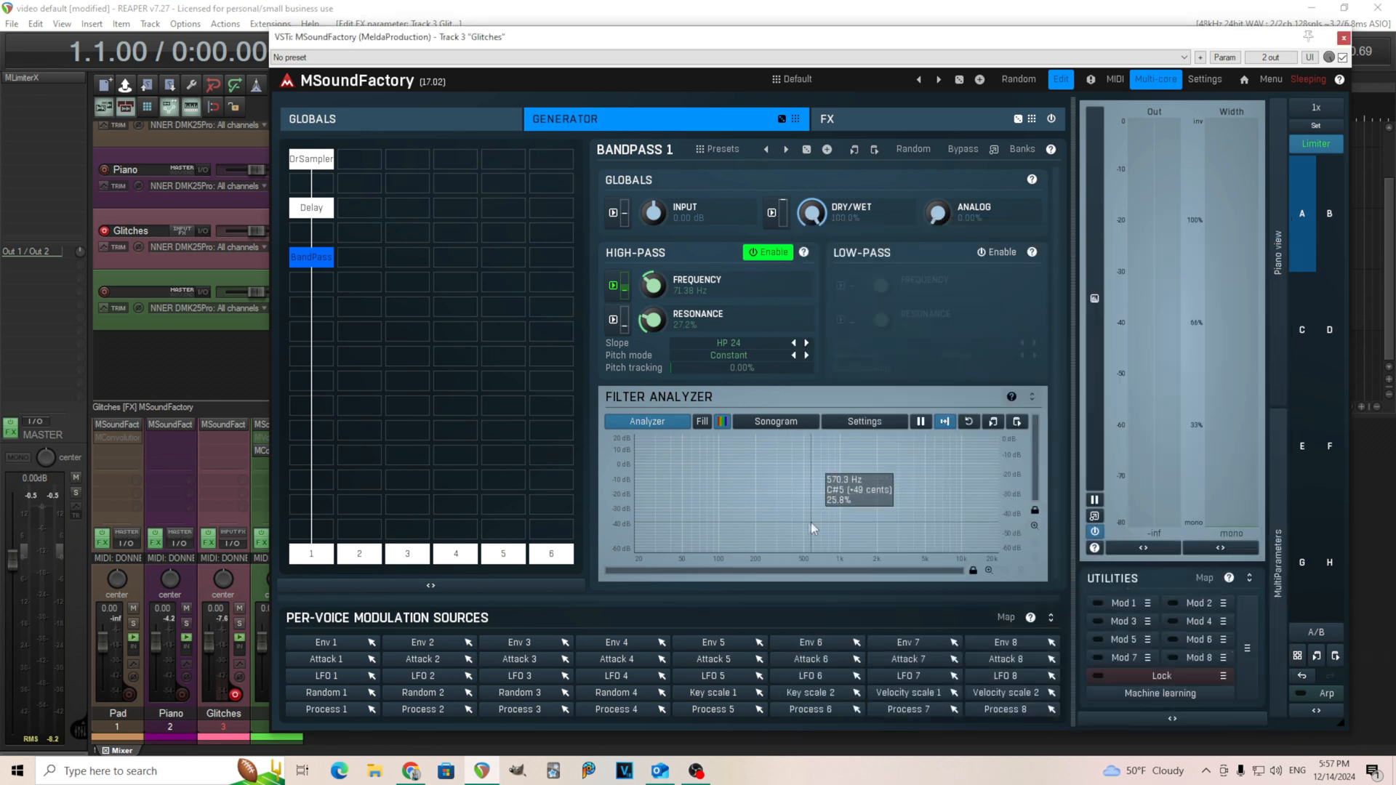
mouse_move(902, 473)
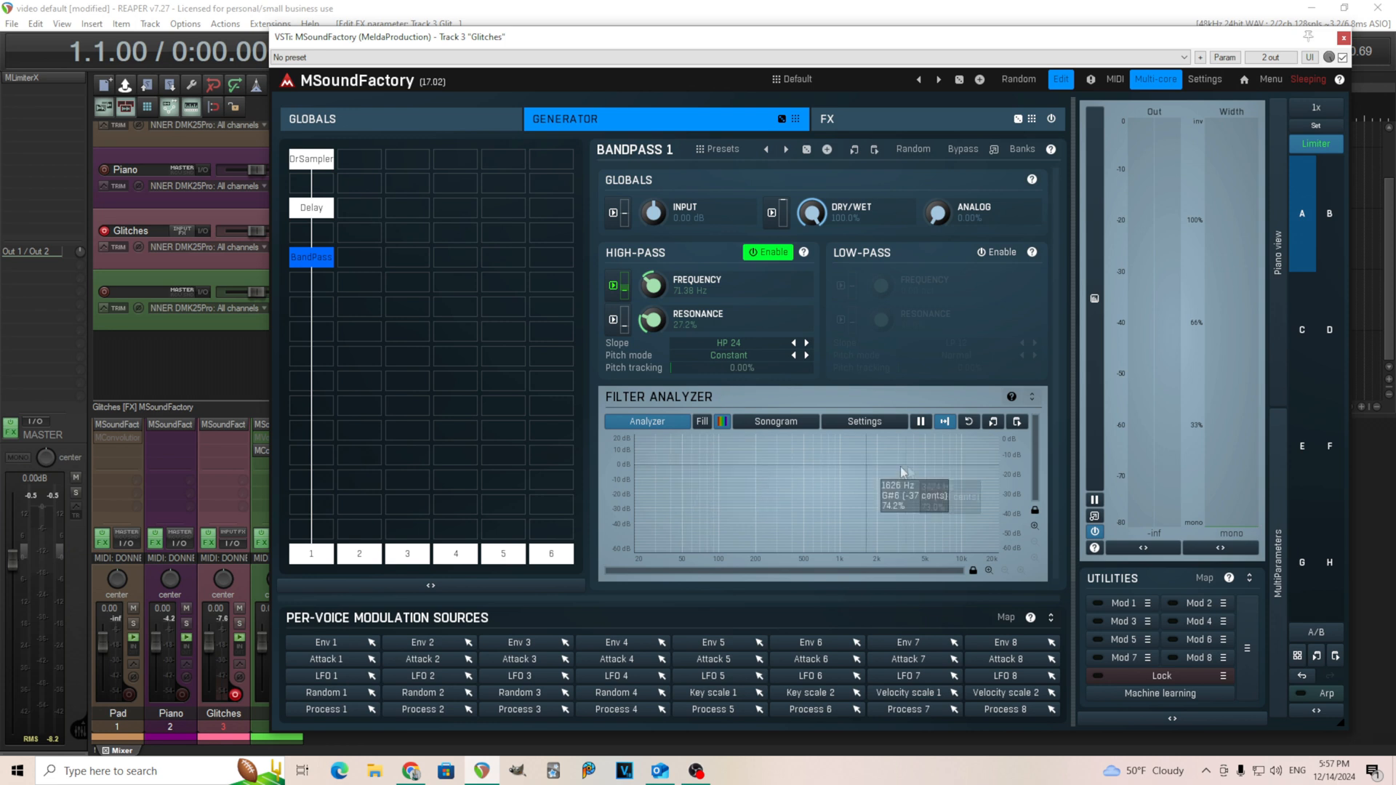
mouse_move(657, 525)
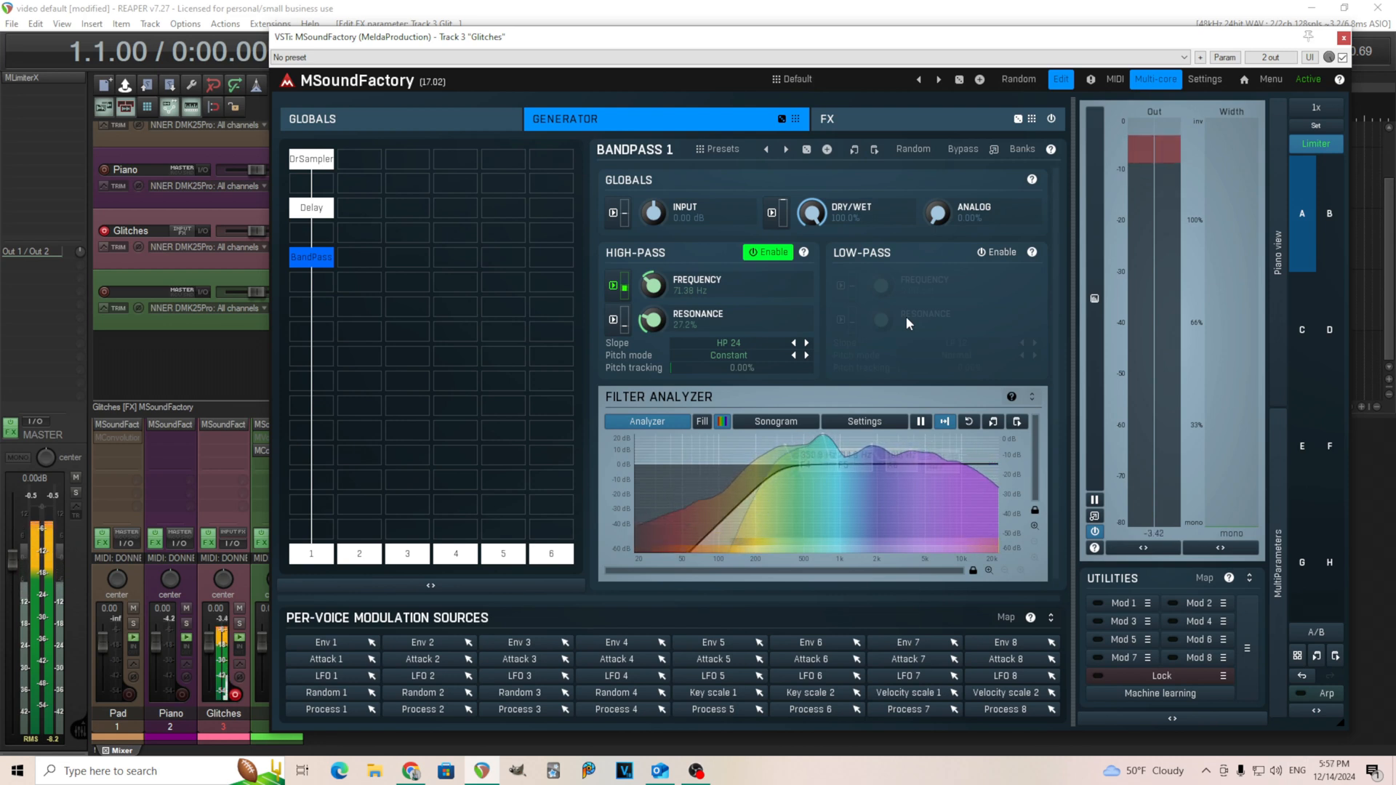
- Enable the low-pass stage with resonance about 29% and cutoff near 14 kHz
left_click(1000, 252)
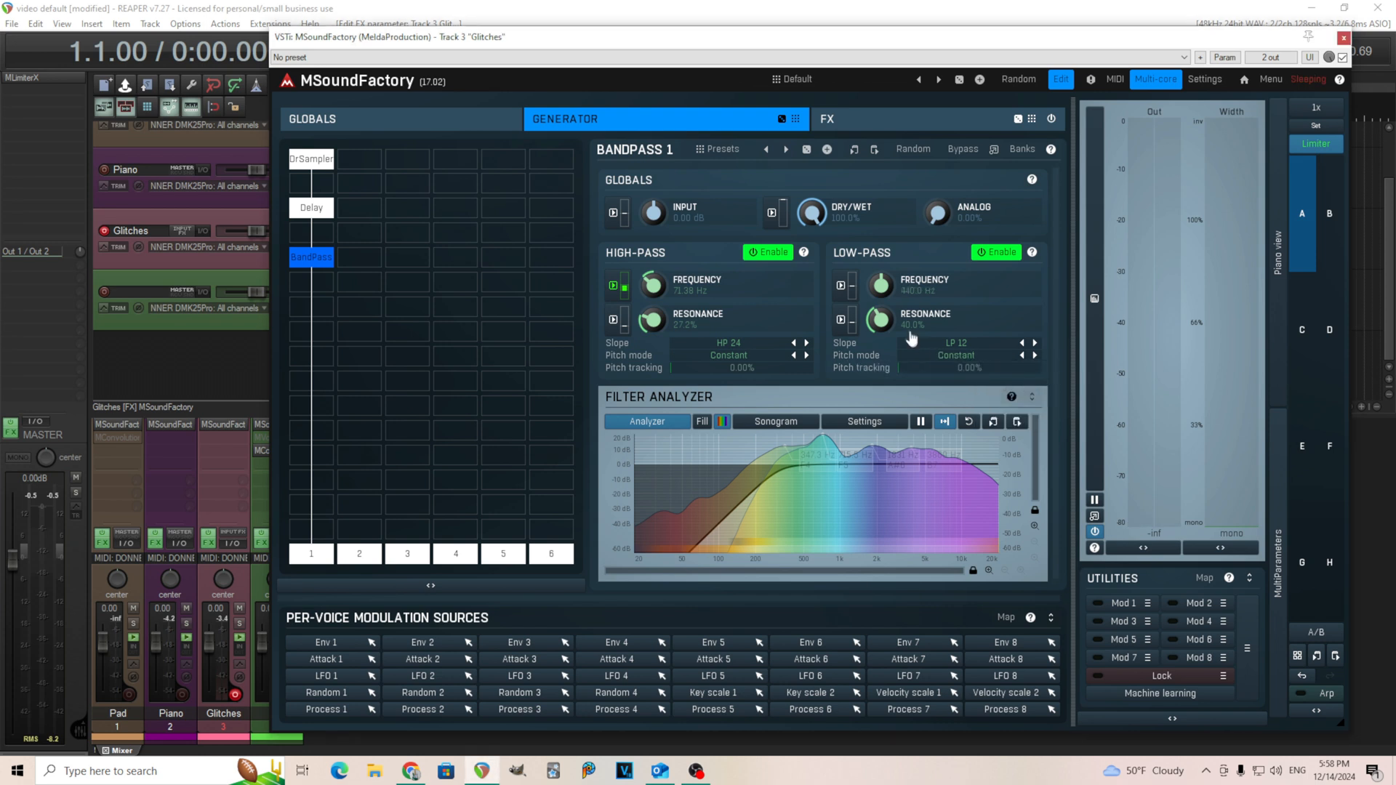
left_click_drag(880, 321, 908, 343)
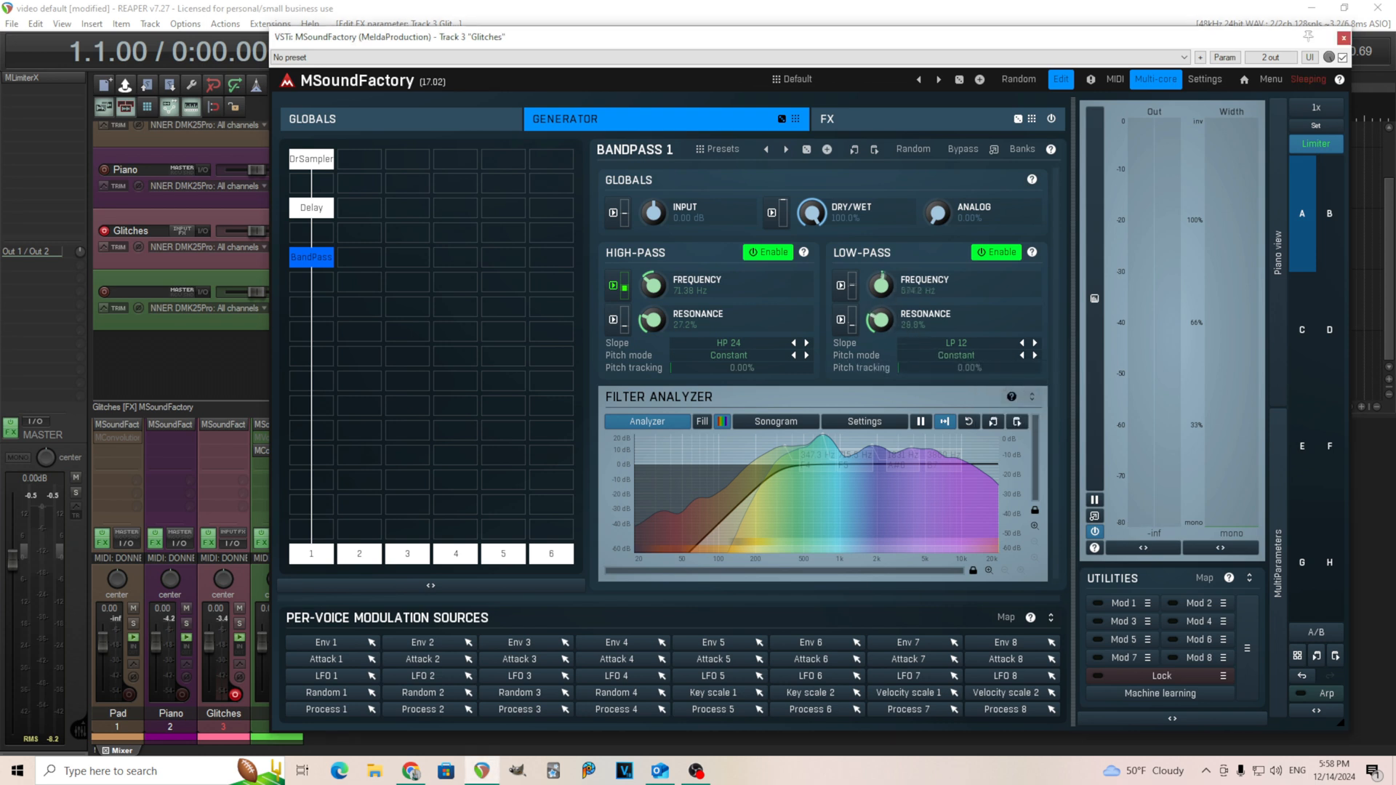
left_click_drag(881, 285, 880, 267)
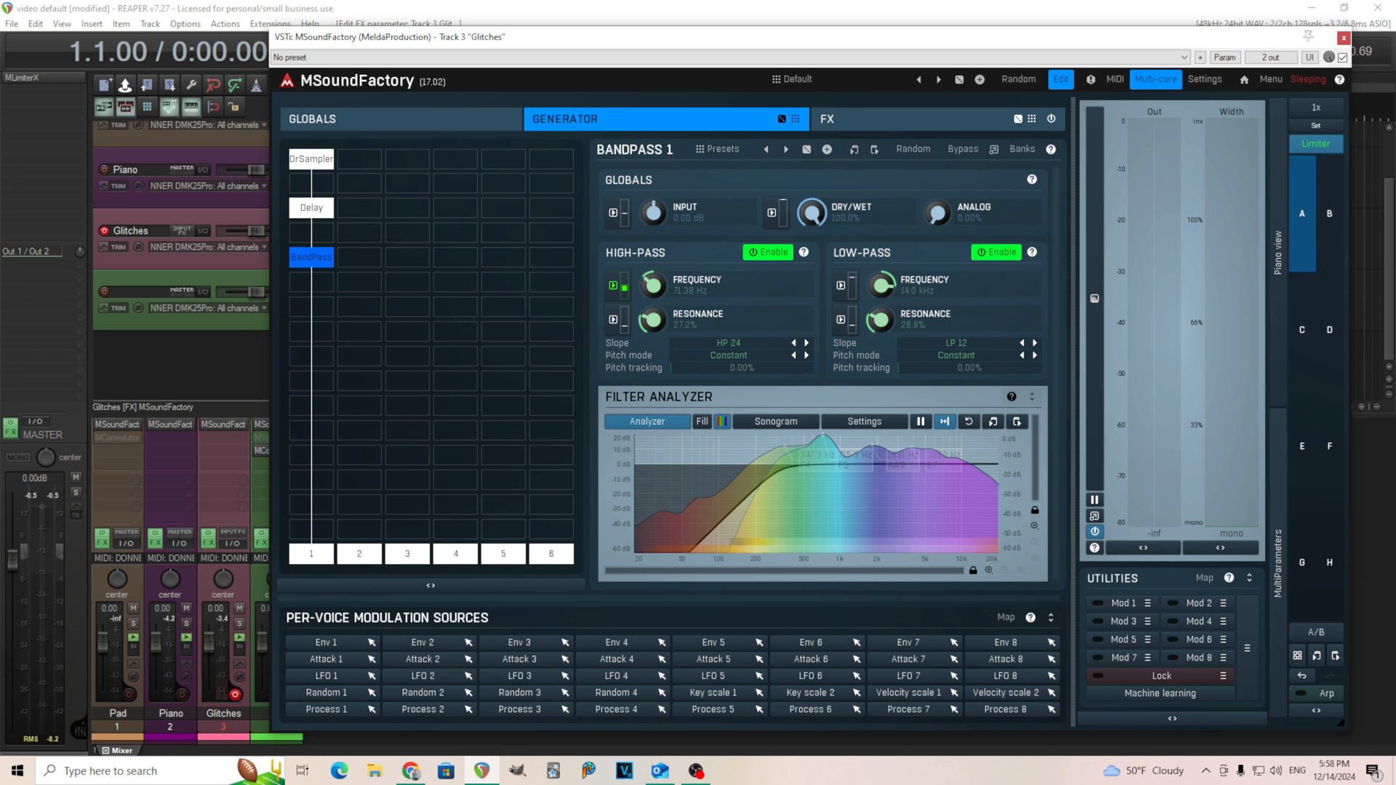
mouse_move(837, 294)
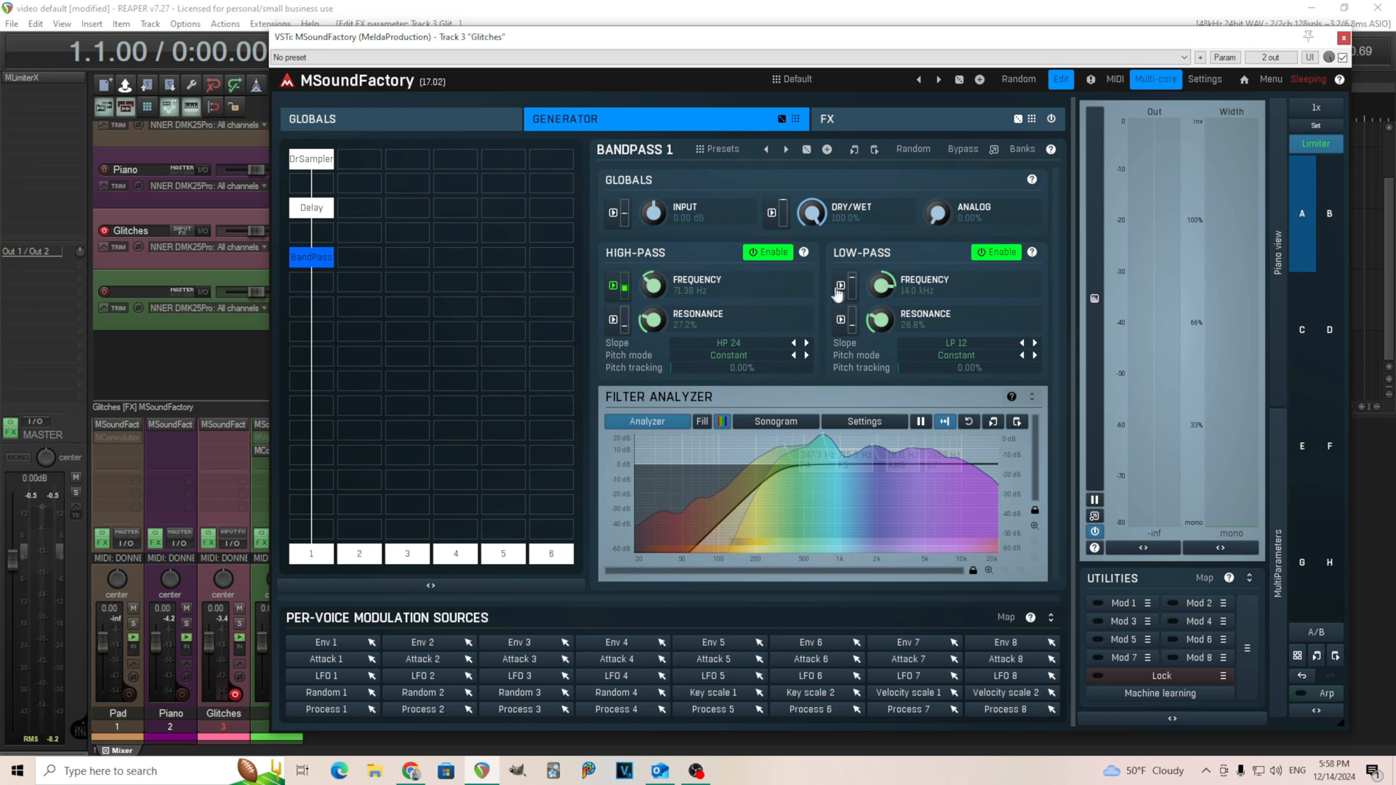
- Assign True random to the low-pass frequency with a slightly negative, fine-tuned depth
left_click(843, 286)
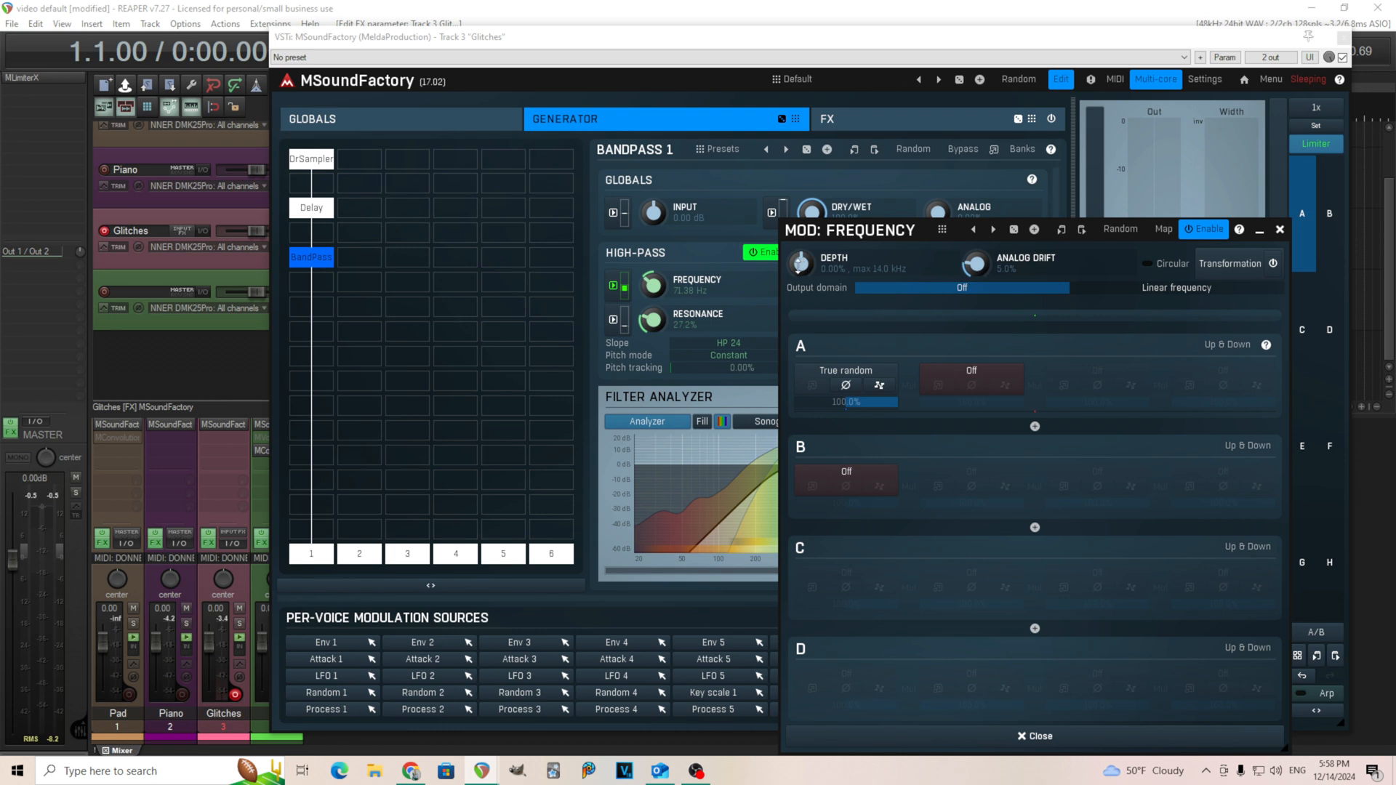
left_click_drag(800, 263, 800, 285)
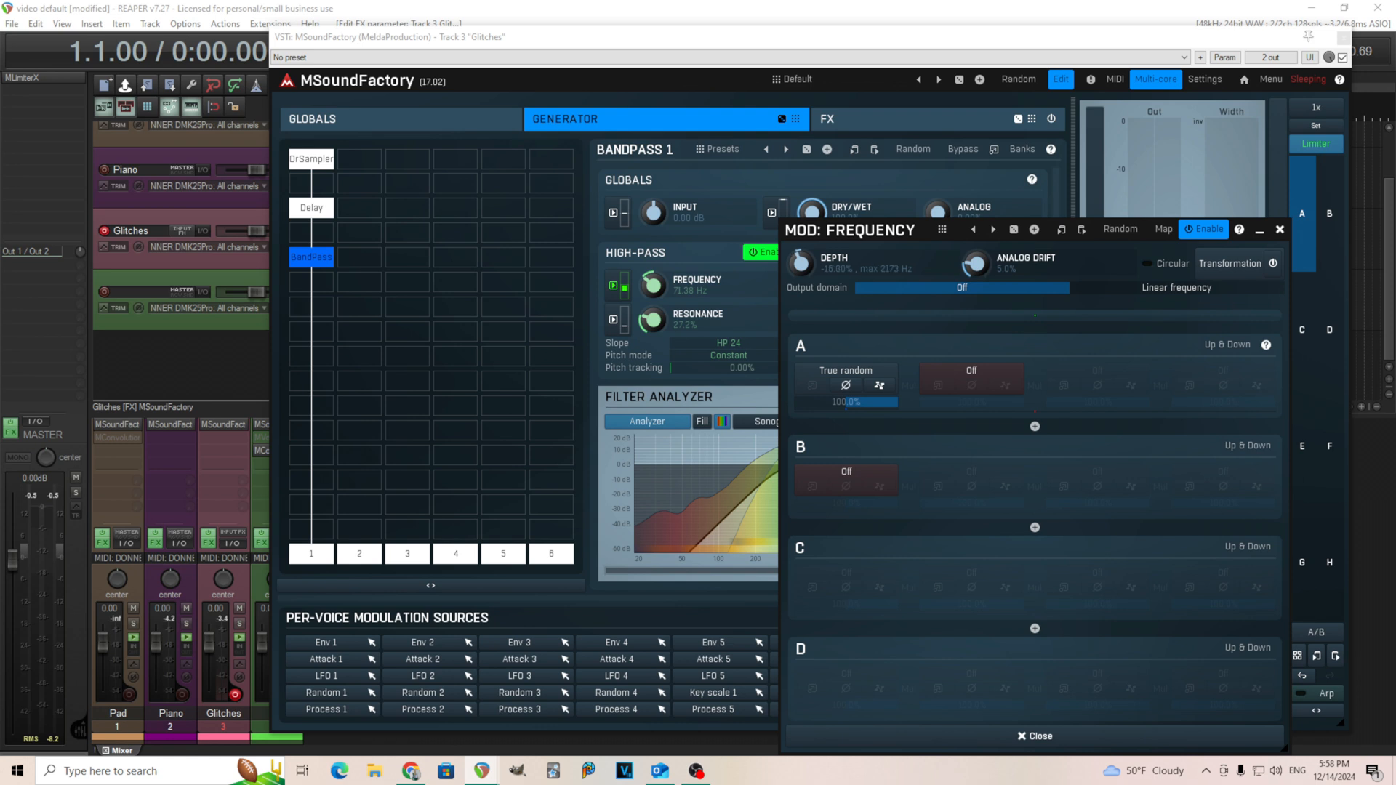
left_click_drag(797, 259, 797, 267)
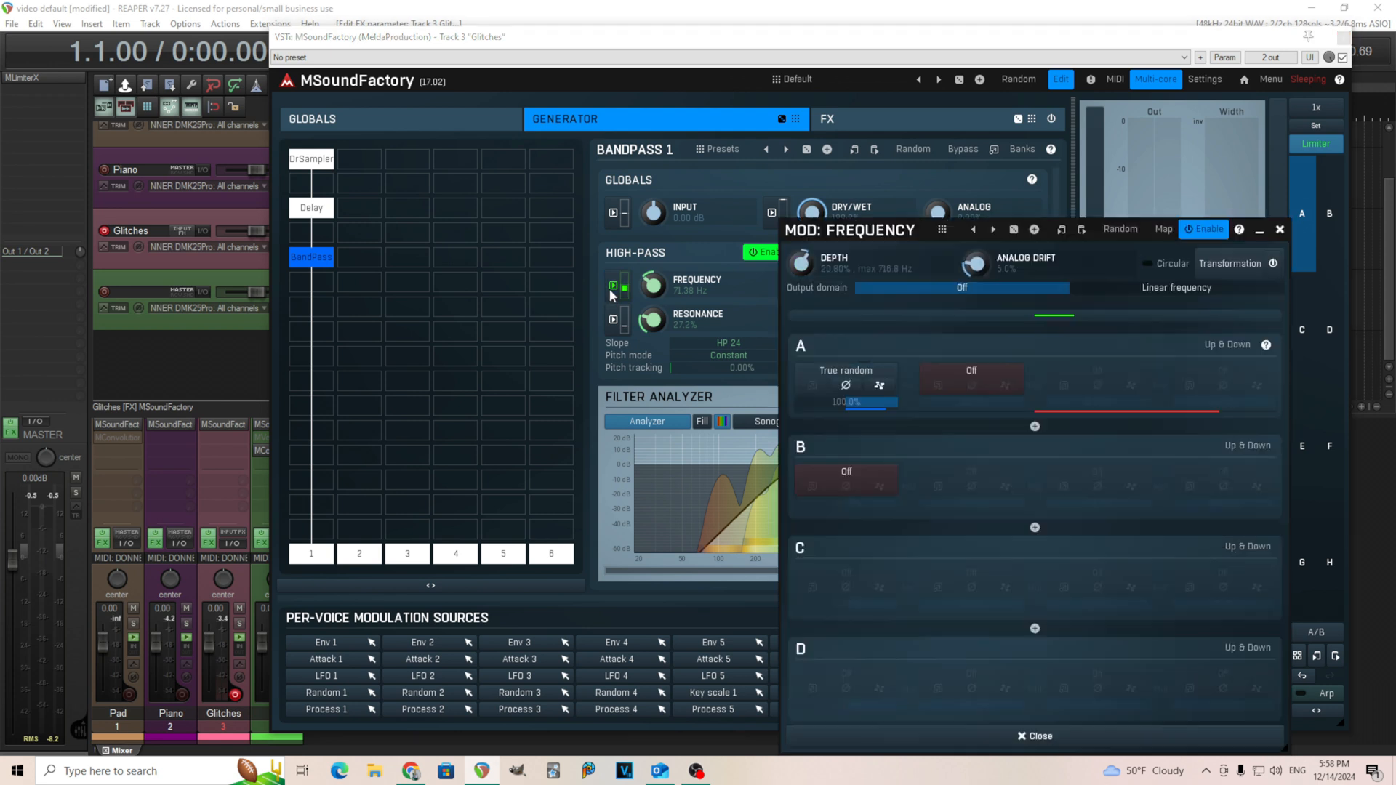
left_click_drag(801, 258, 801, 267)
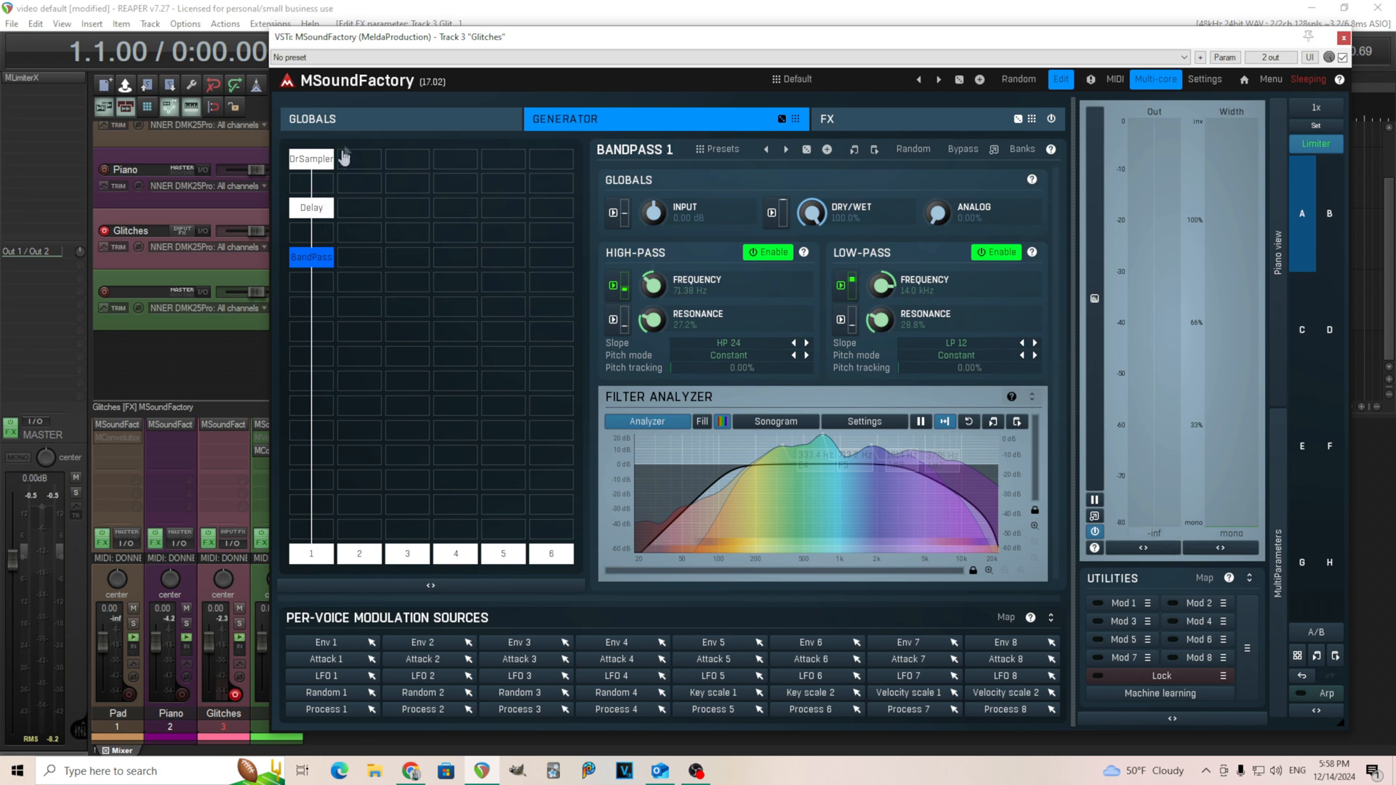
- Insert a BitFun distortion module in the In 1 slot of the FX chain
left_click(312, 118)
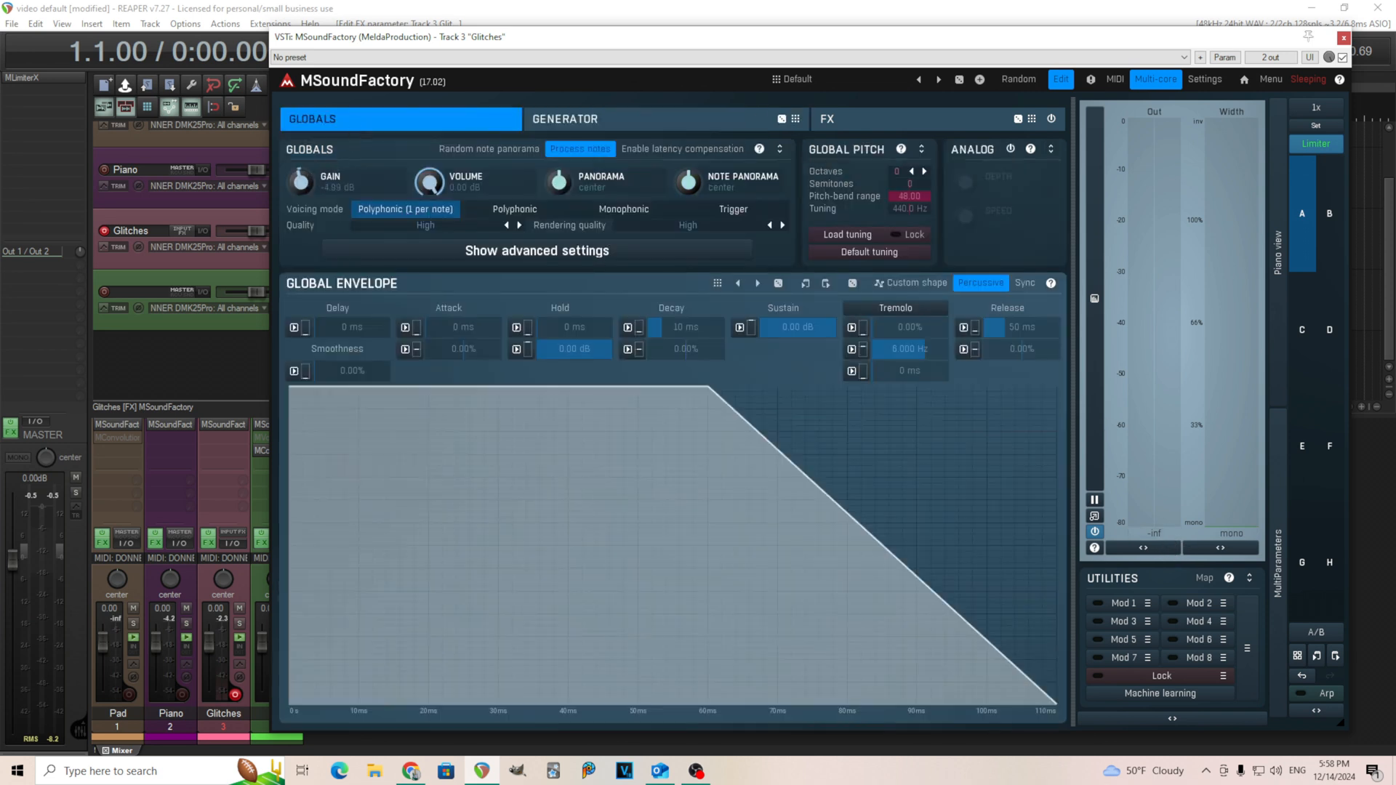
left_click(564, 119)
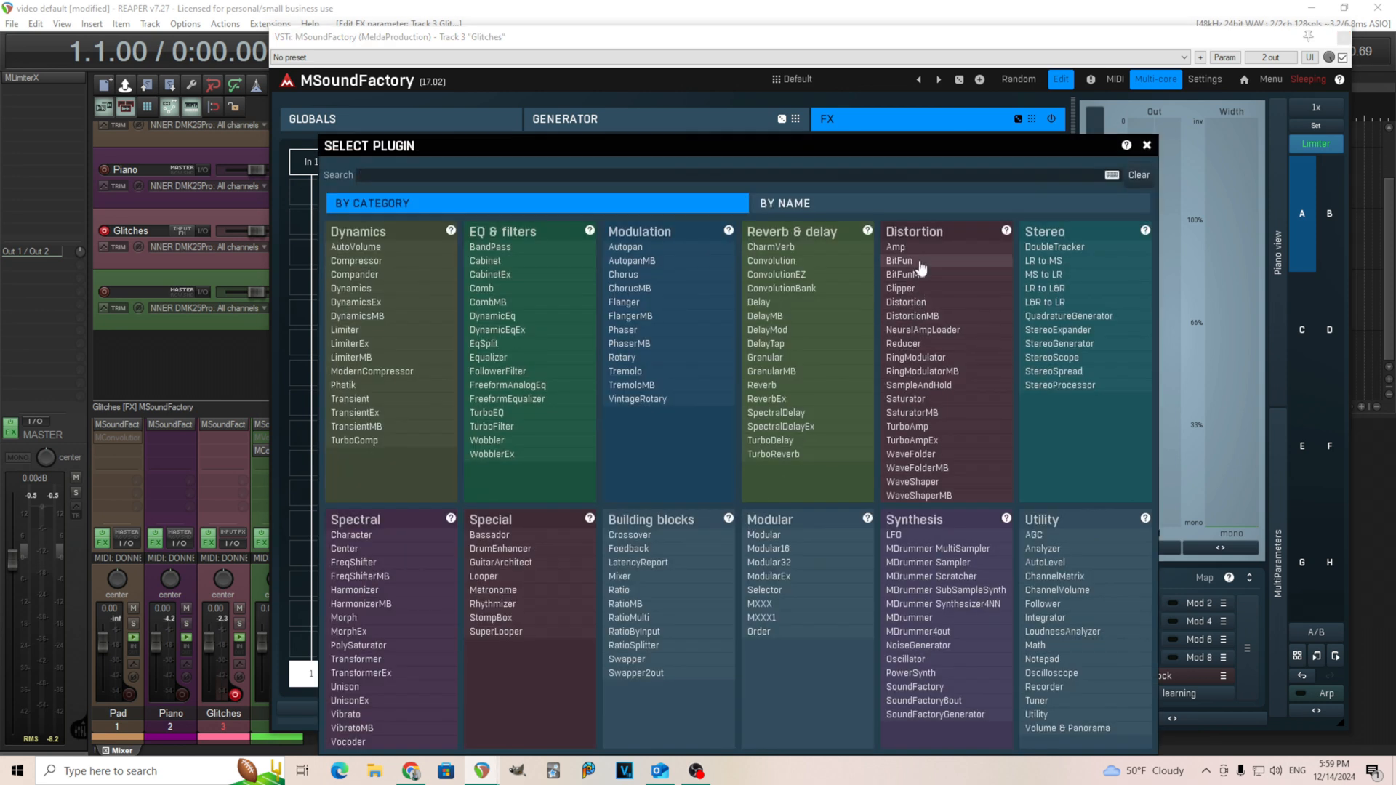
left_click(902, 261)
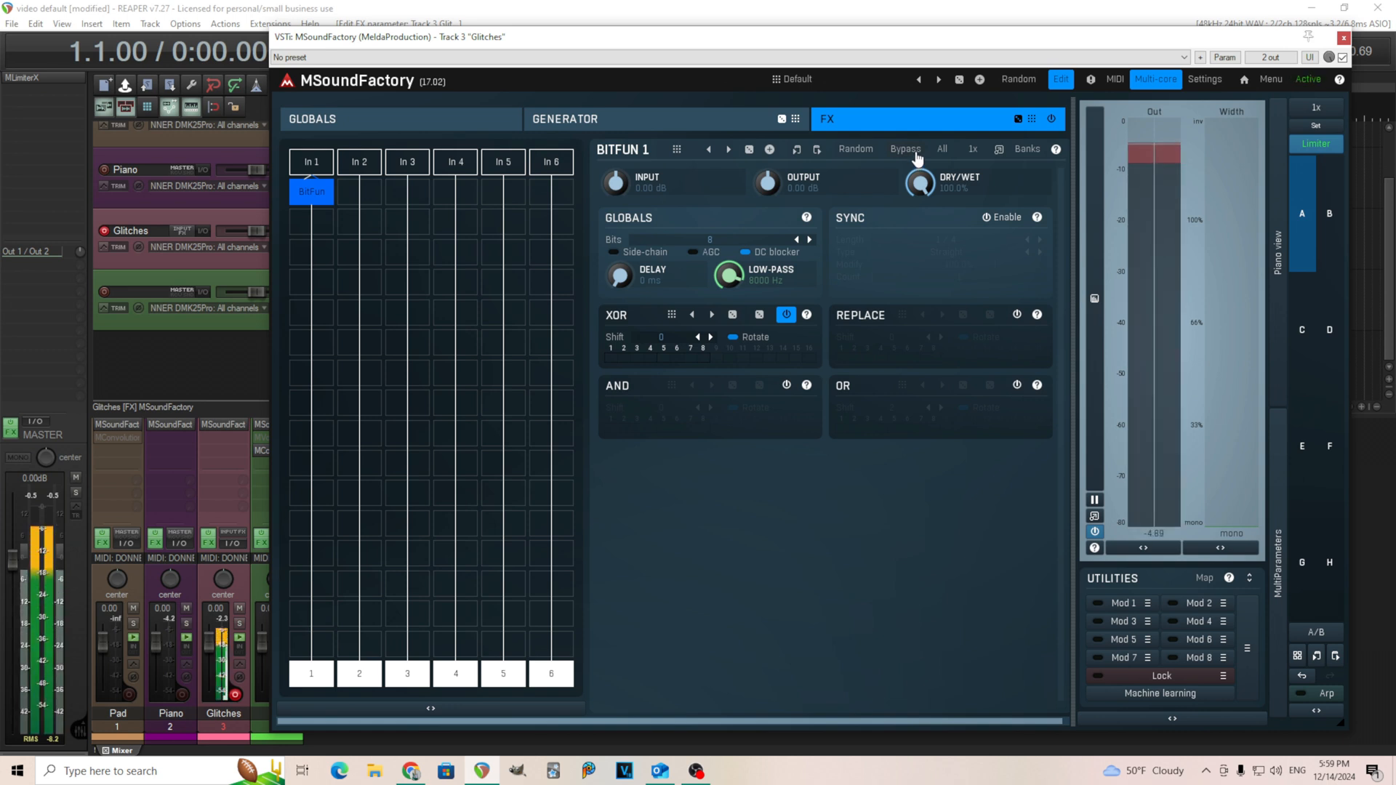
- Compare BitFun bypassed versus active, lower its output to about -5.4 dB, return to the generator chain
left_click(904, 149)
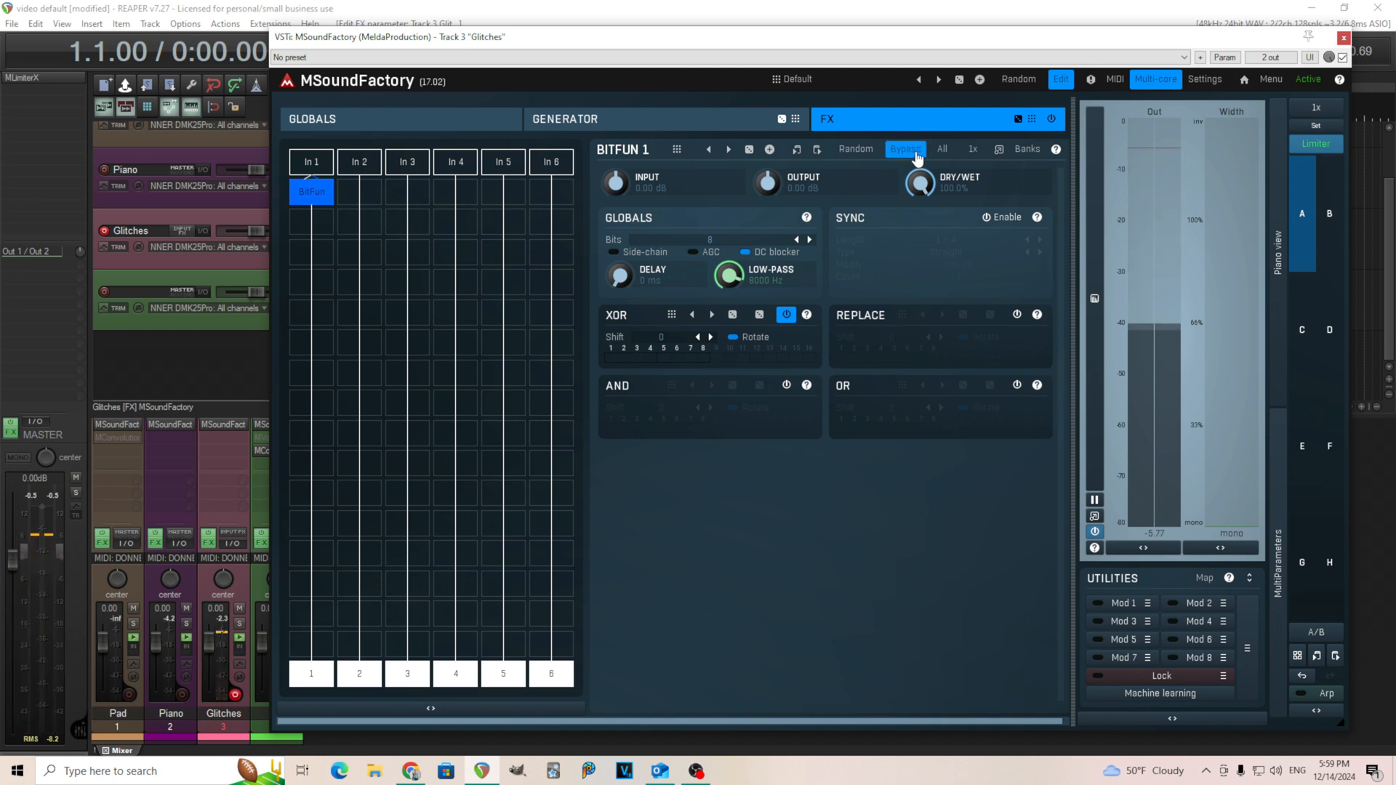
left_click(905, 148)
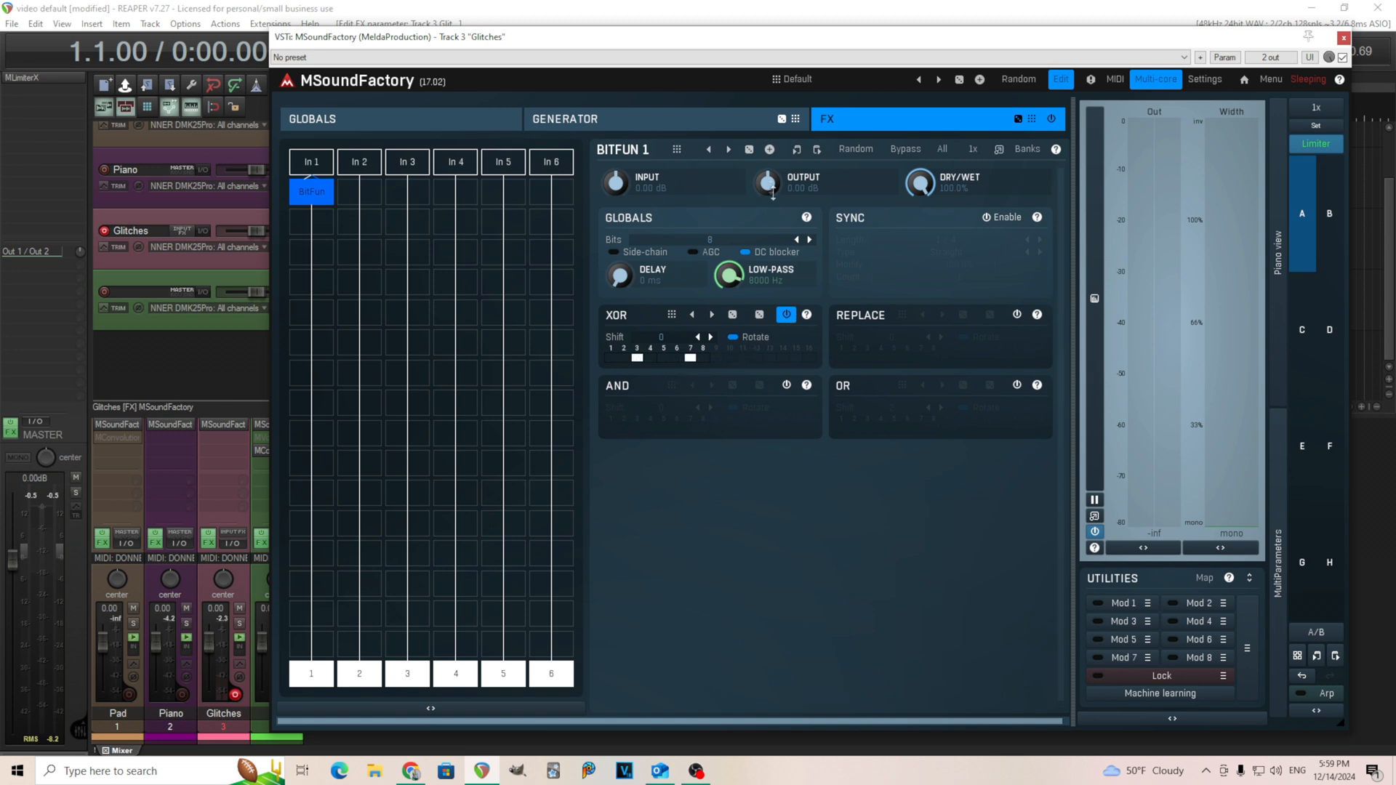
left_click_drag(768, 183, 772, 201)
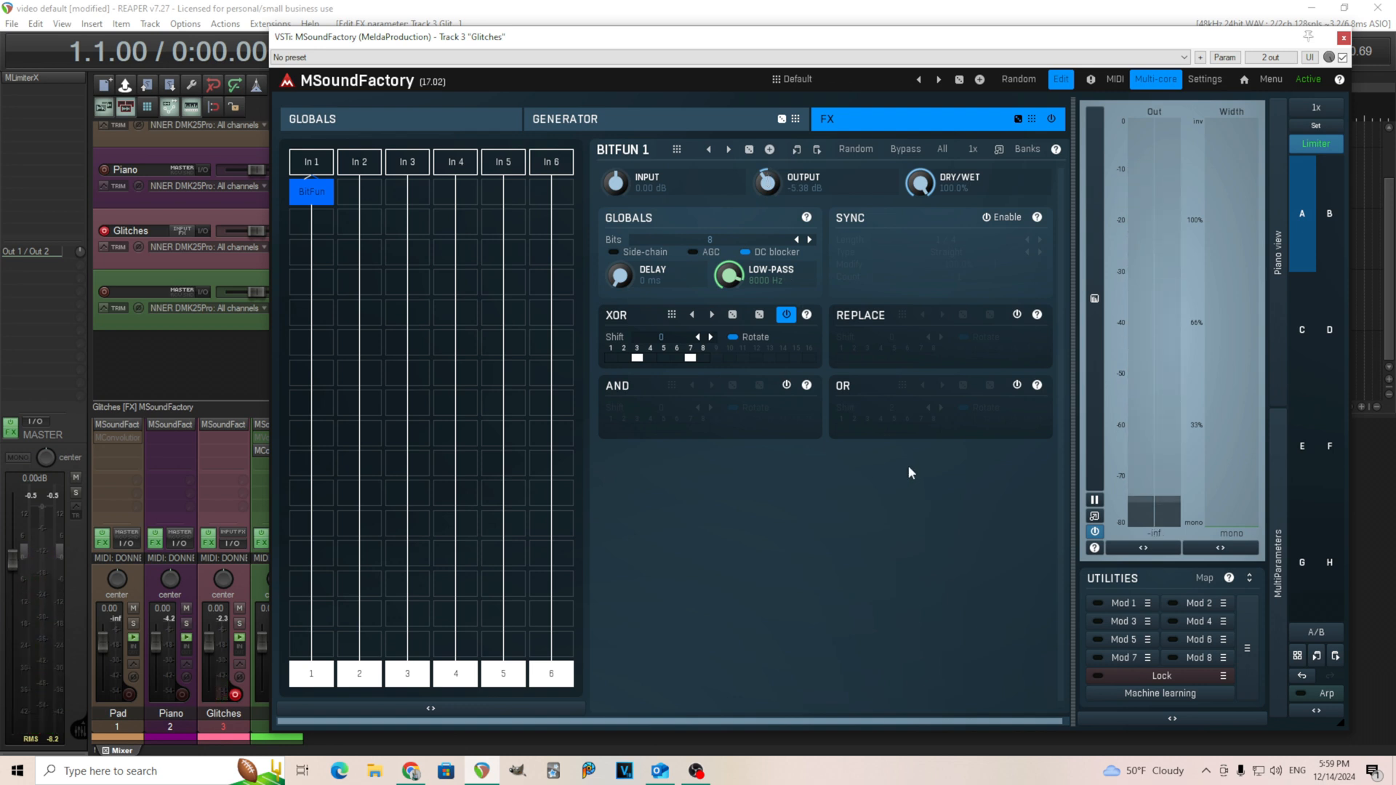
left_click(566, 118)
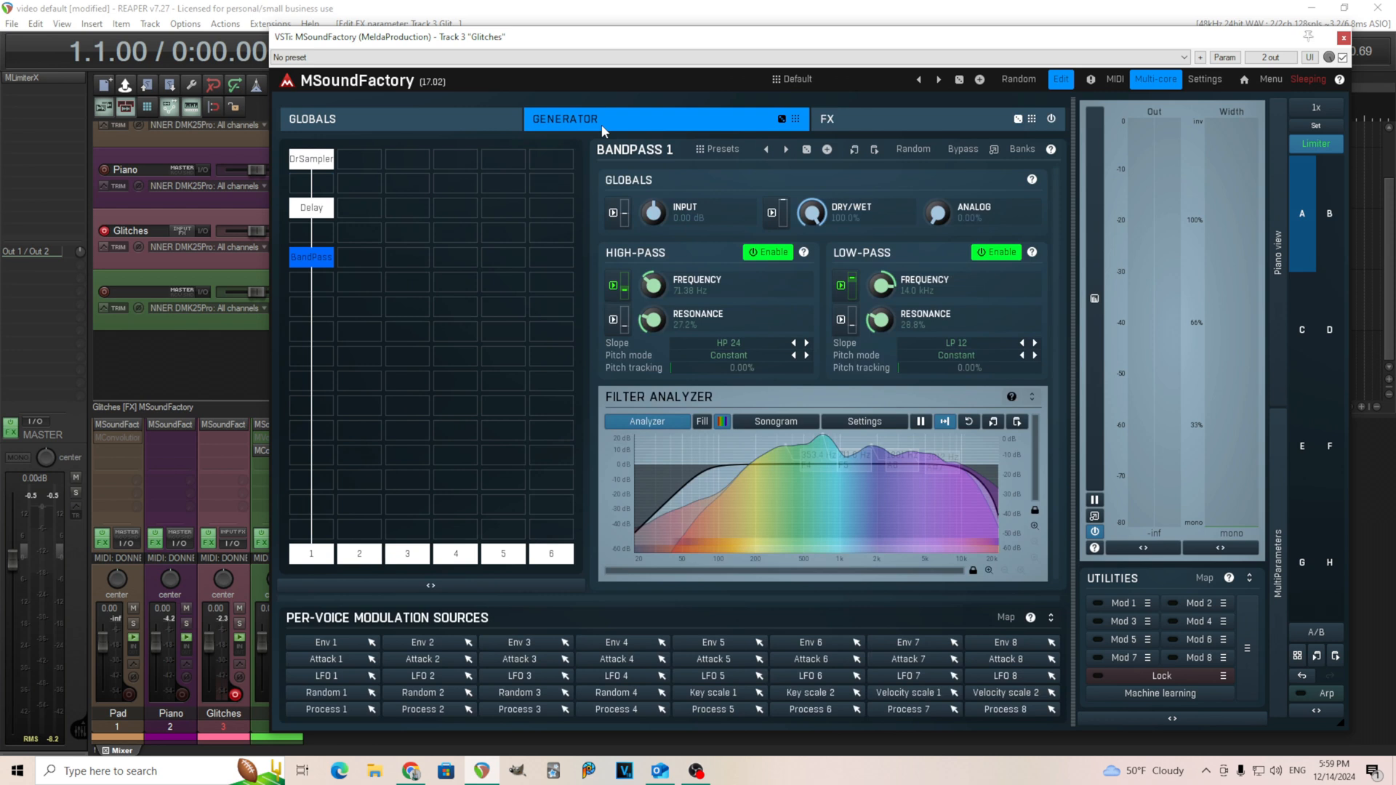
- Check the Delay module's frozen Tap 1 settings, then return to the FX chain with BitFun
left_click(310, 208)
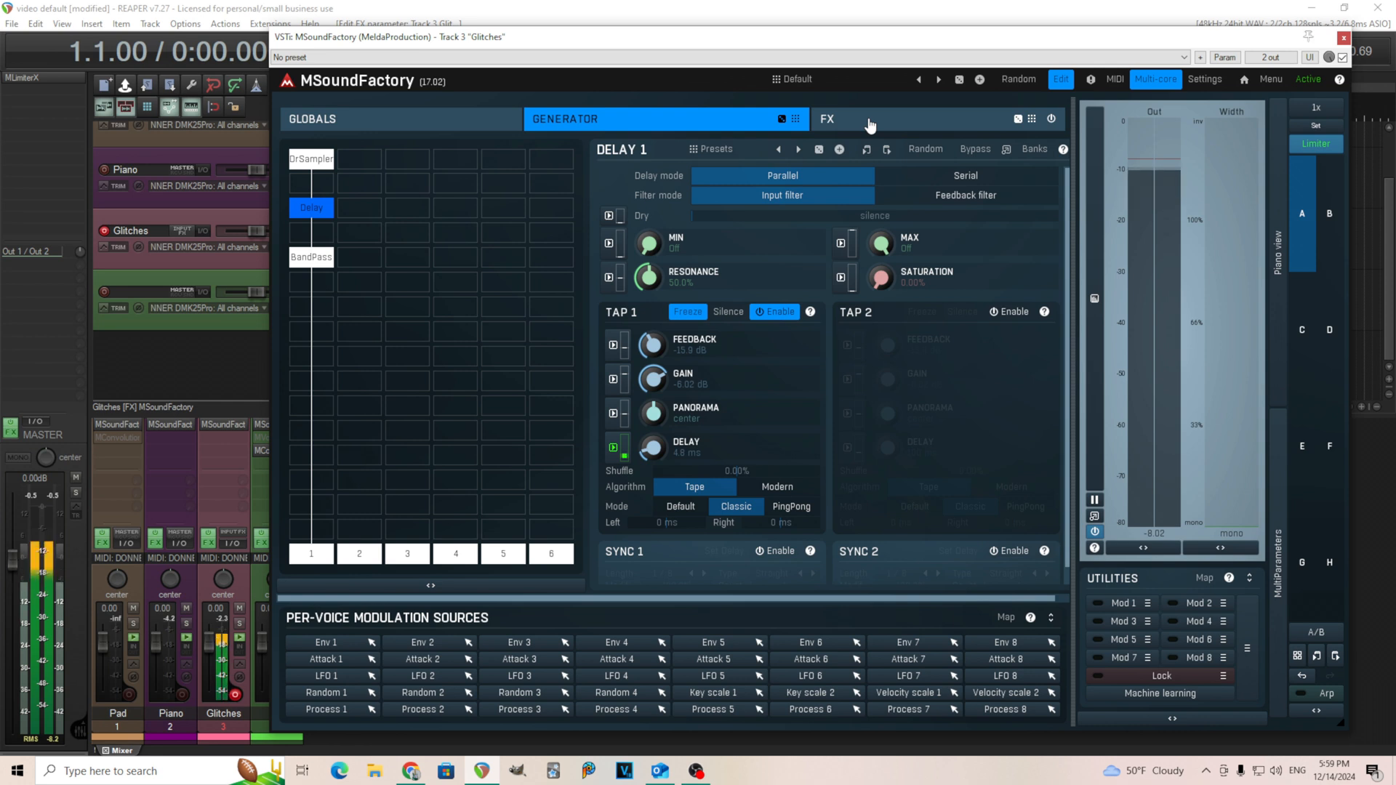
left_click(826, 119)
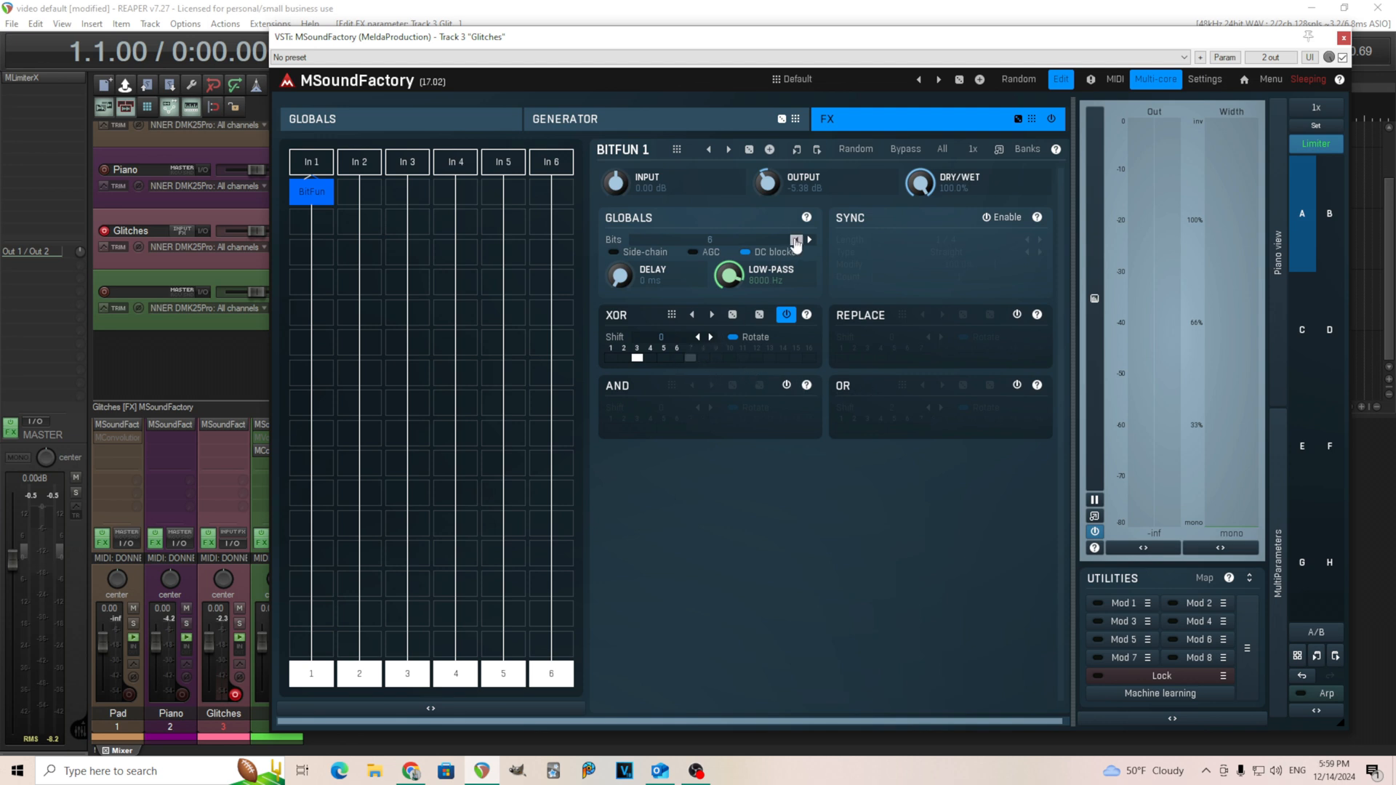
- Try BitFun at 4 bits, restore 6 bits, and return to the generator chain's Delay settings
left_click(796, 242)
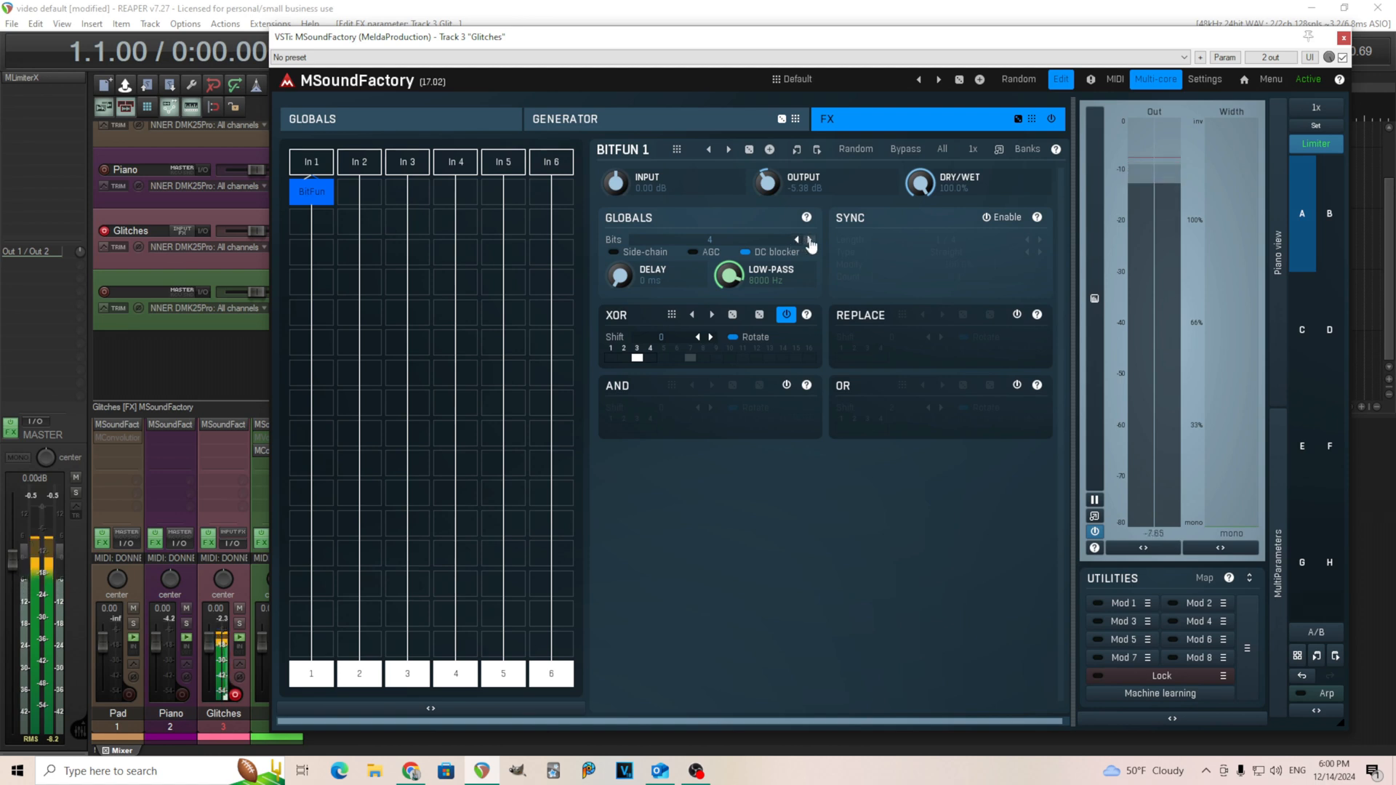
left_click(809, 240)
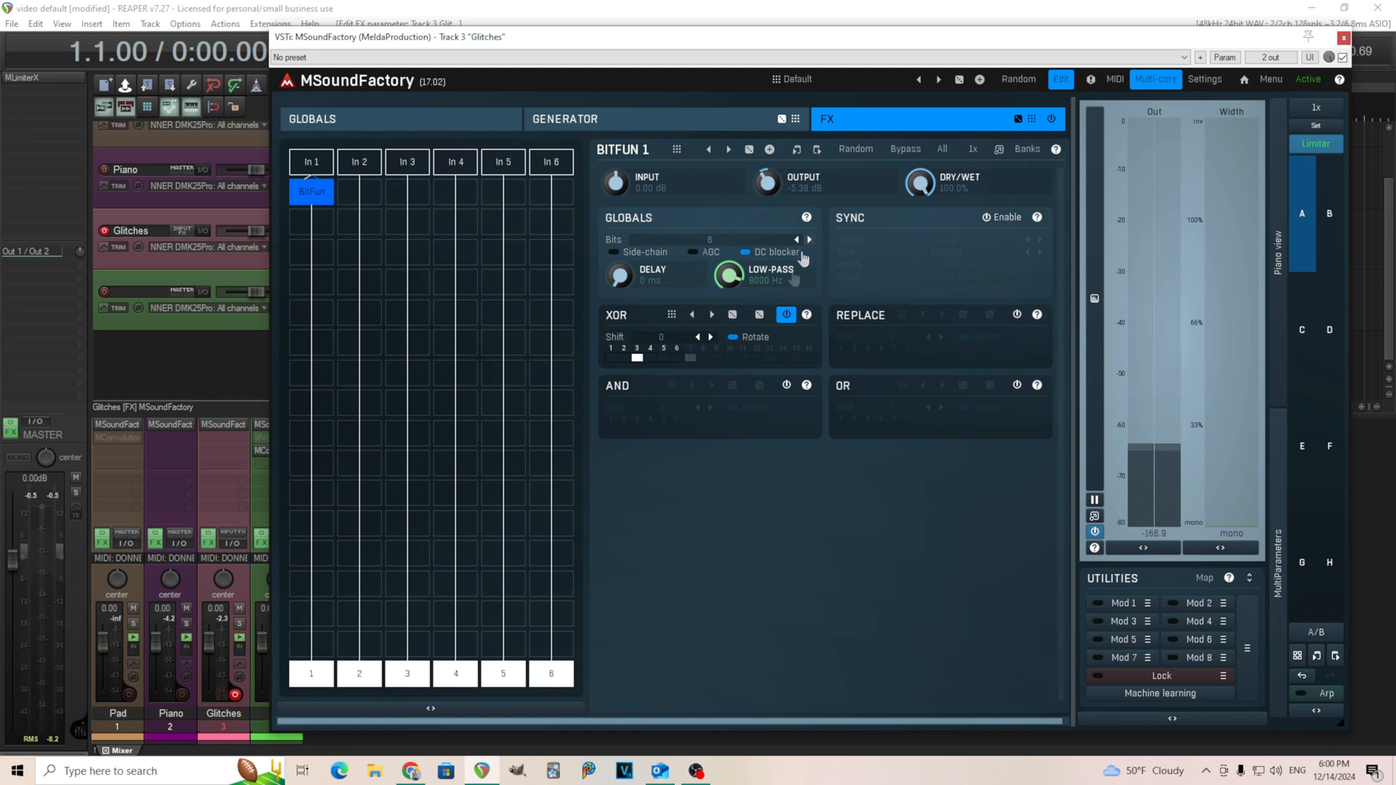
left_click(808, 239)
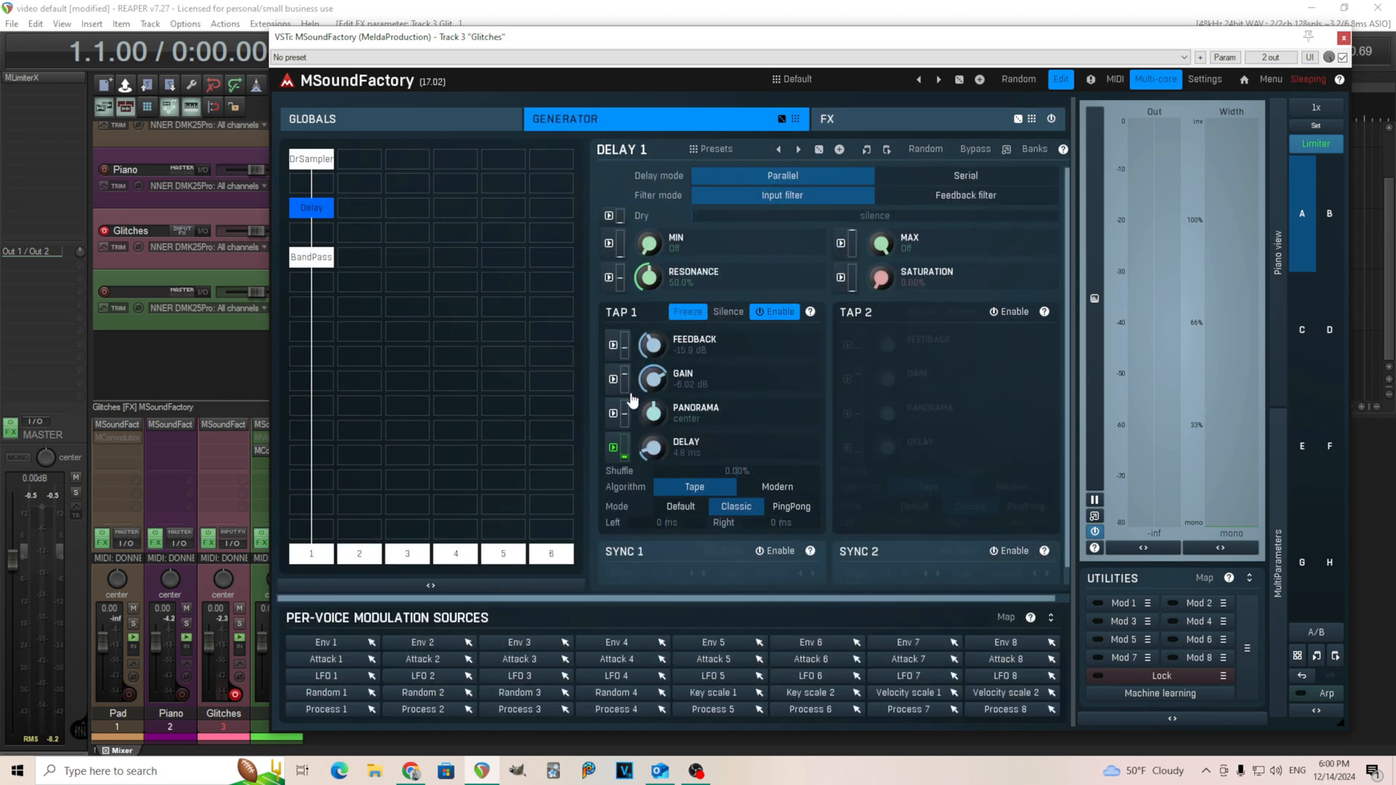
- Audition Snare 001, 002, 006, 008 and 010 in the Drum Sampler's Natural snare folder
left_click(310, 159)
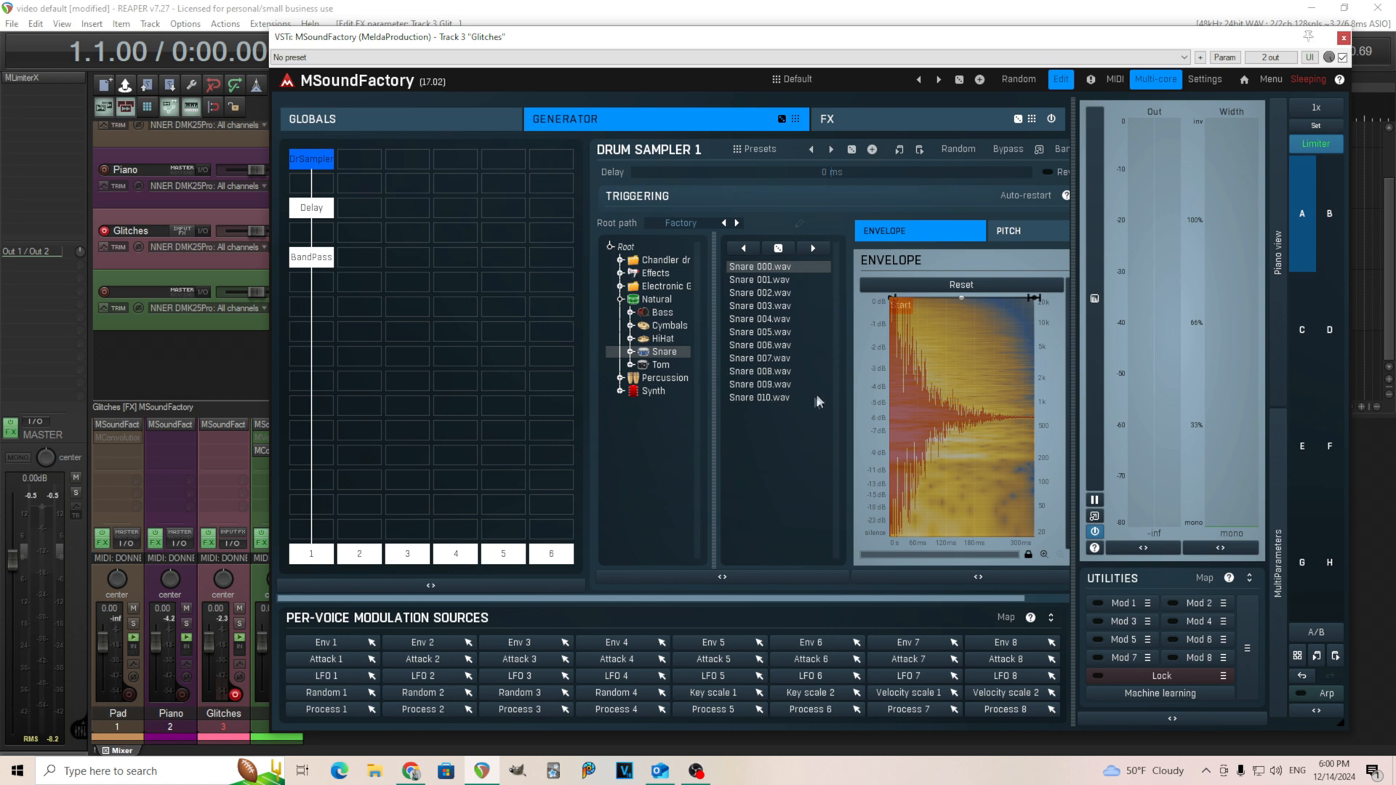
mouse_move(788, 280)
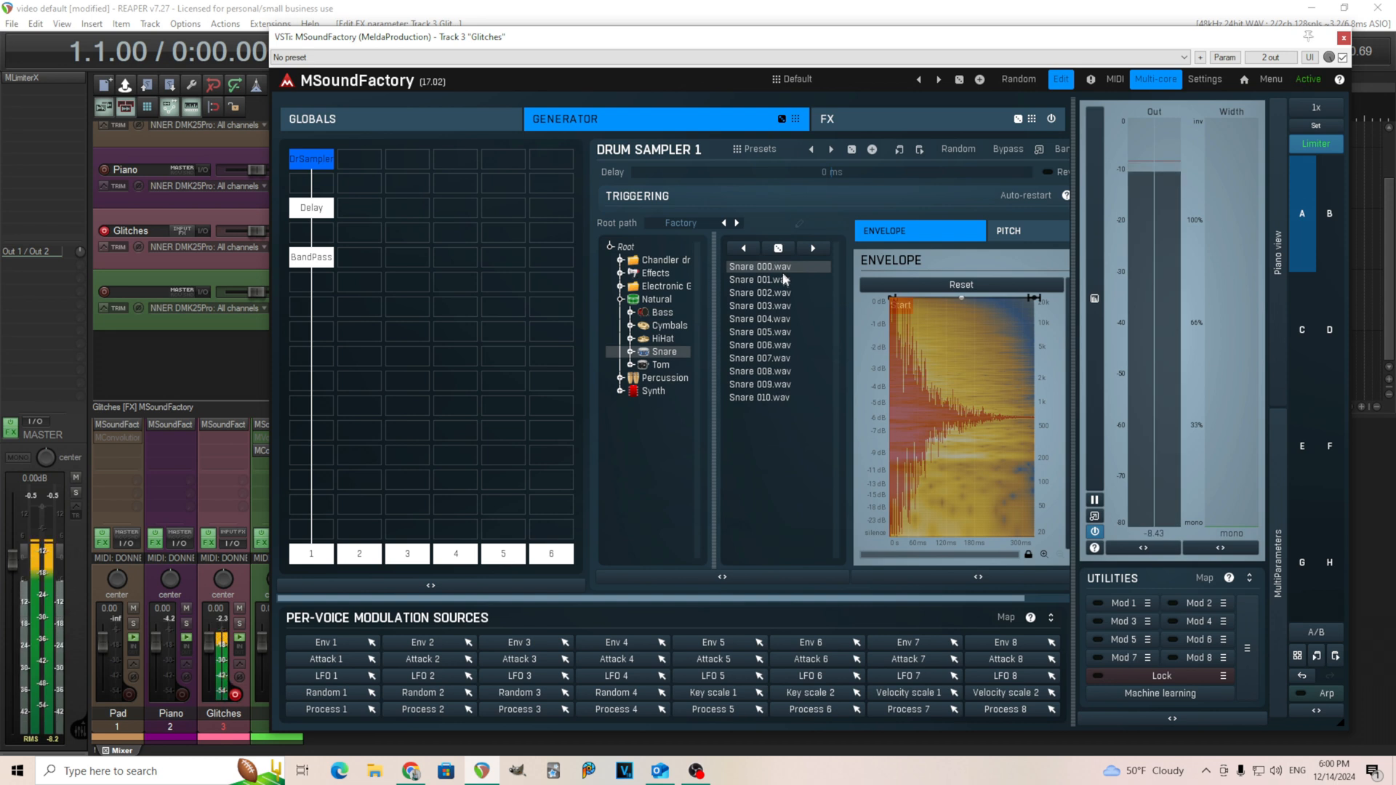
left_click(758, 279)
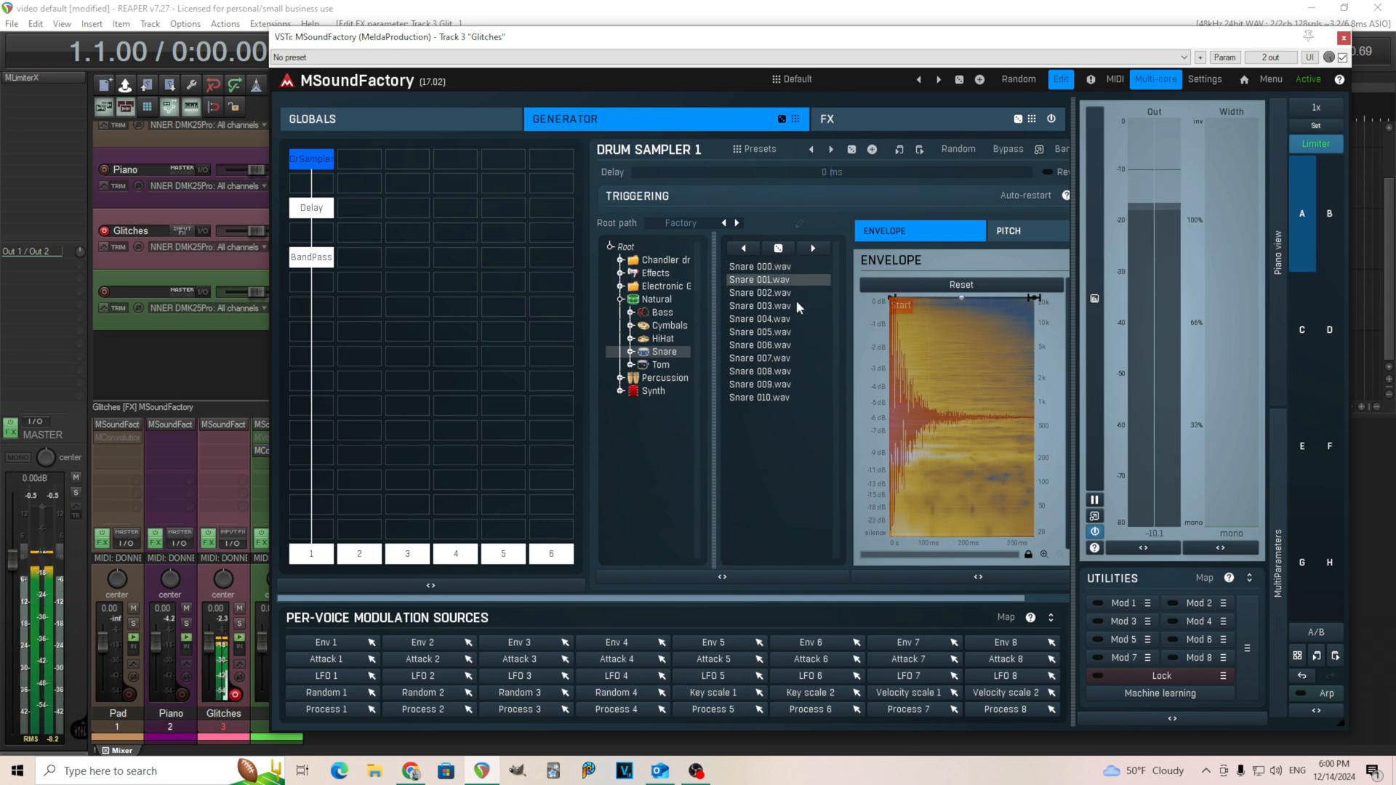
left_click(759, 293)
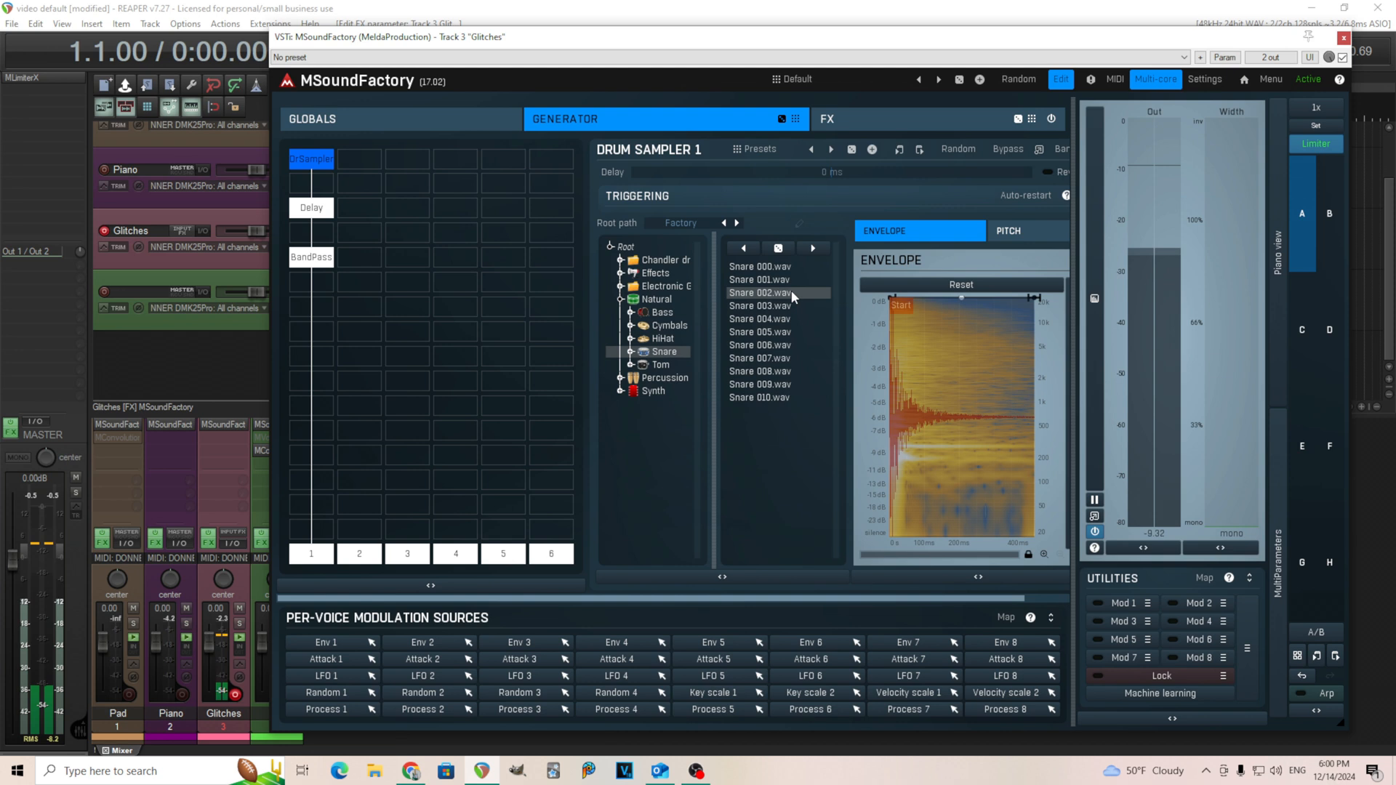
left_click(759, 345)
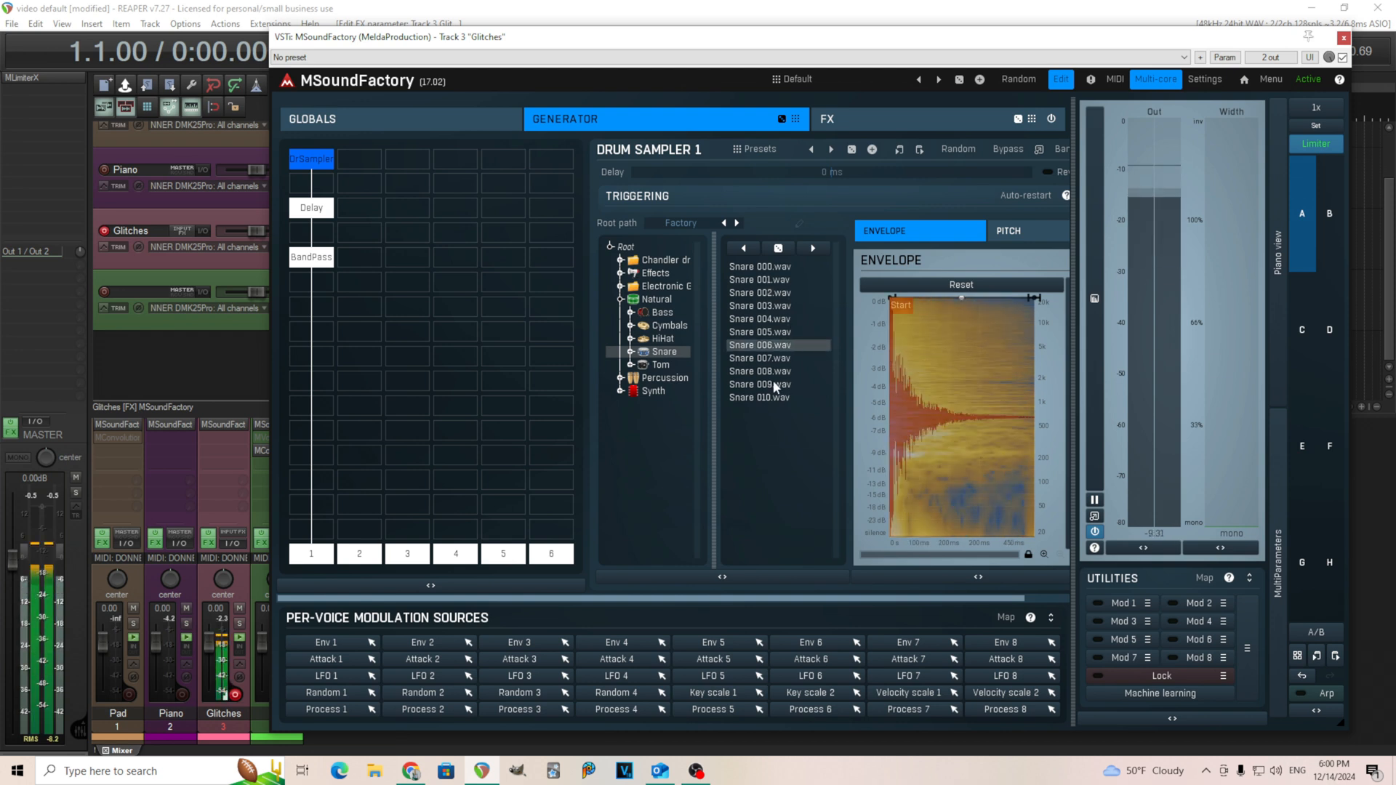
left_click(758, 371)
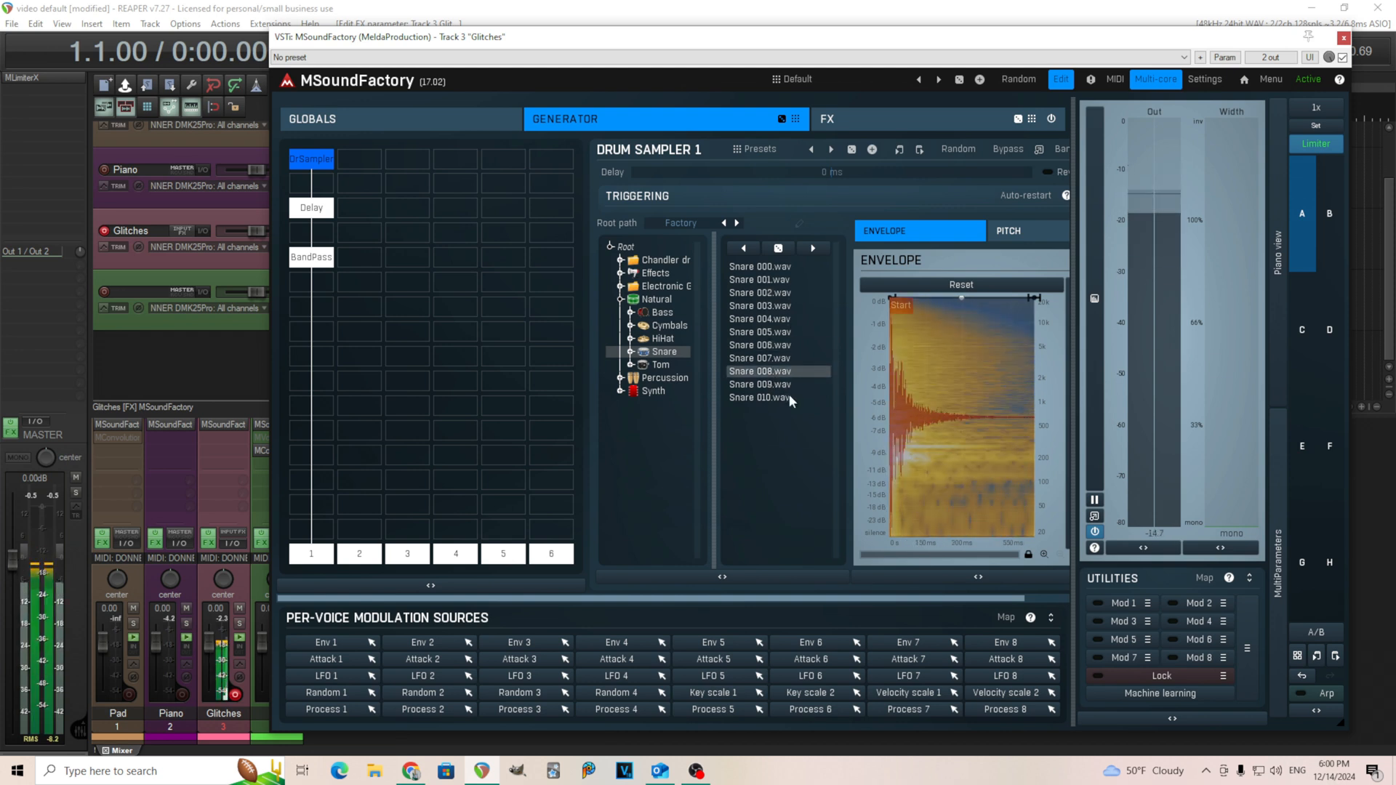
left_click(759, 397)
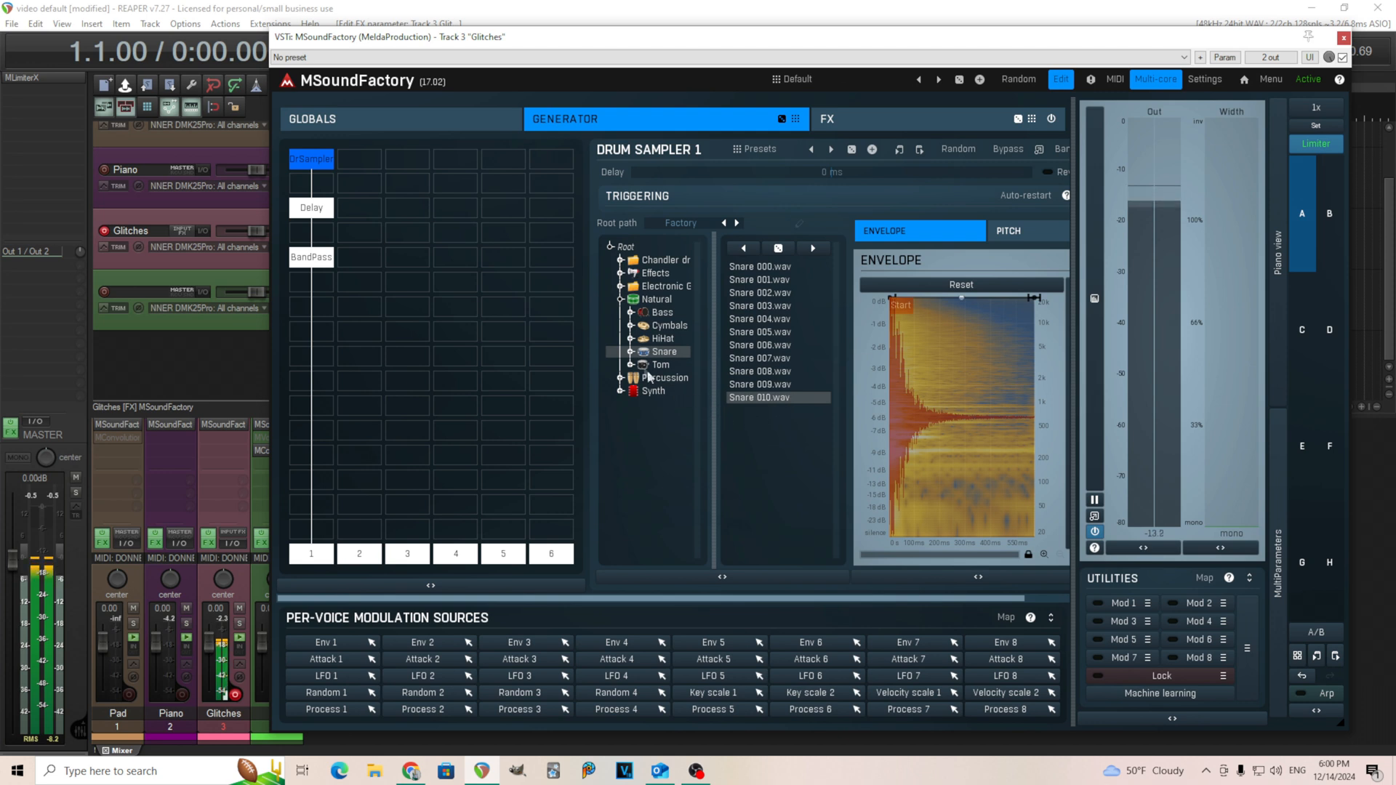
- Audition Bass 012, closed, open and pedal hi-hat samples, then return to the Snare folder
left_click(663, 313)
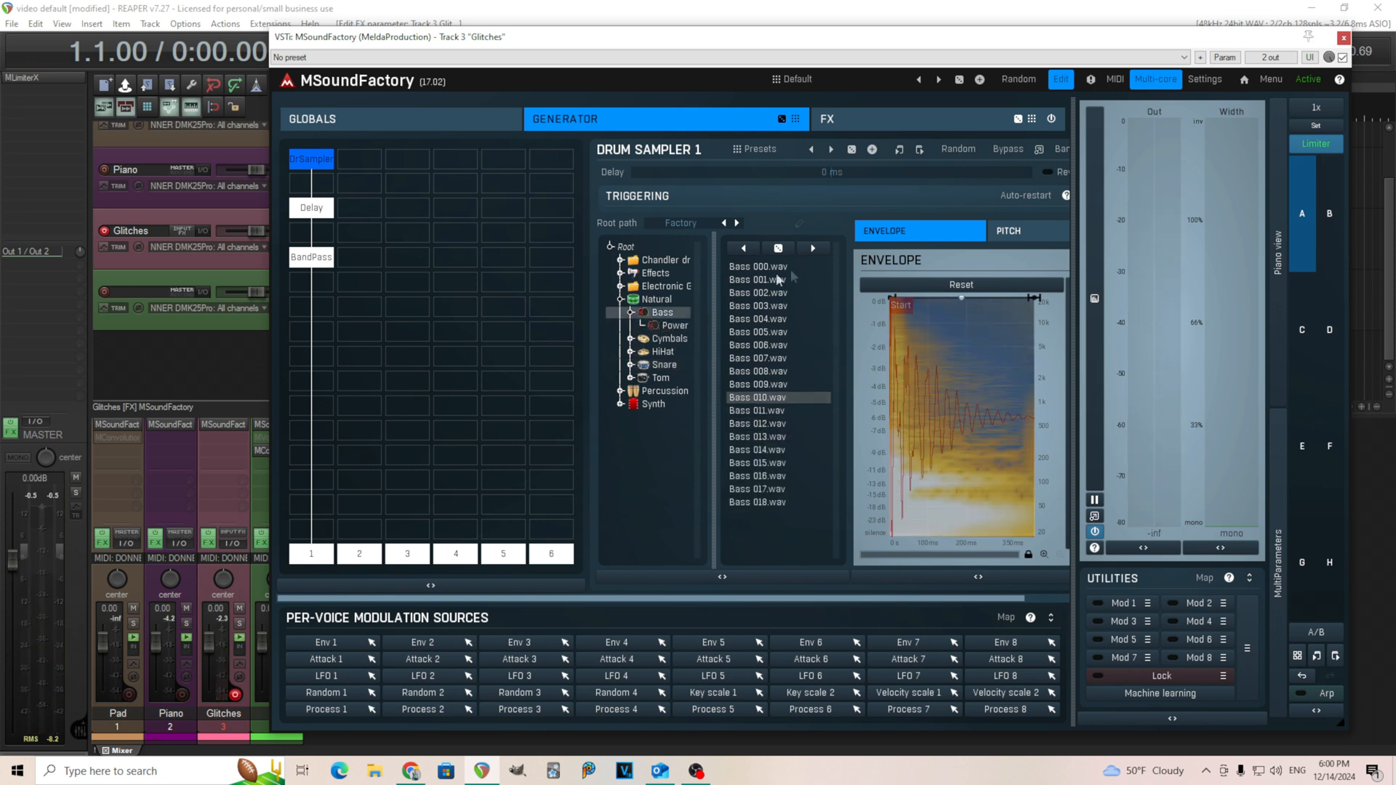
left_click(756, 319)
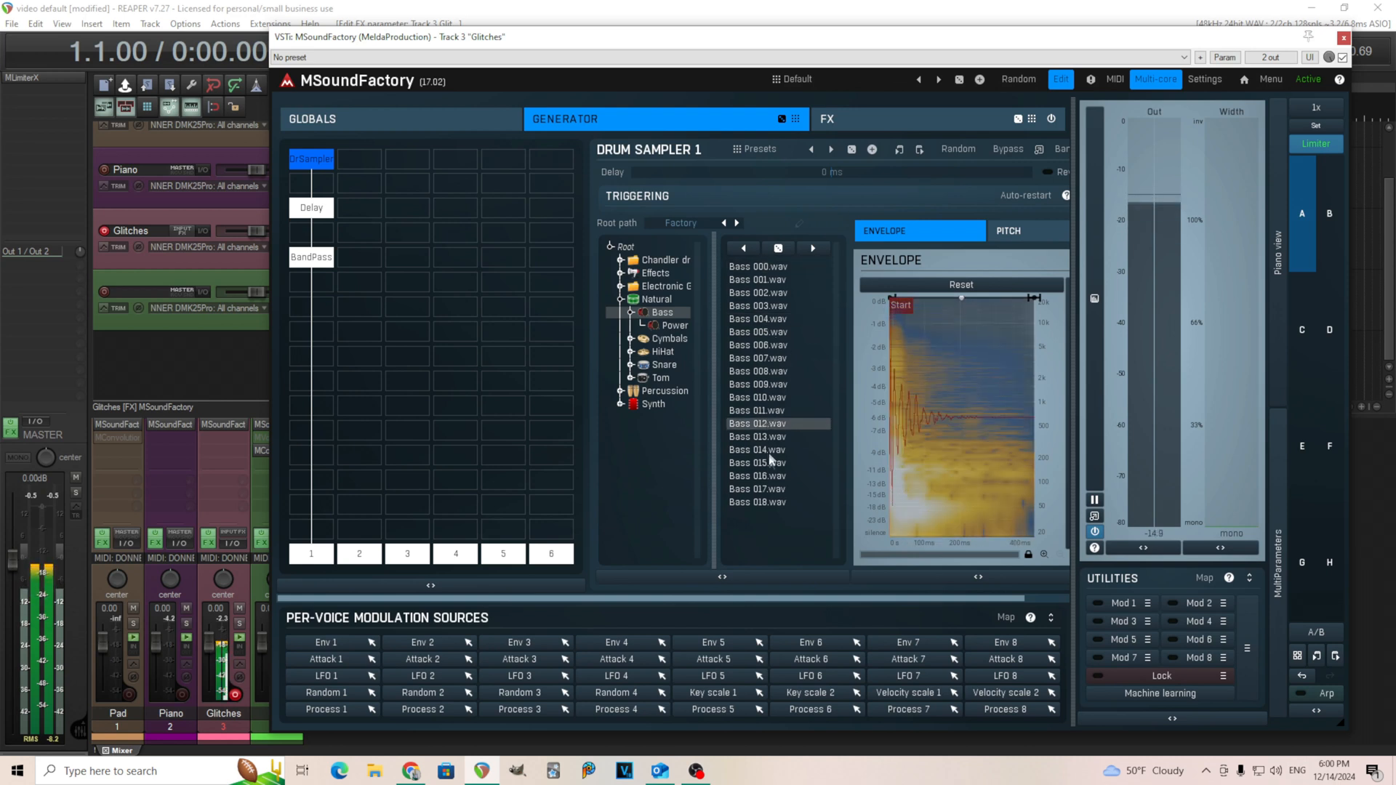
left_click(663, 350)
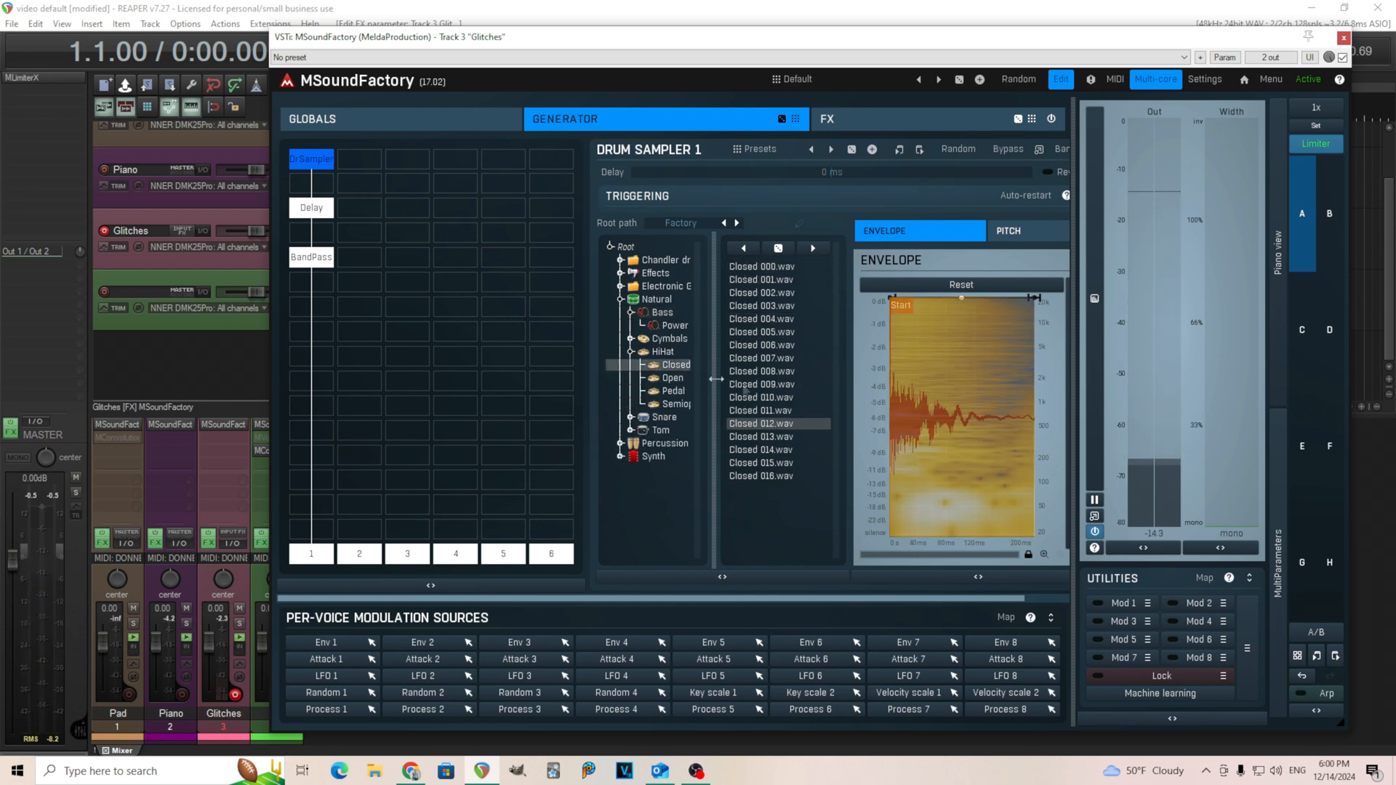
left_click(763, 292)
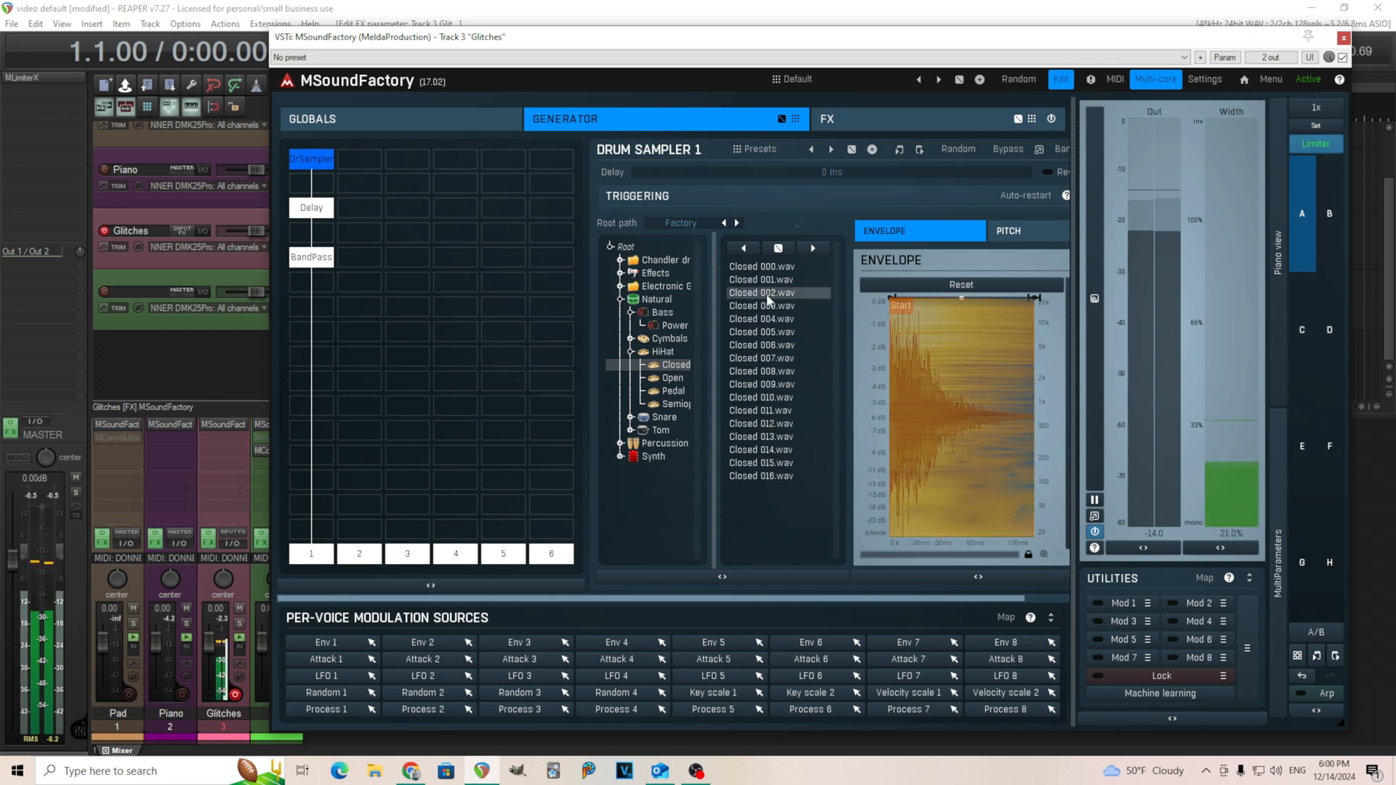
left_click(761, 397)
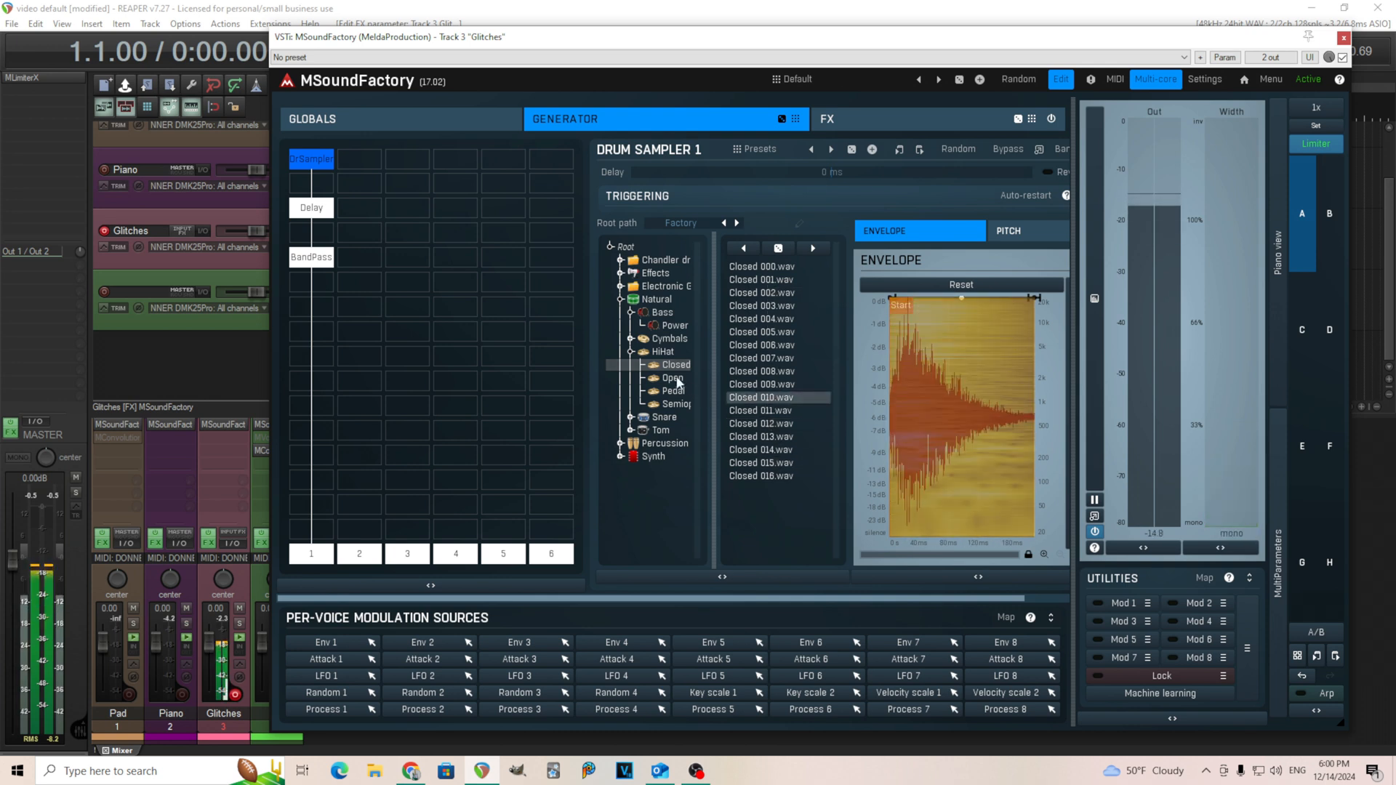
left_click(674, 377)
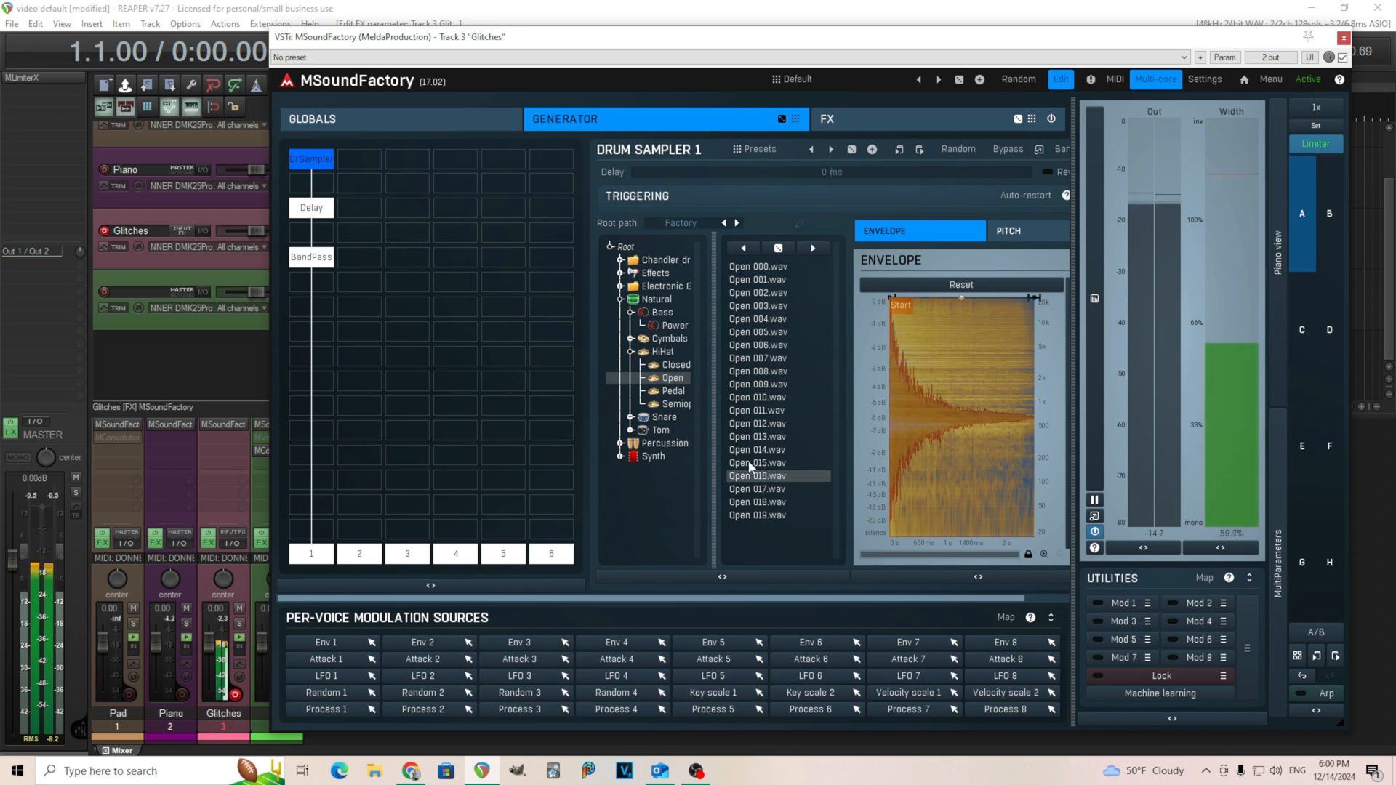
left_click(674, 391)
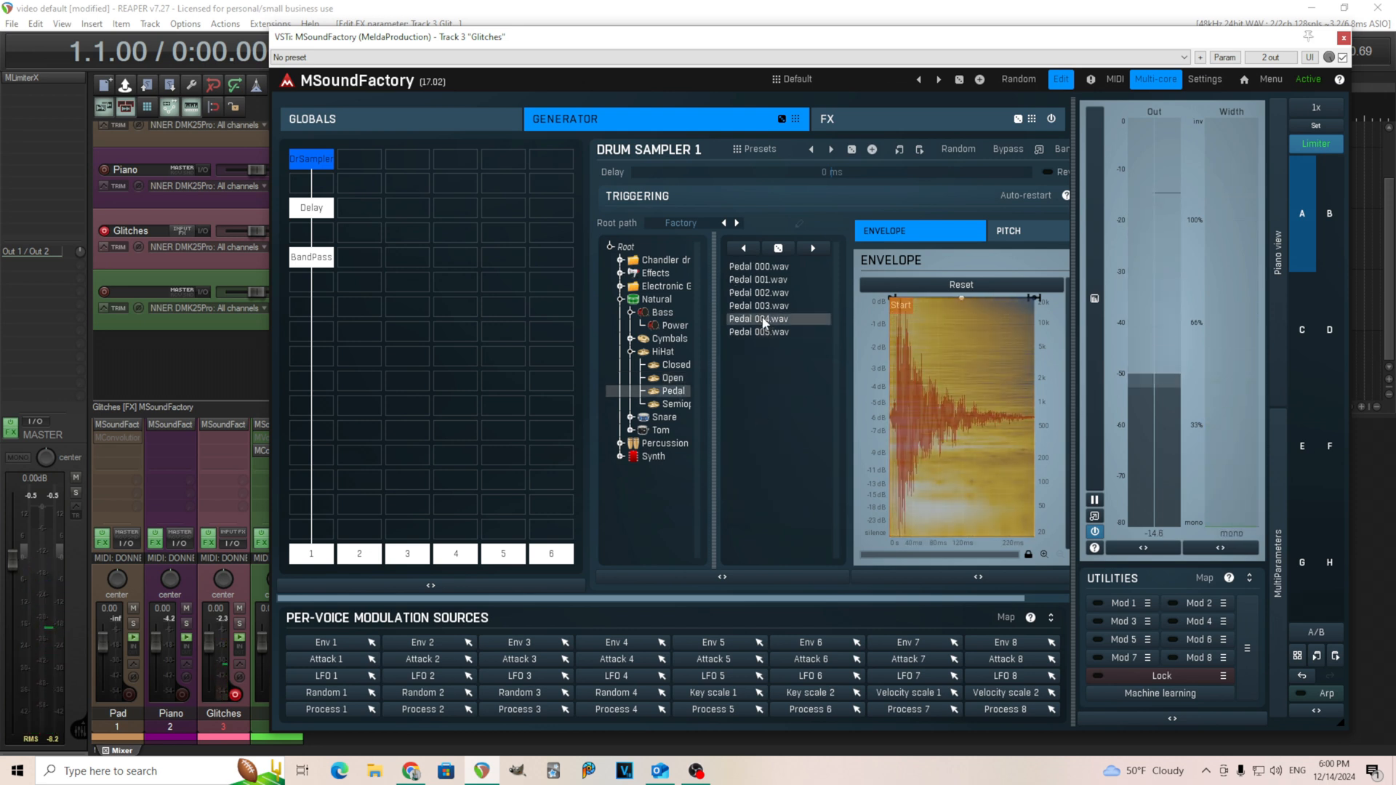
left_click(757, 293)
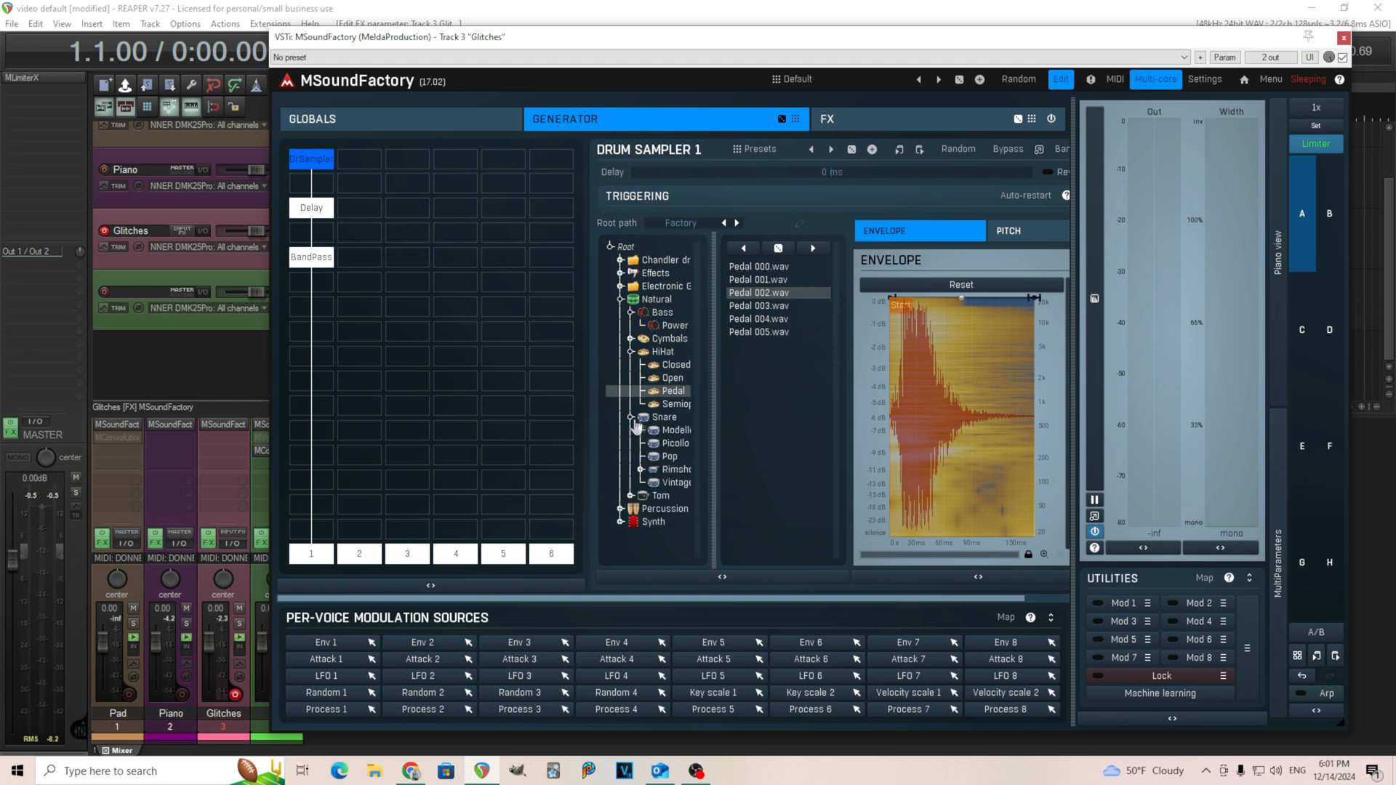
left_click(664, 417)
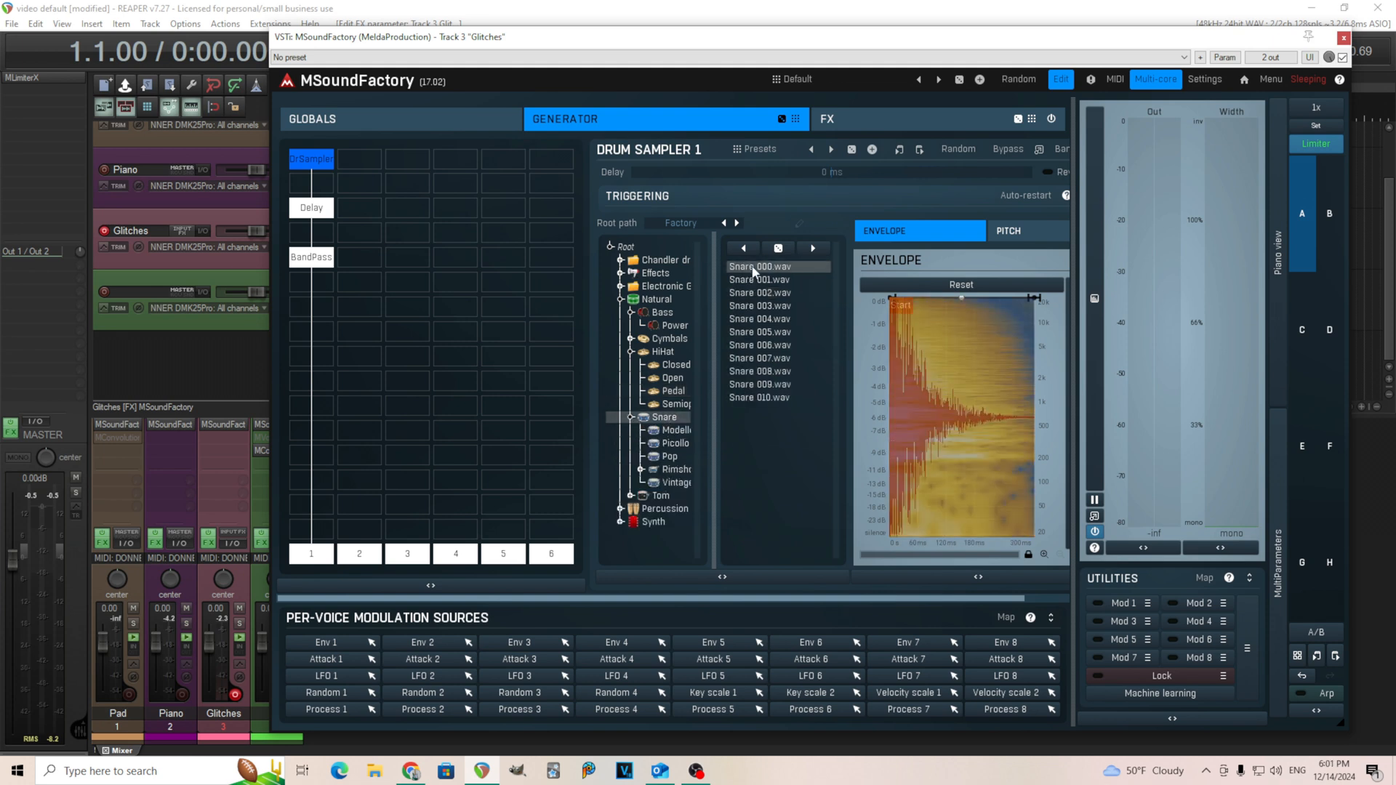
mouse_move(352, 298)
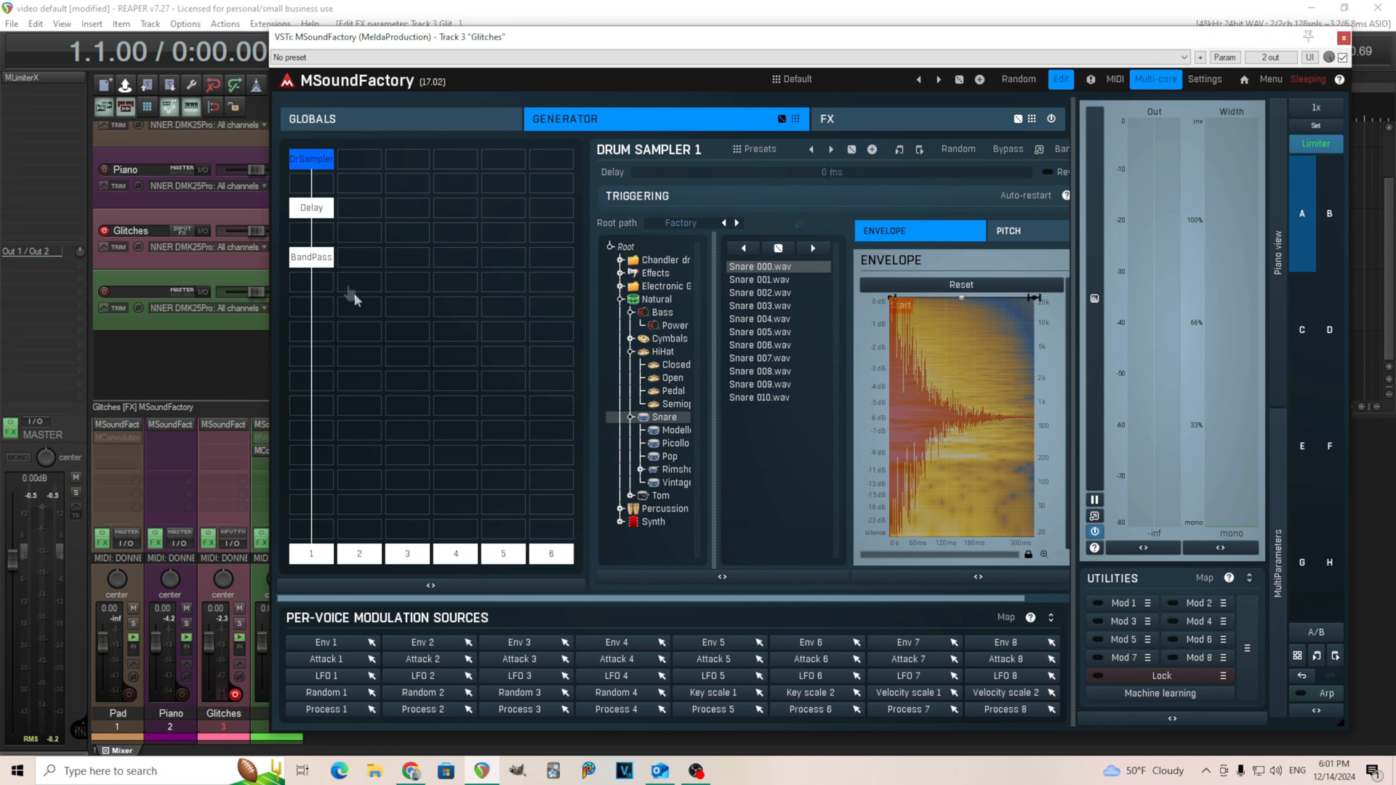
mouse_move(326, 218)
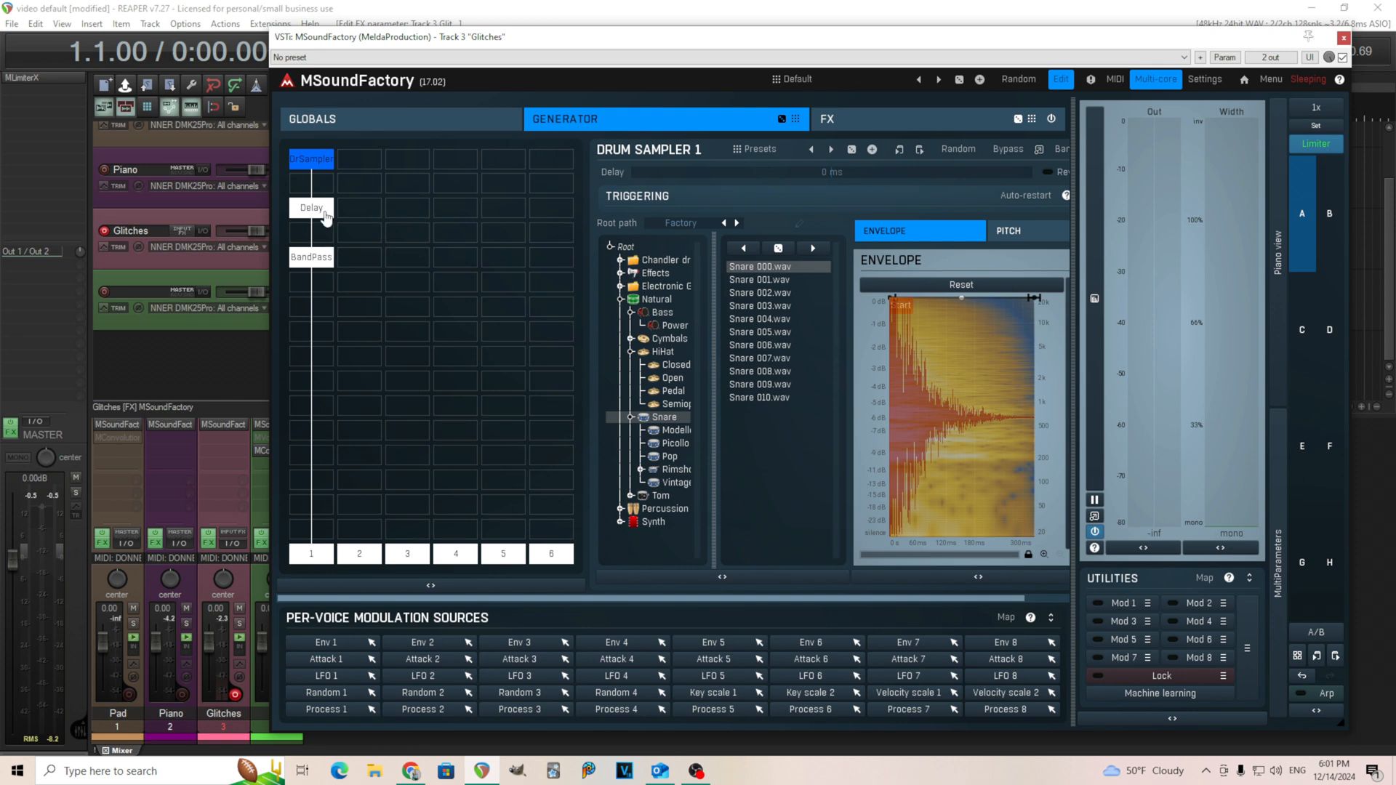
- Place a DelayMod module between Delay and Bandpass and show its settings
left_click(310, 208)
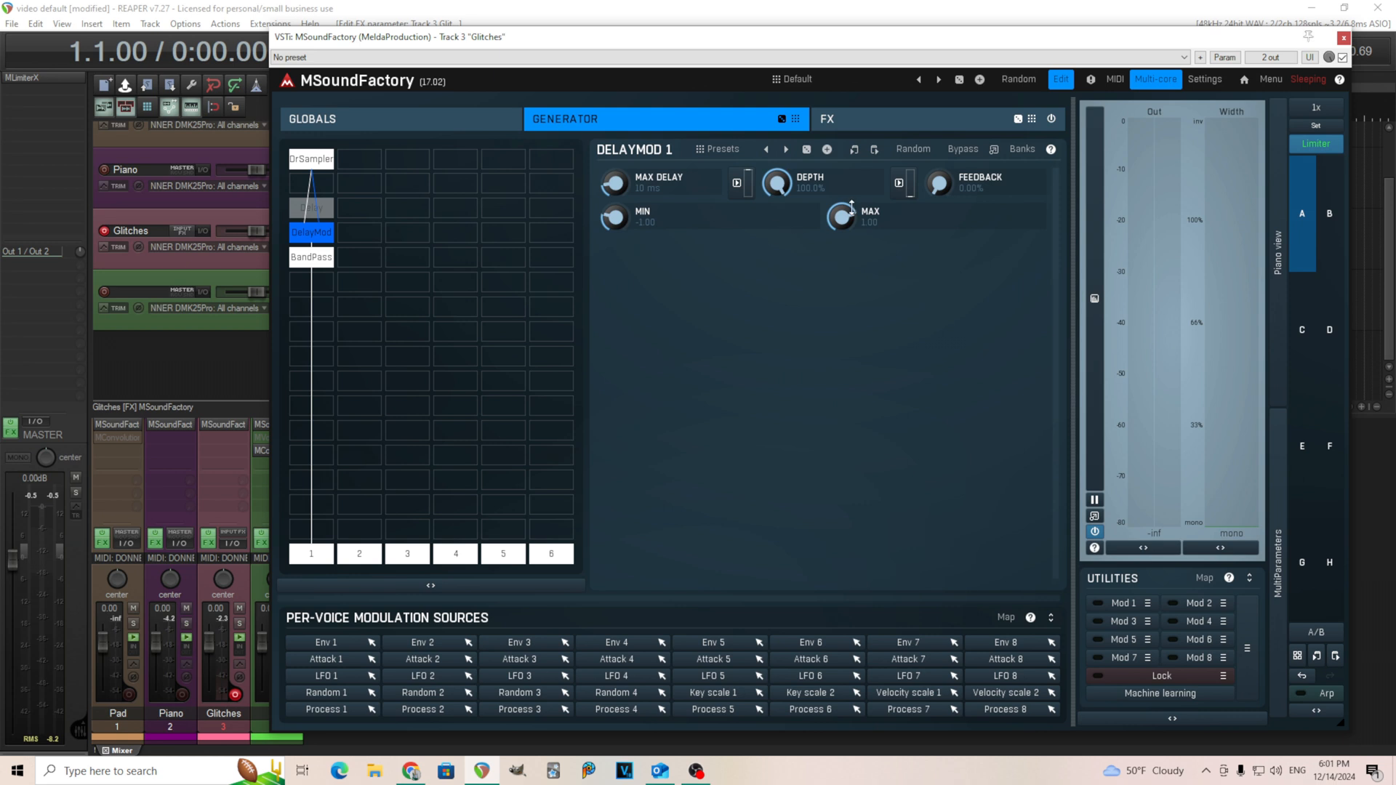
left_click(310, 257)
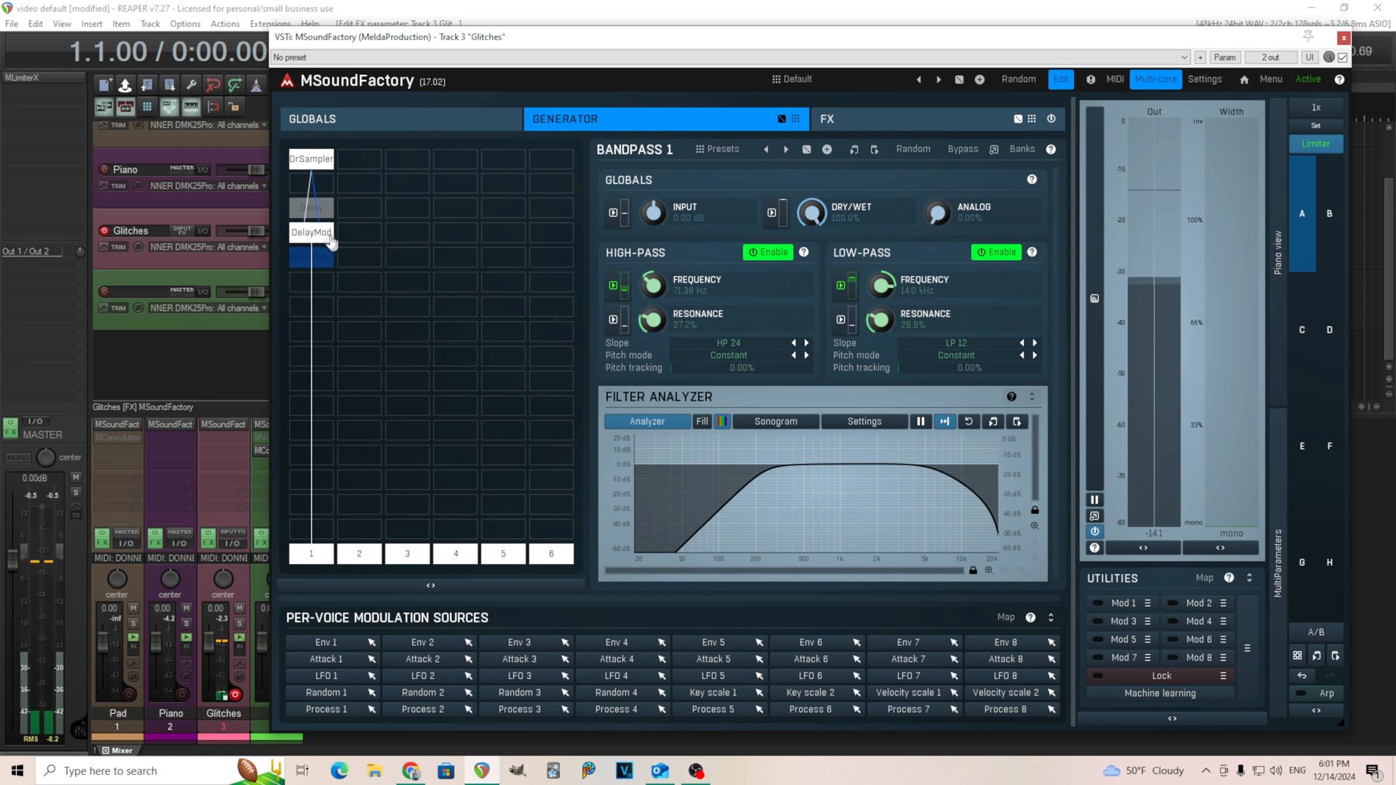
left_click(310, 233)
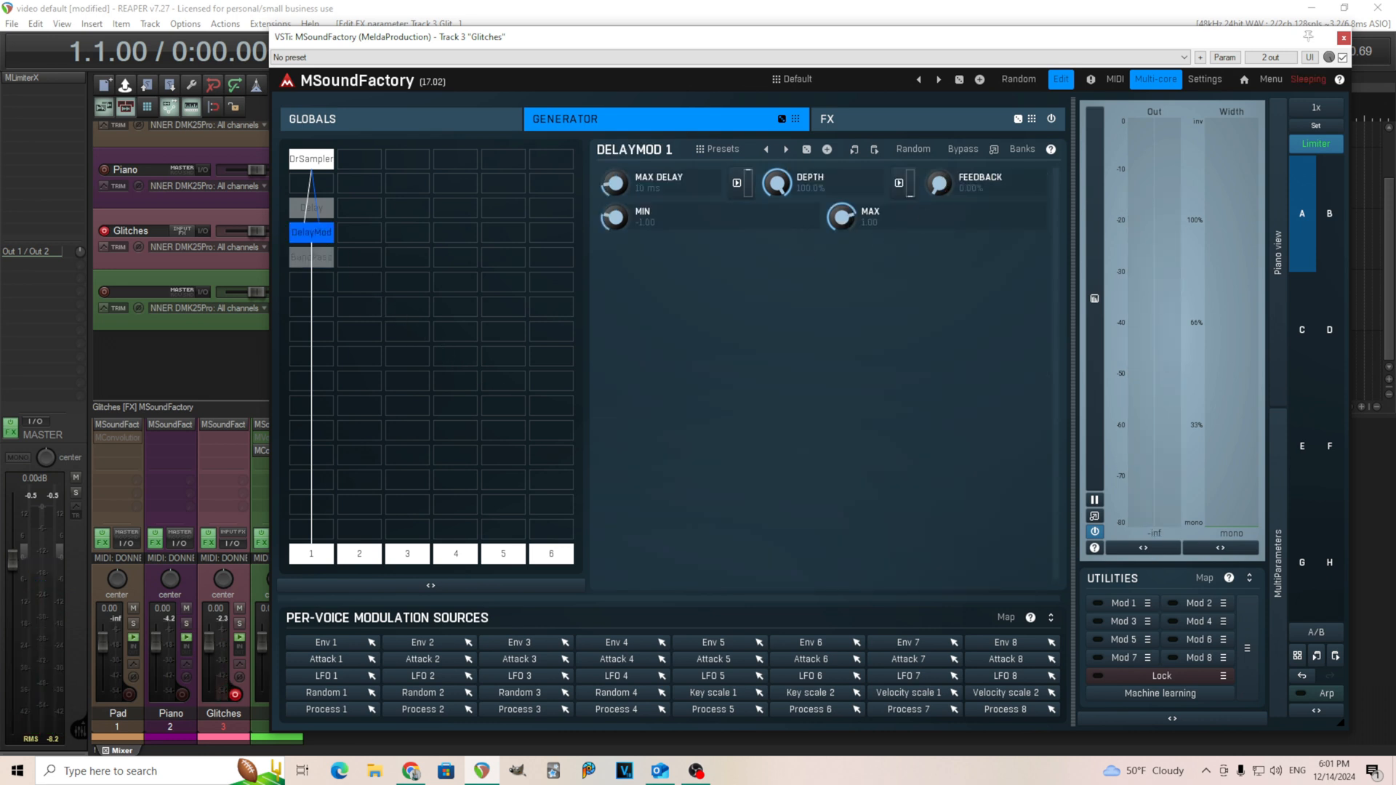
- Raise DelayMod feedback near full and set its maximum delay to 39 ms
left_click_drag(937, 183, 937, 133)
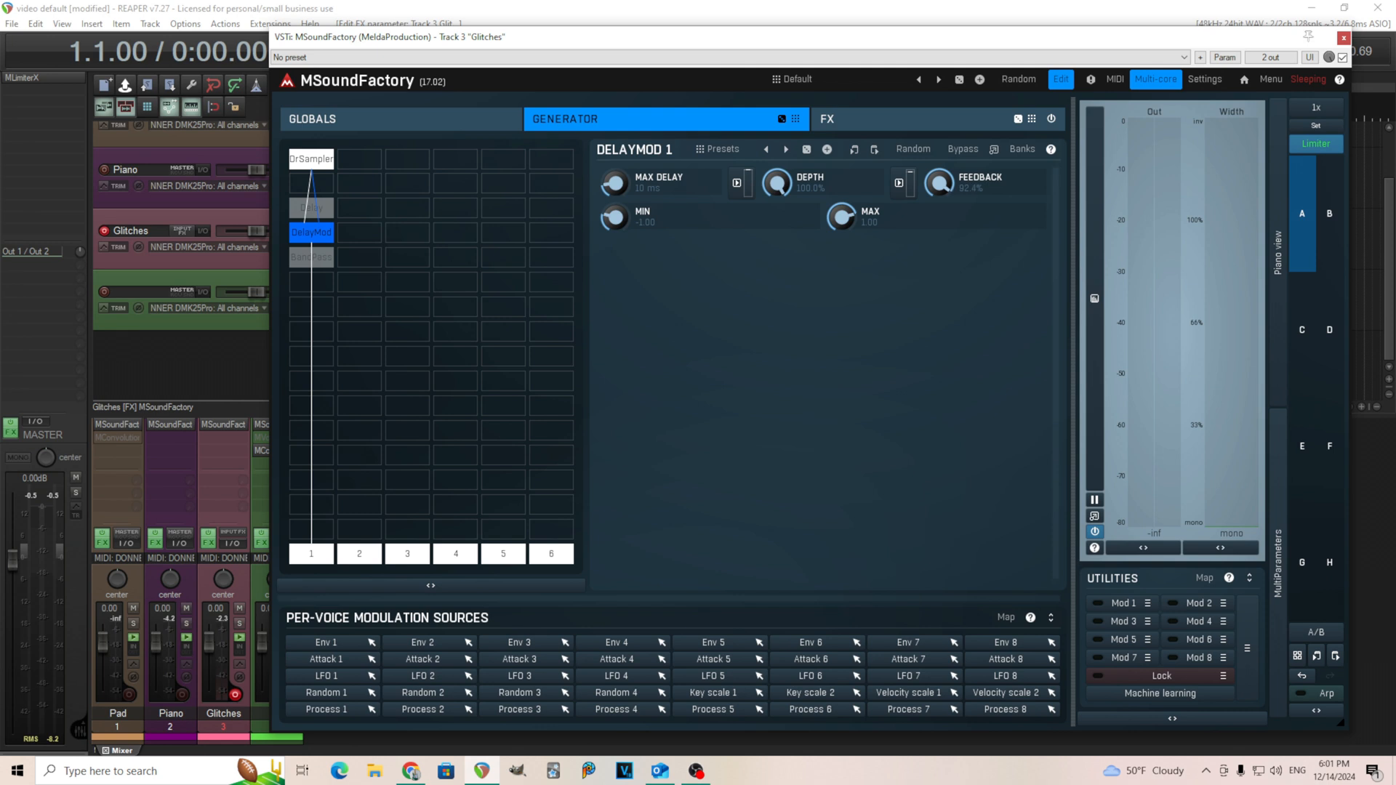
left_click_drag(937, 183, 940, 174)
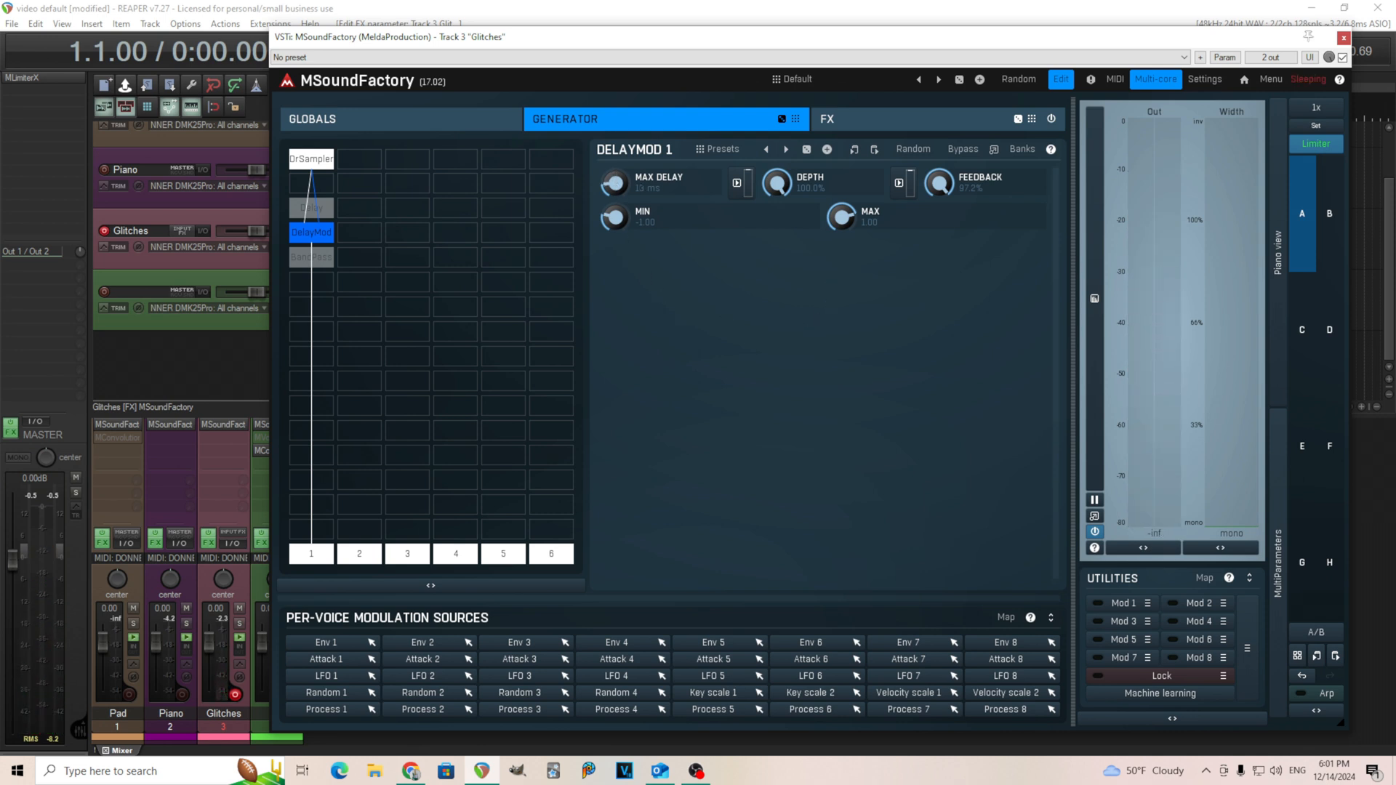
left_click_drag(612, 183, 612, 165)
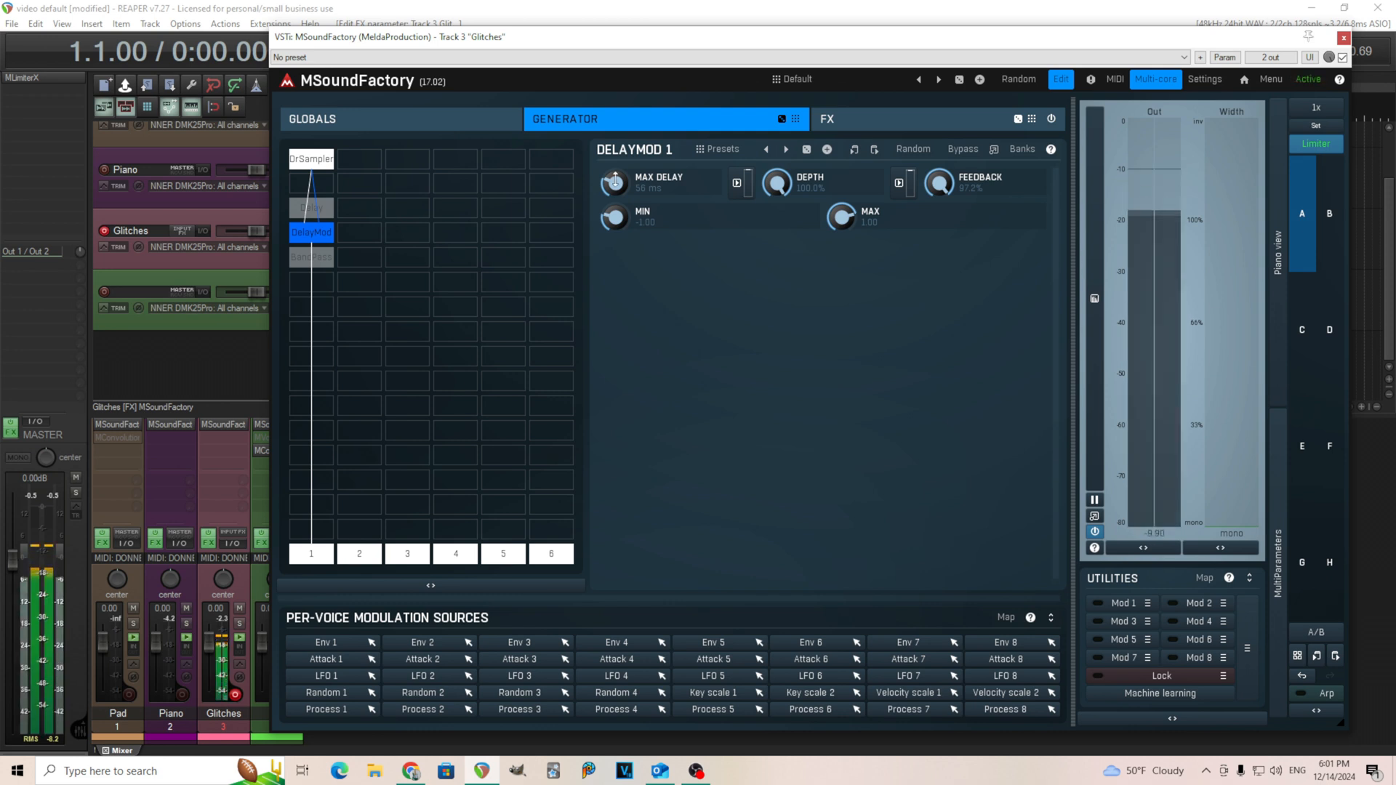
left_click_drag(614, 182, 613, 196)
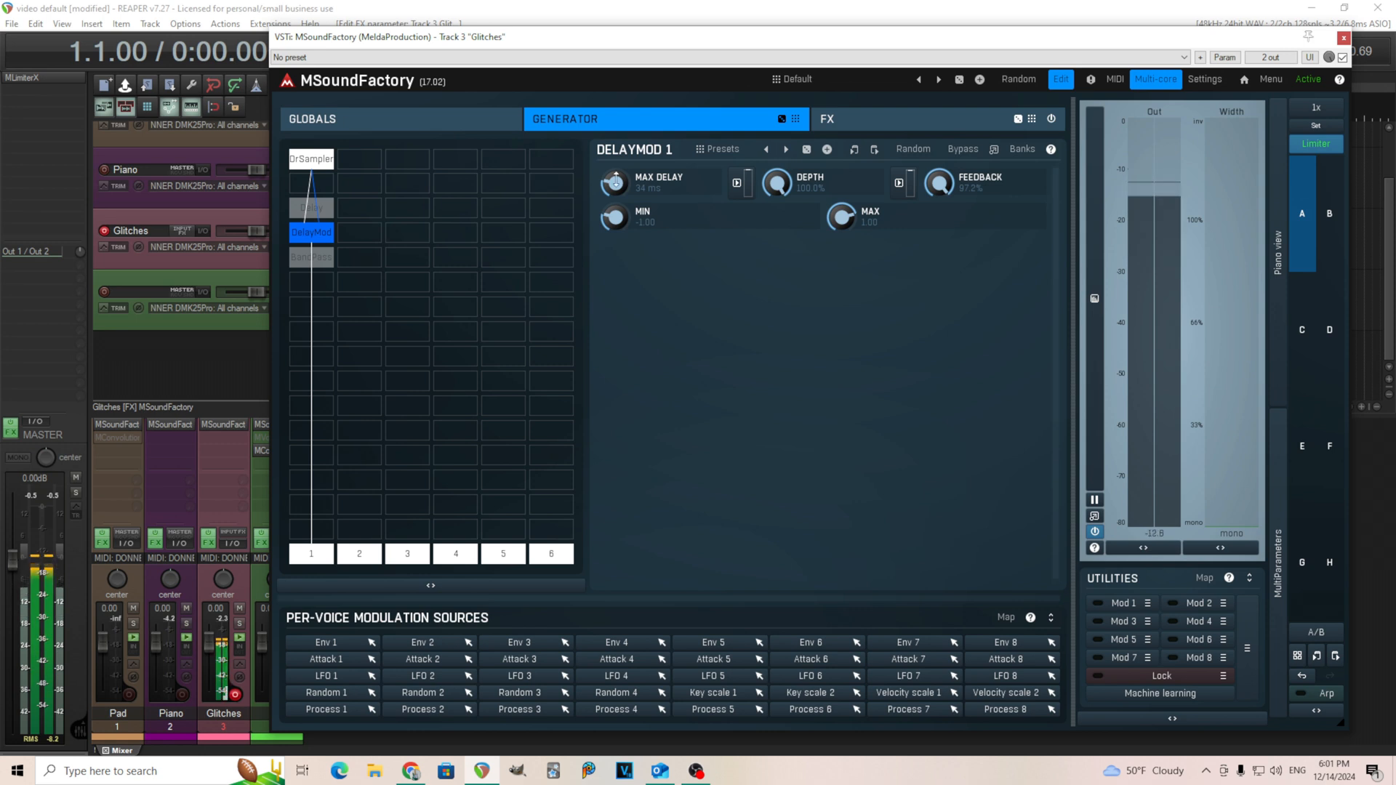
left_click_drag(614, 183, 616, 178)
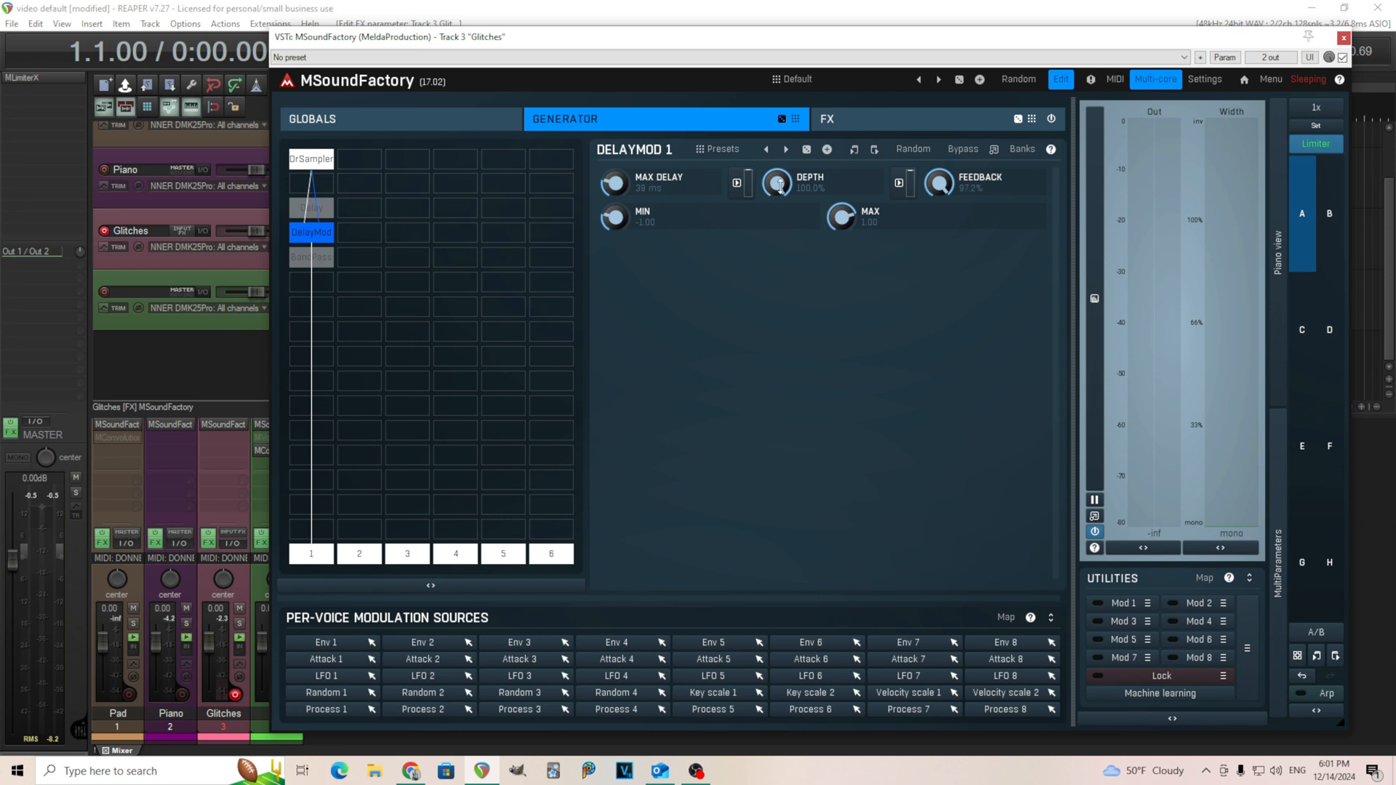
- Bring feedback to about 66%, lower depth to about 21% and start a random depth modulator
left_click_drag(777, 182, 777, 250)
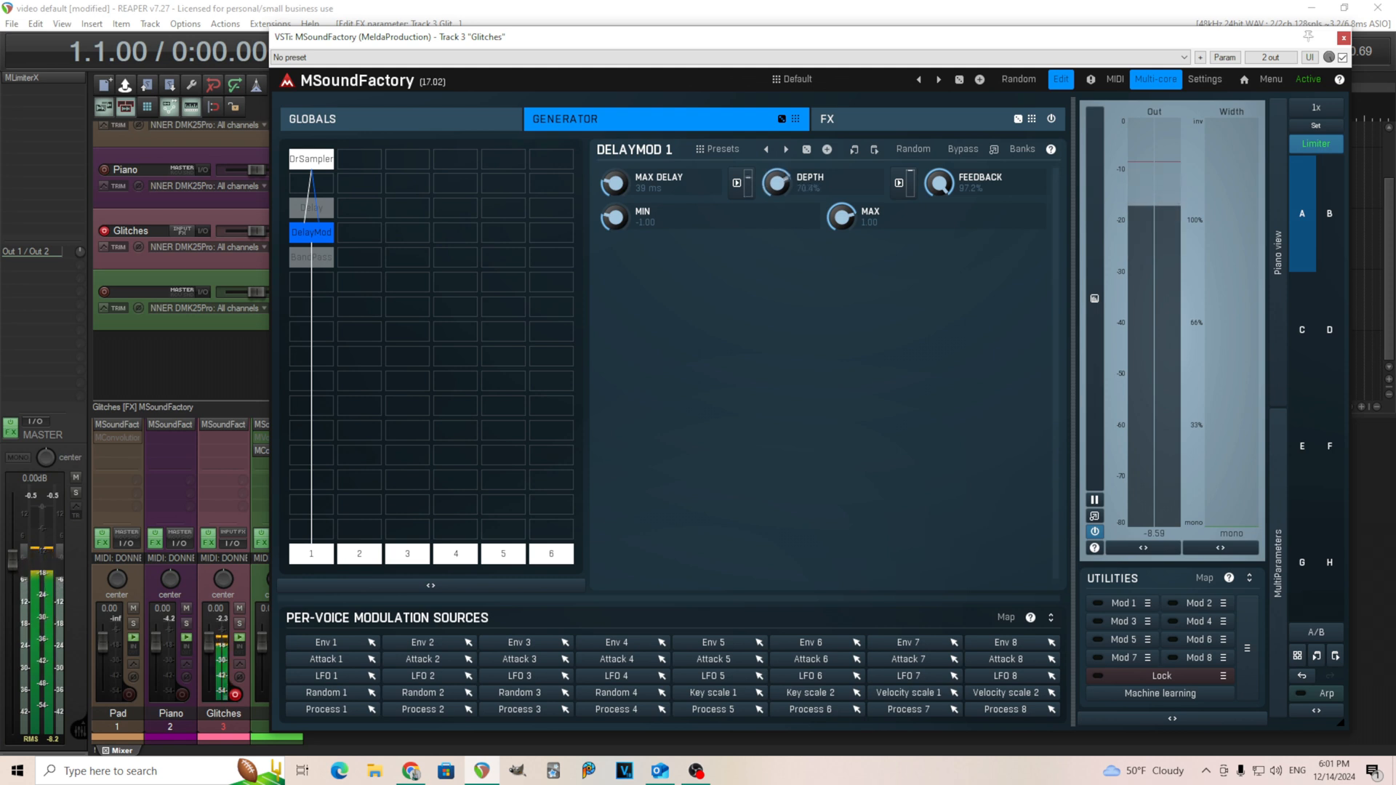
left_click_drag(776, 183, 776, 191)
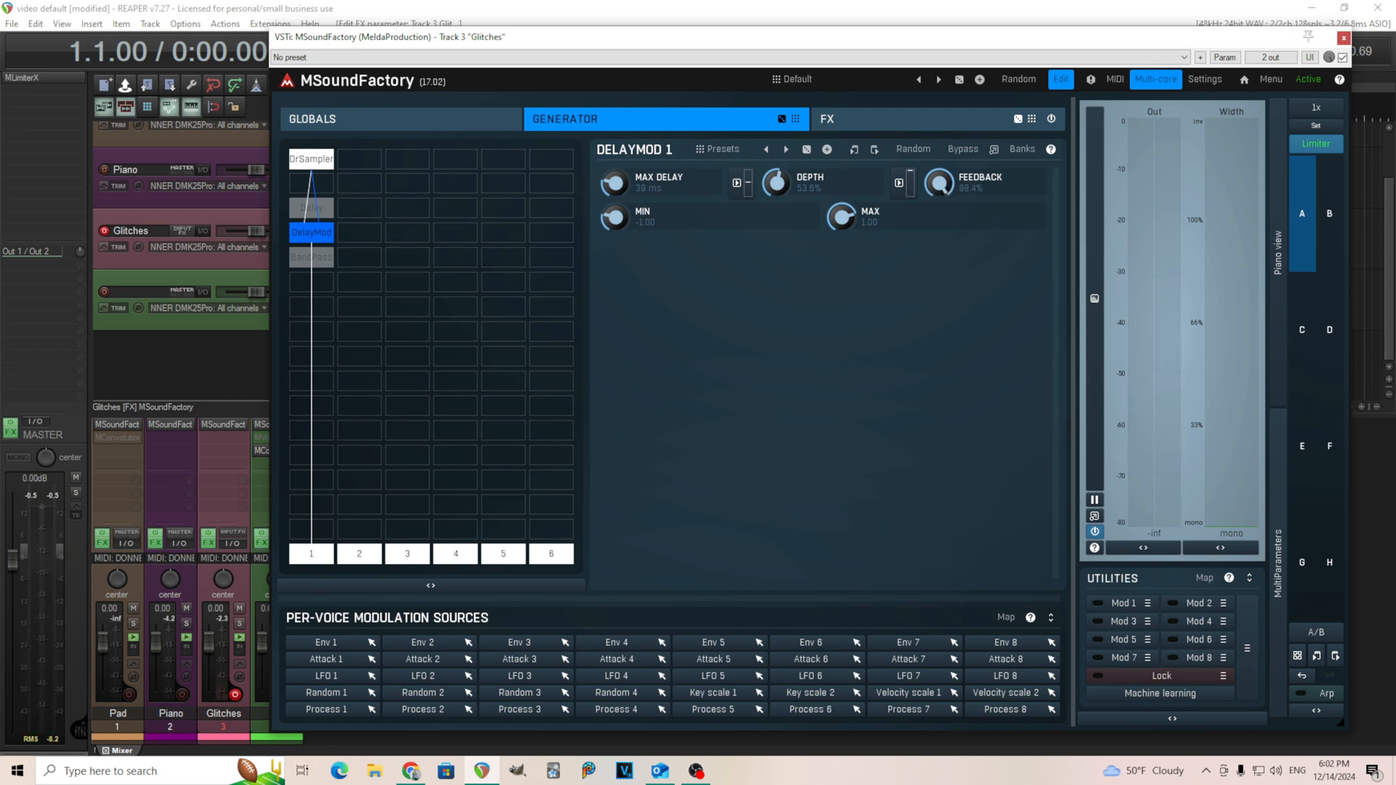
left_click_drag(776, 182, 774, 196)
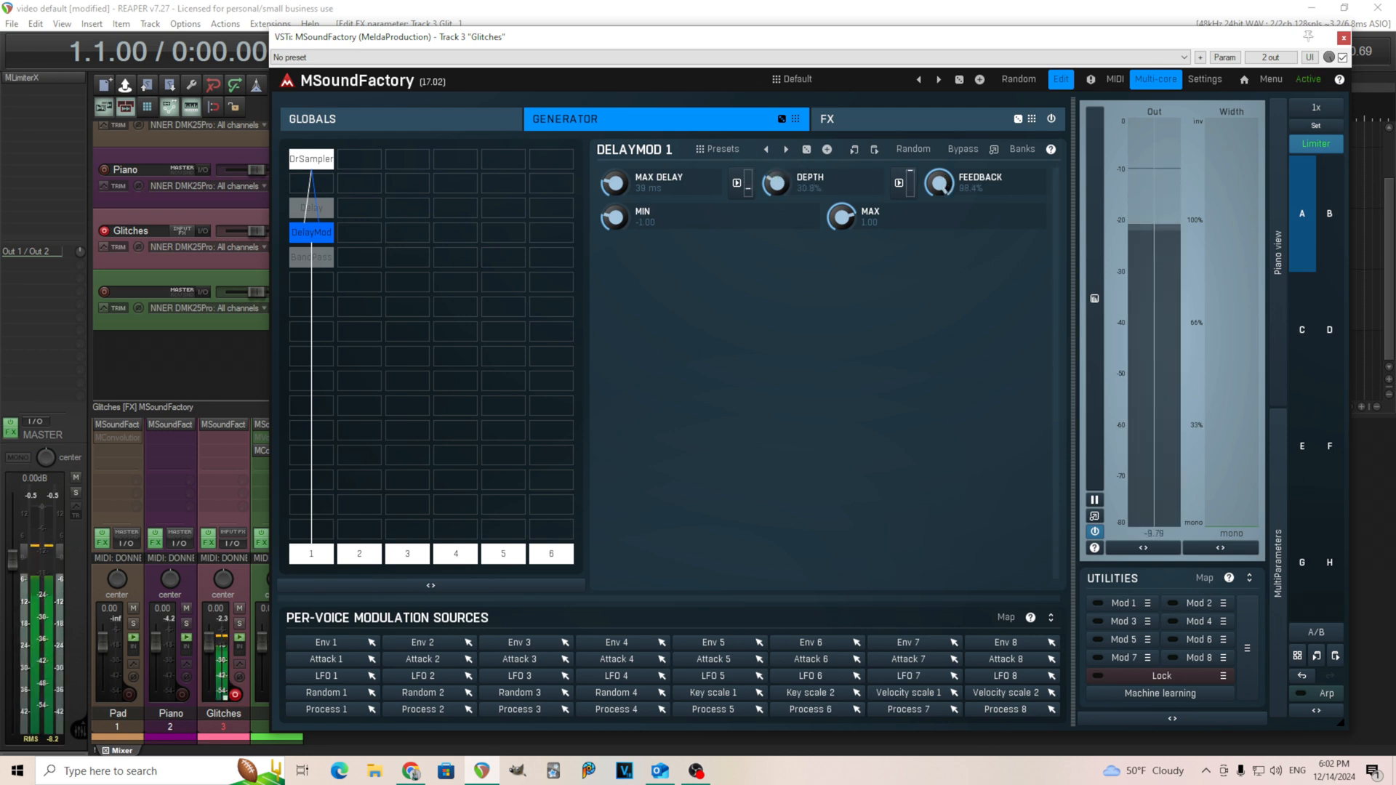
left_click_drag(774, 184, 773, 174)
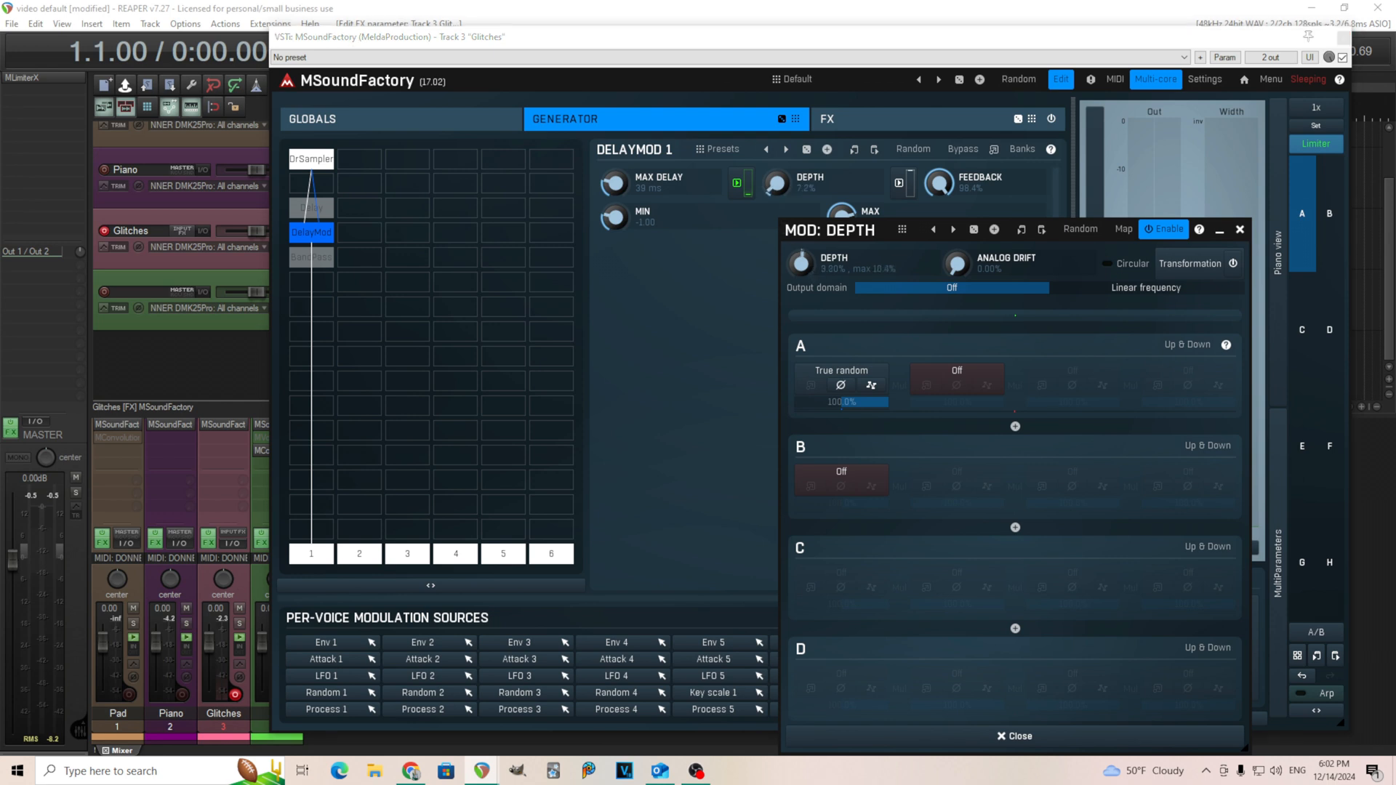
- Set the true-random depth modulation amount, leaving depth near 7%, then move to Bandpass 1
left_click_drag(802, 262, 802, 214)
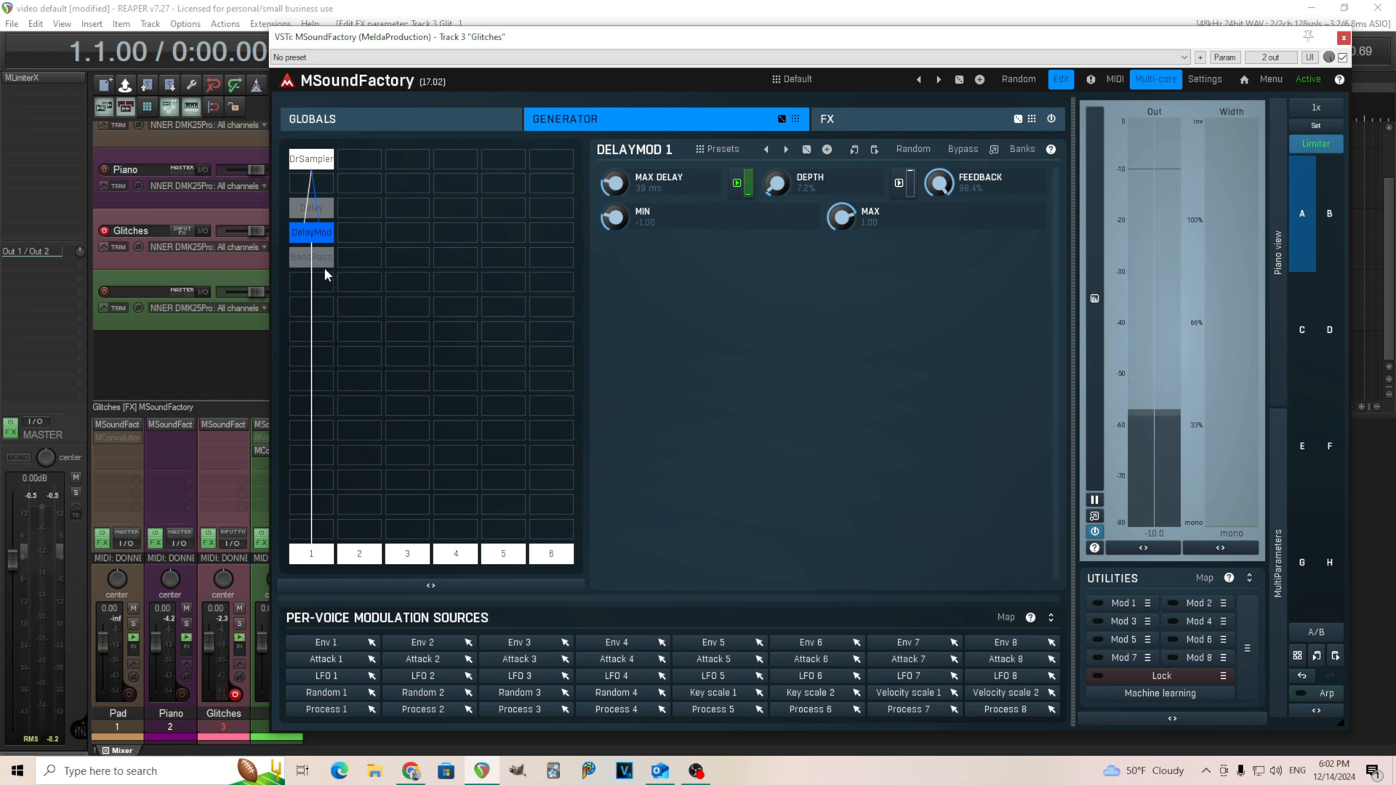
left_click(310, 258)
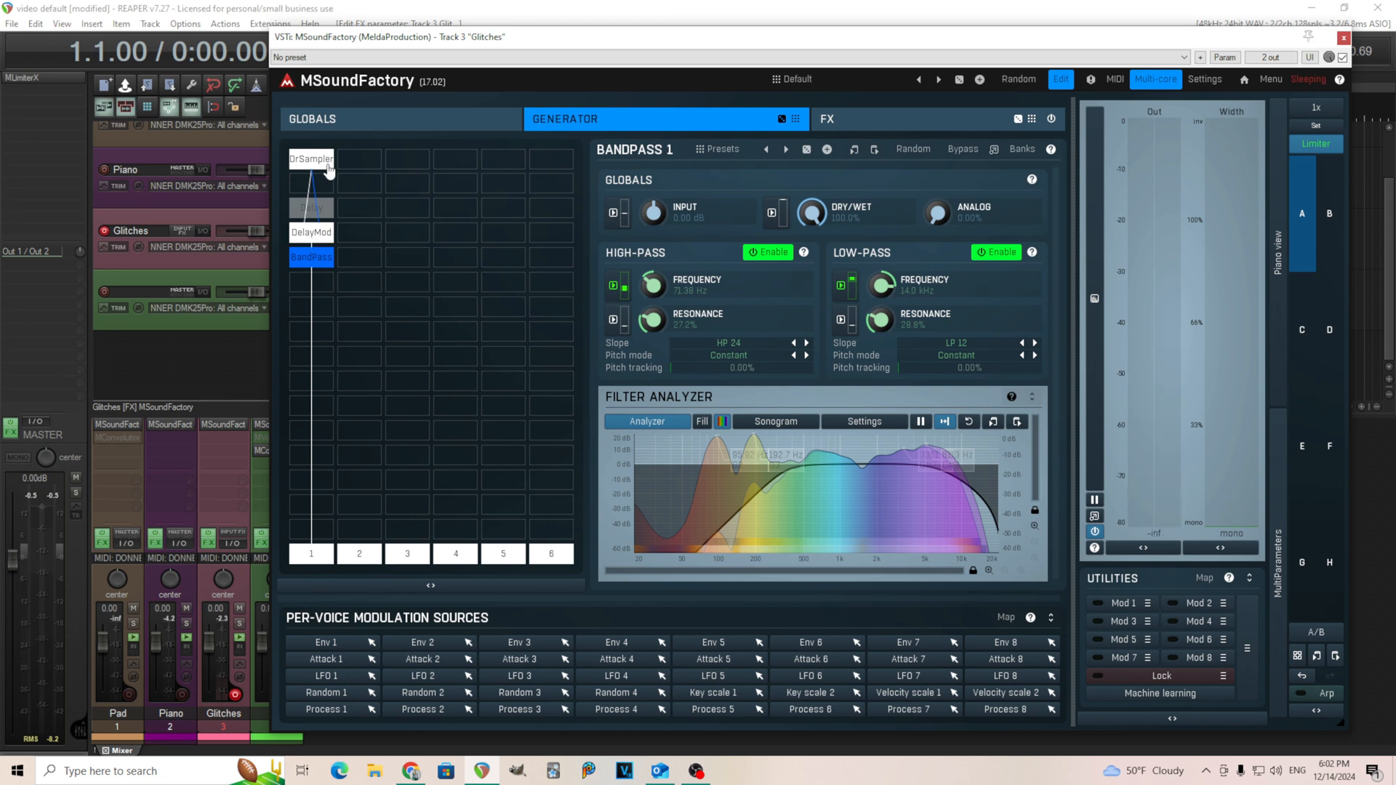
- Try Snare 003 and 008, load Snare 010.wav, then add an ImpulseTrain module below DelayMod
left_click(310, 158)
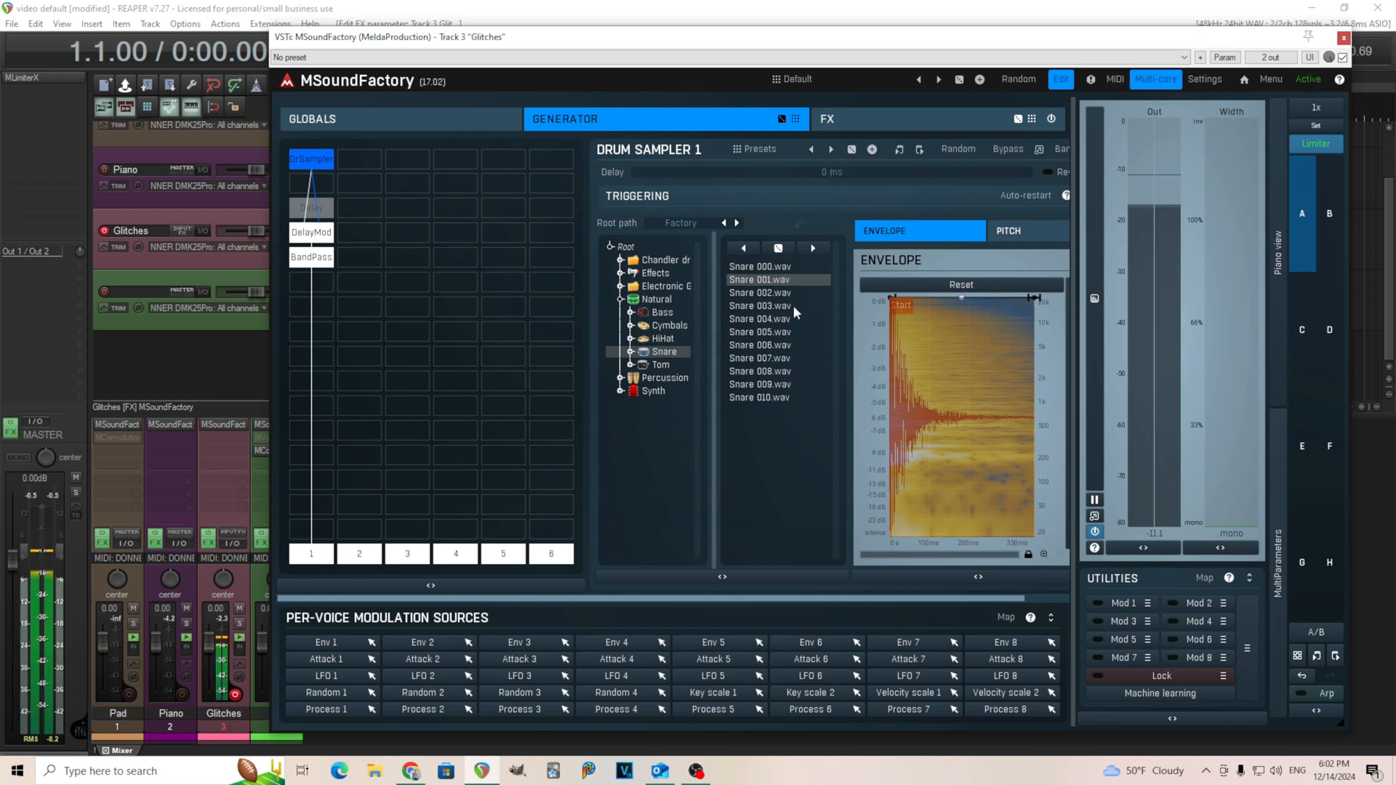
left_click(758, 305)
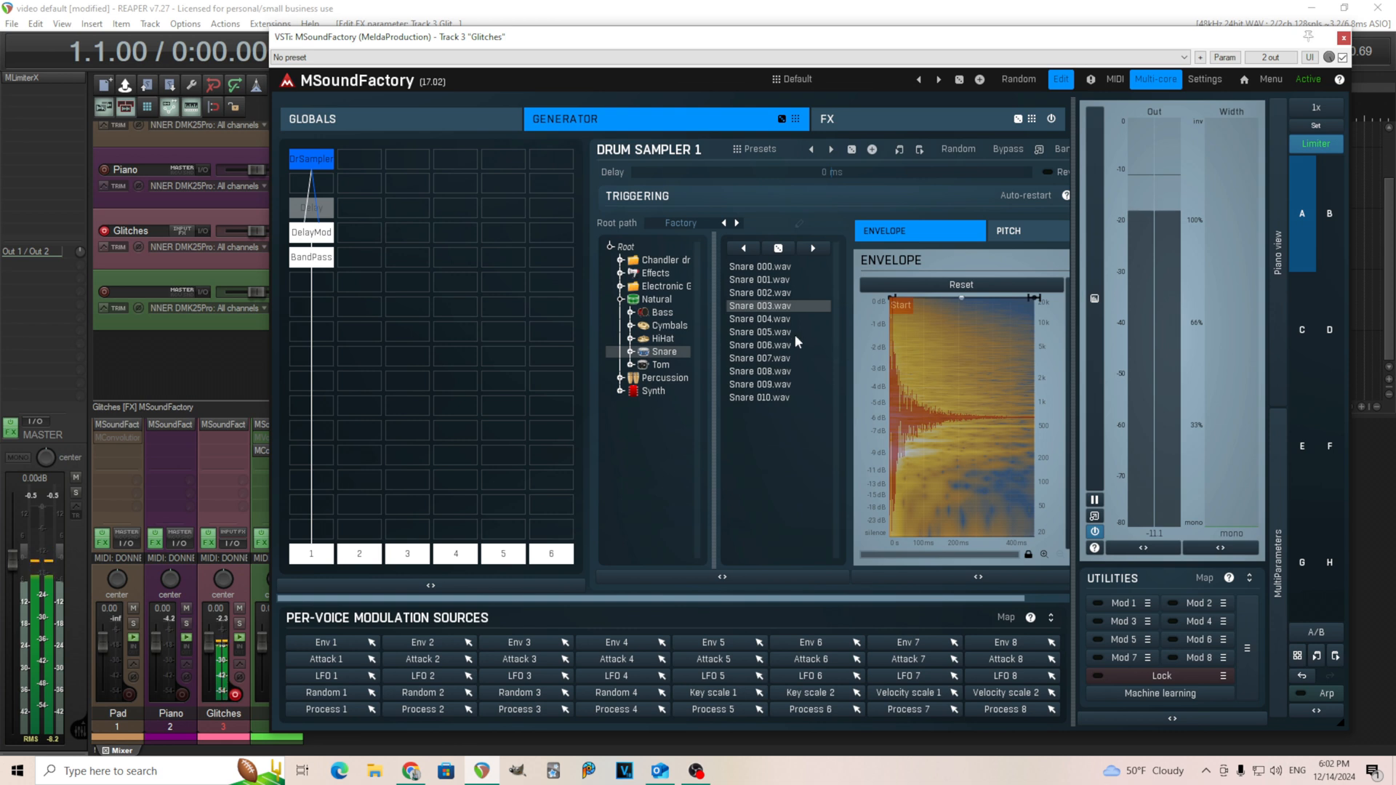
left_click(759, 371)
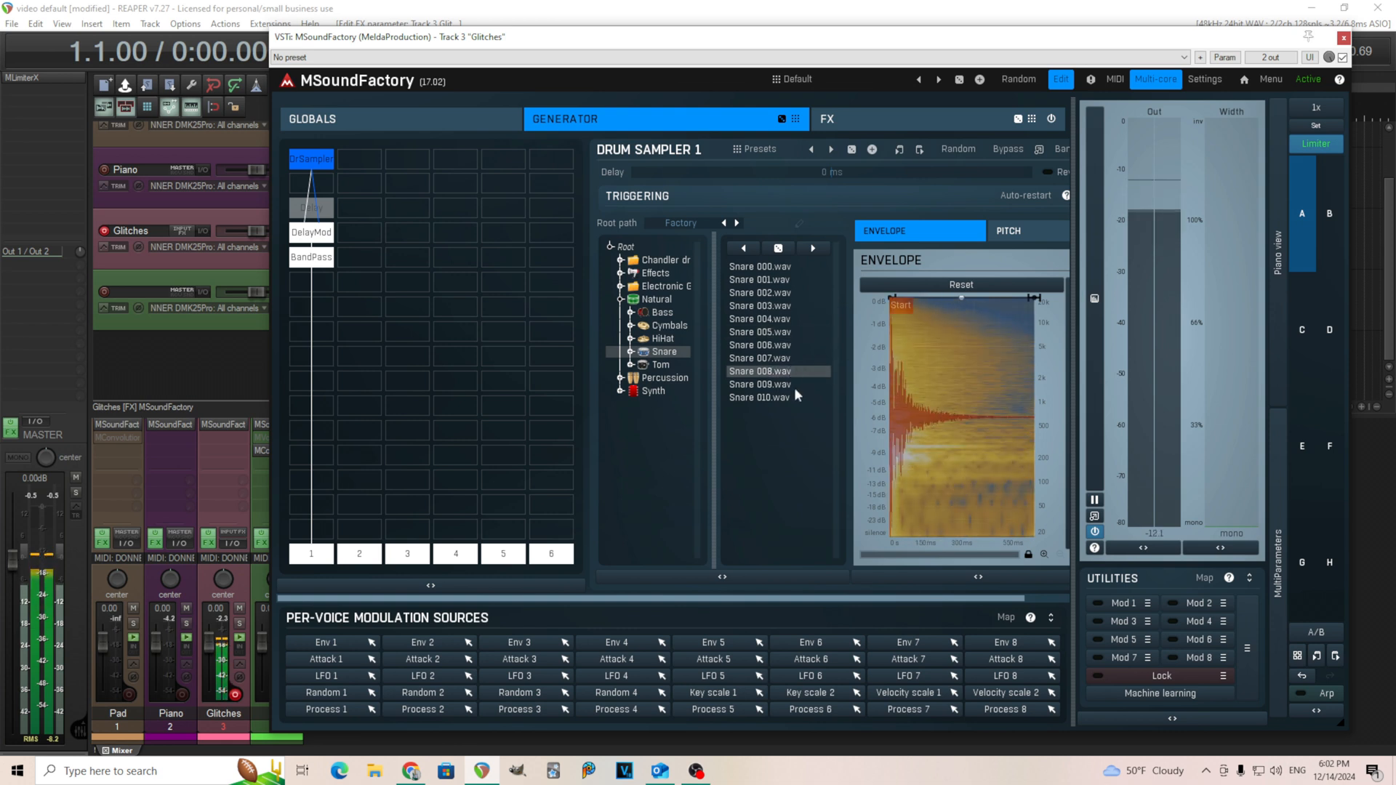
left_click(761, 398)
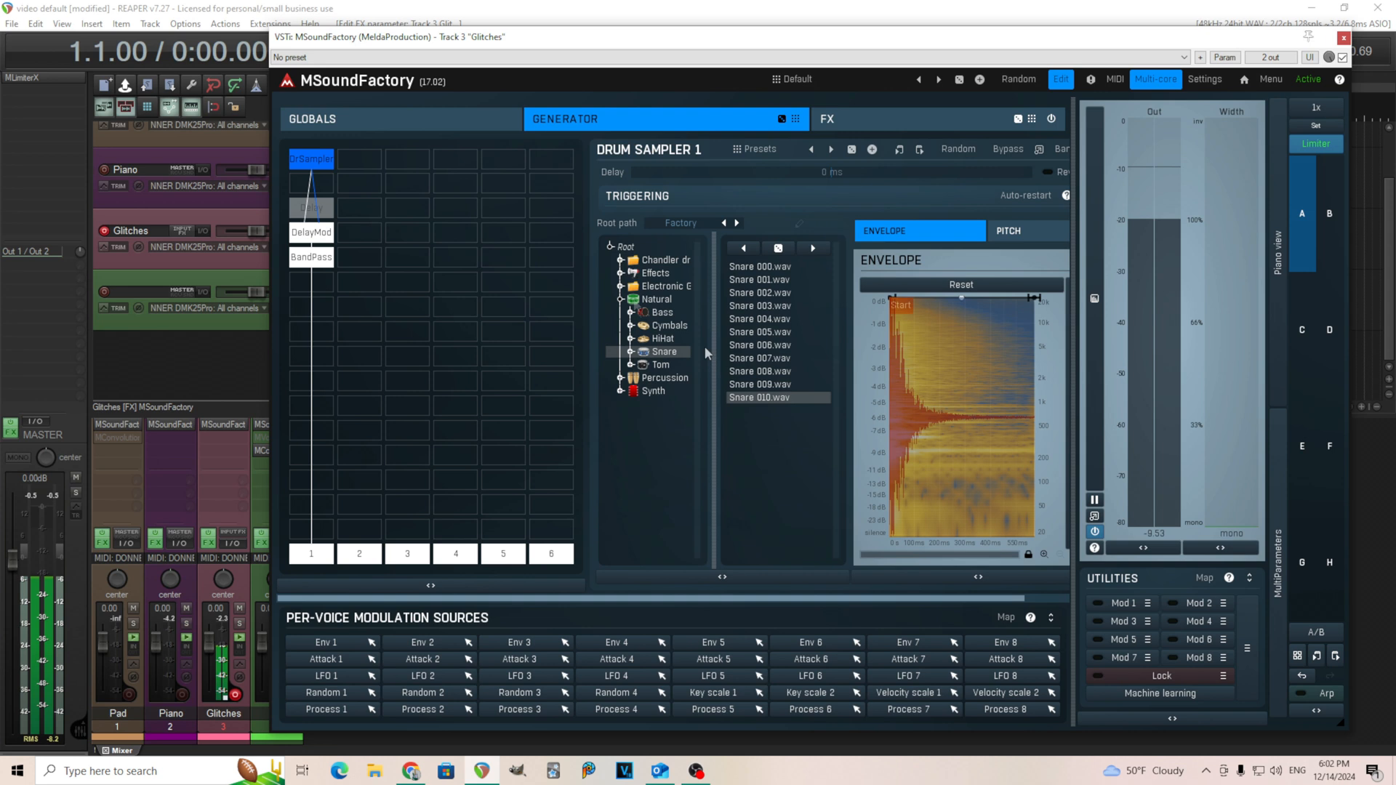
left_click(310, 233)
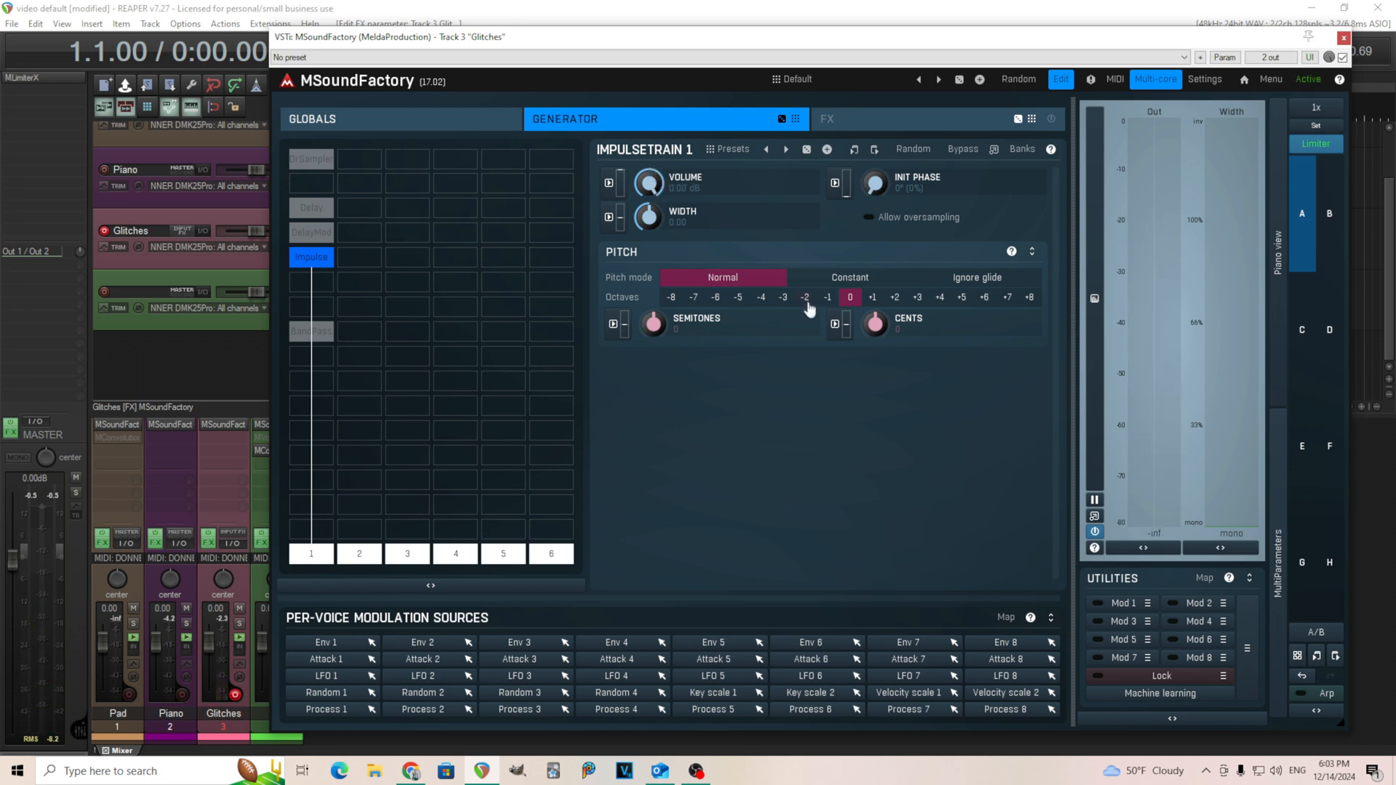
- Set ImpulseTrain to Octaves -3 with Constant pitch mode and attach a modulator to Semitones
left_click(782, 296)
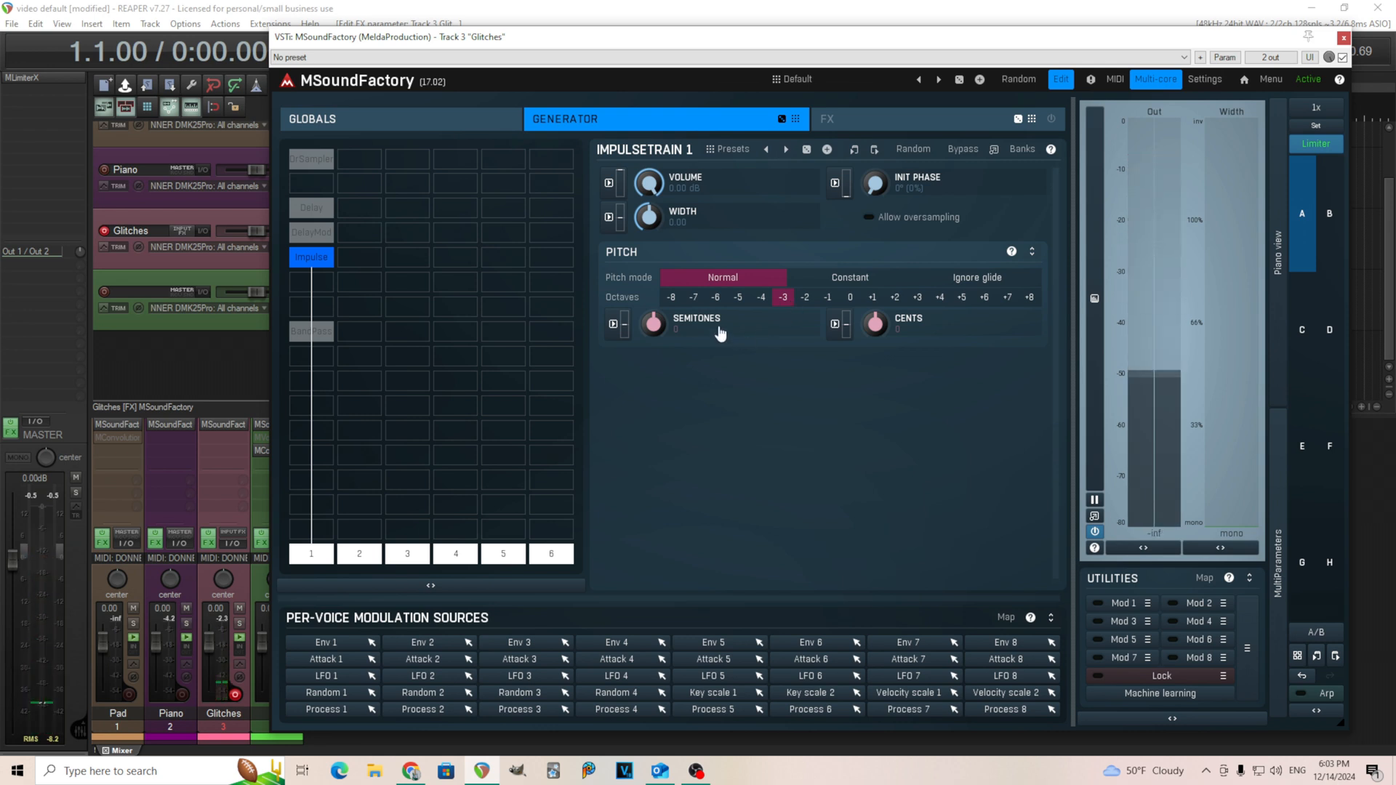
left_click(848, 277)
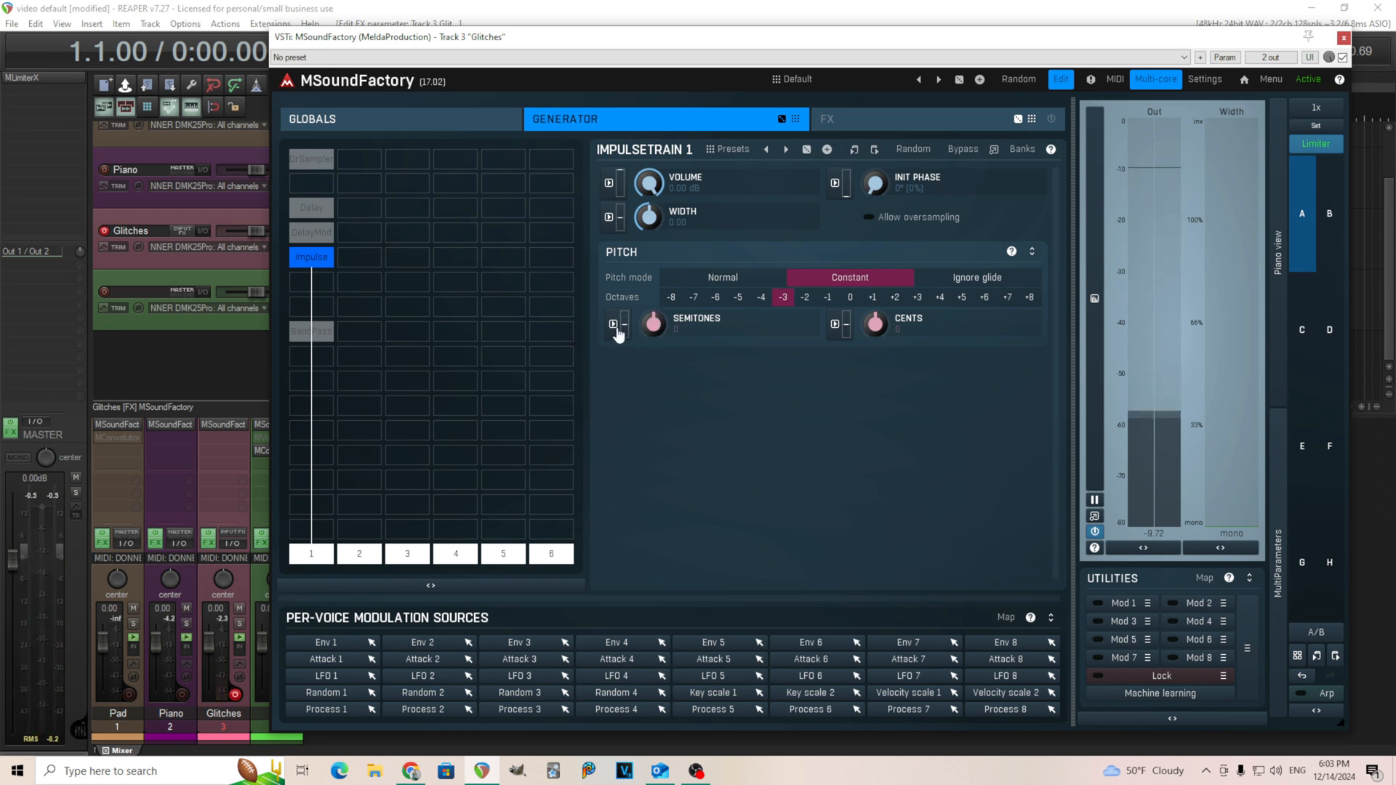
left_click(611, 323)
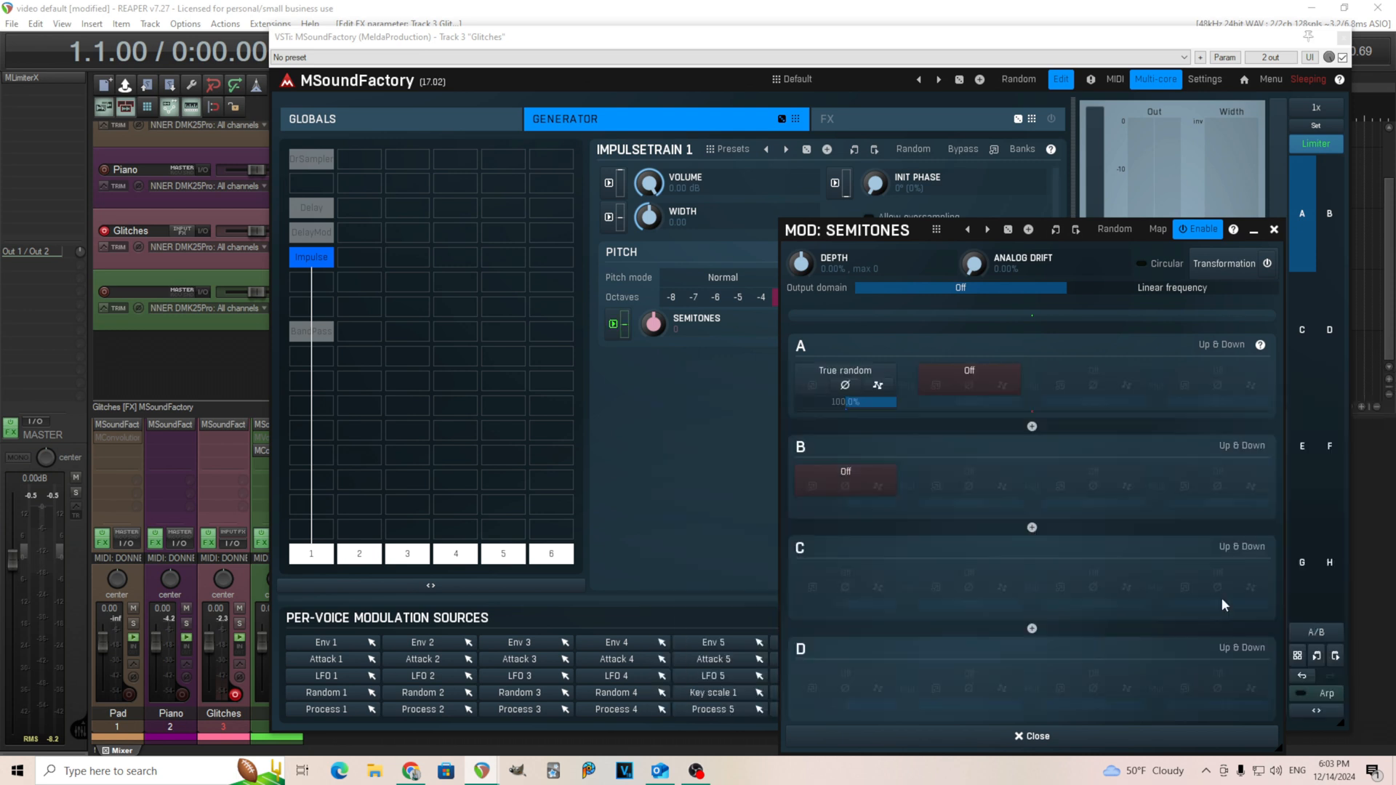
- Set the random semitone jump range and lower Bandpass Input to -6.53 dB
left_click_drag(800, 262, 800, 231)
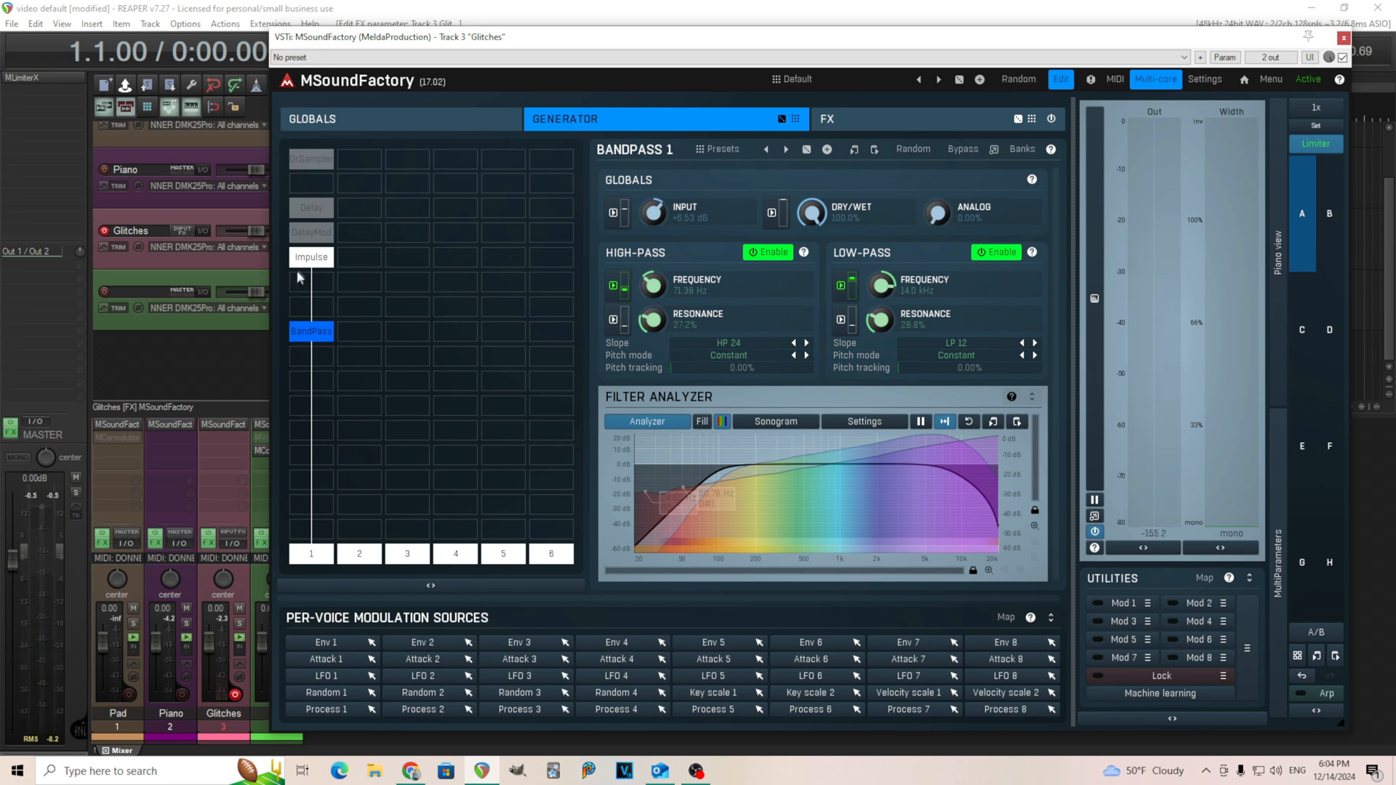
left_click(310, 257)
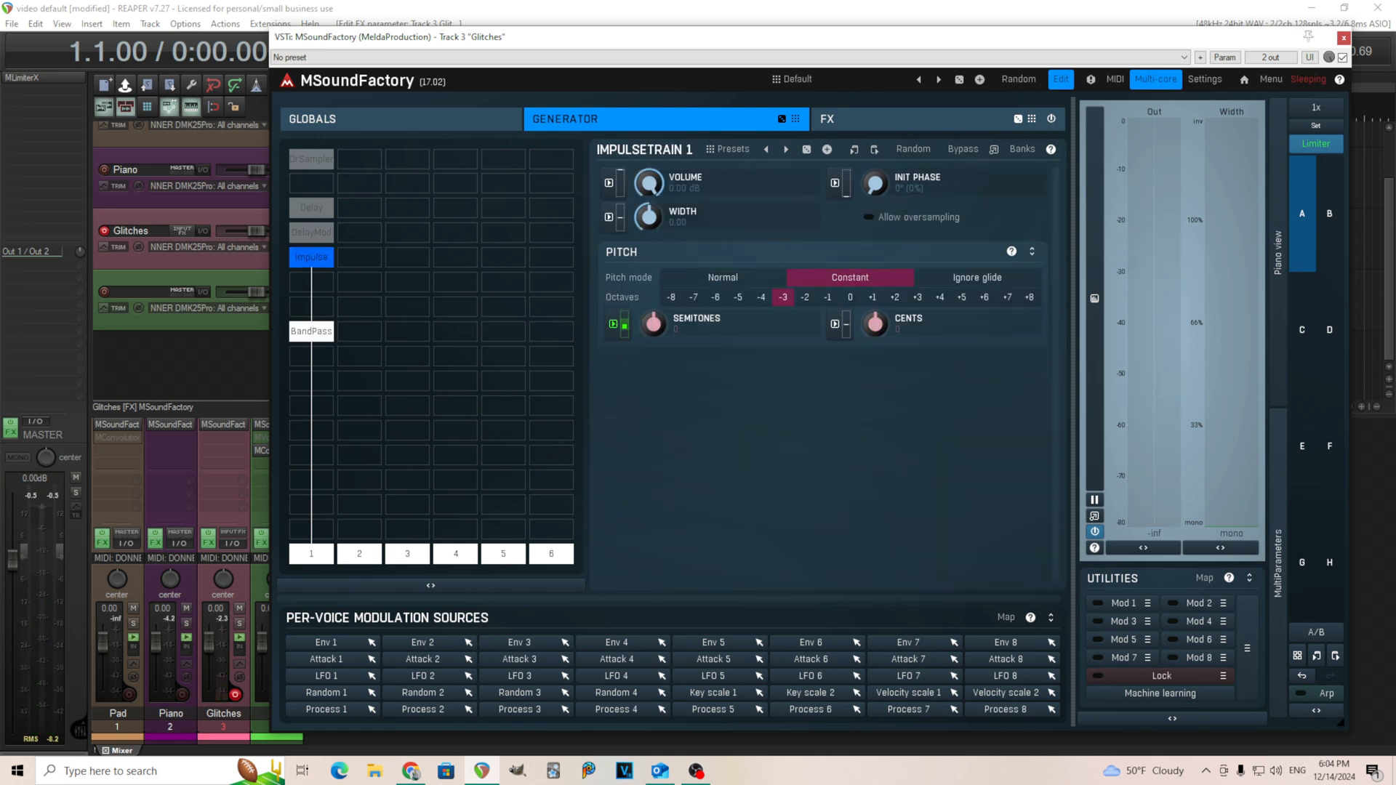